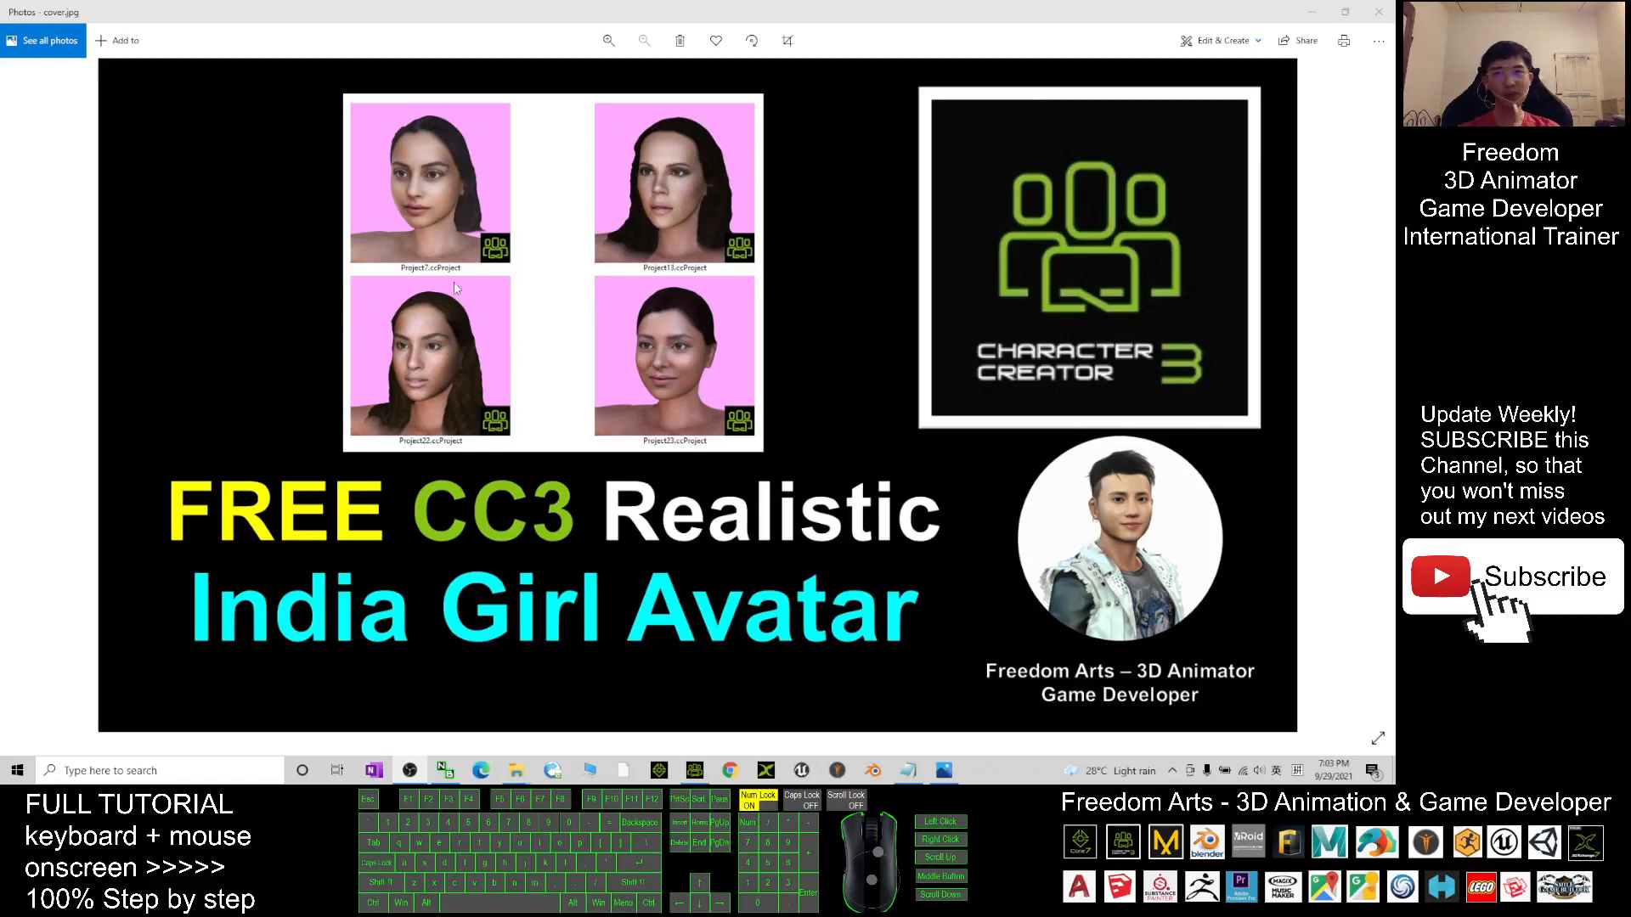
mouse_move(581, 337)
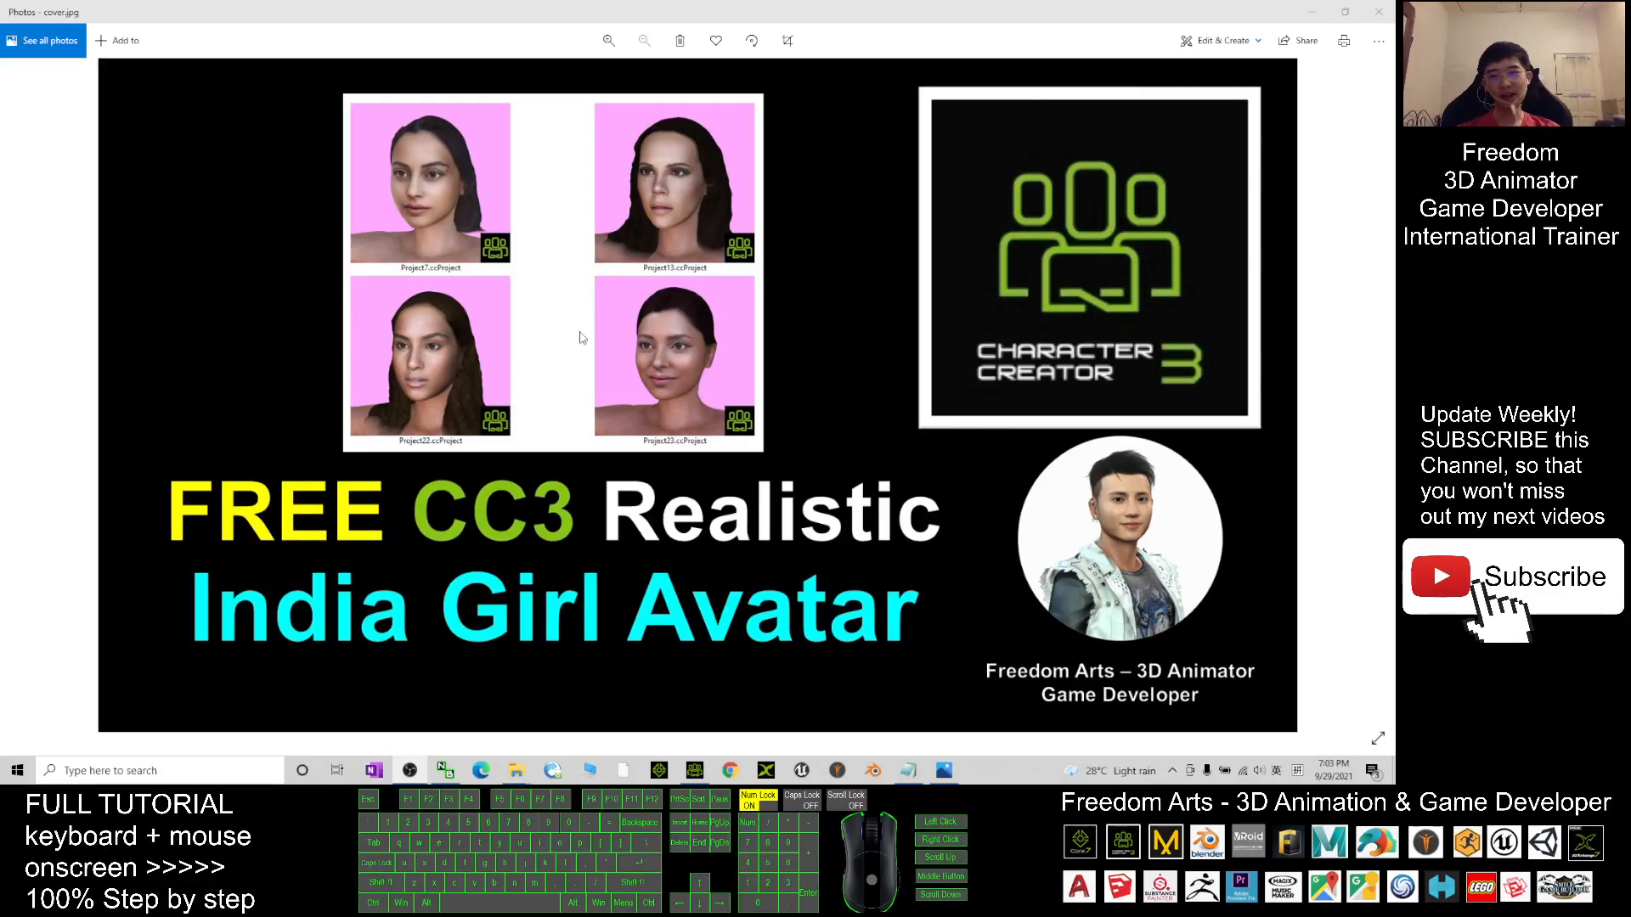
mouse_move(464, 302)
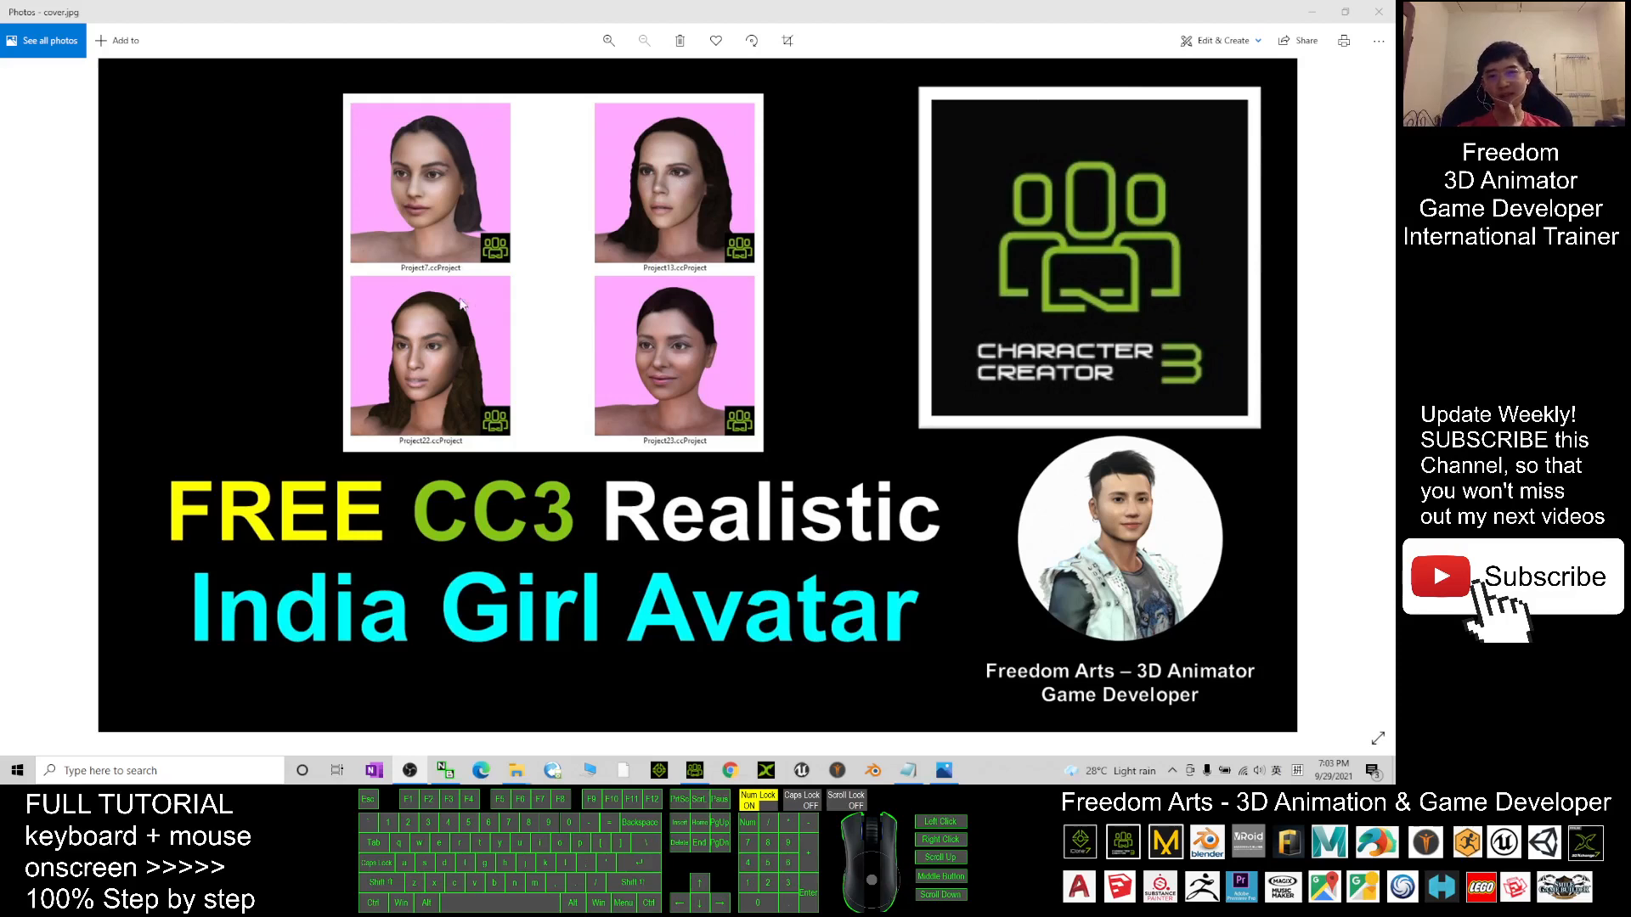
mouse_move(908, 752)
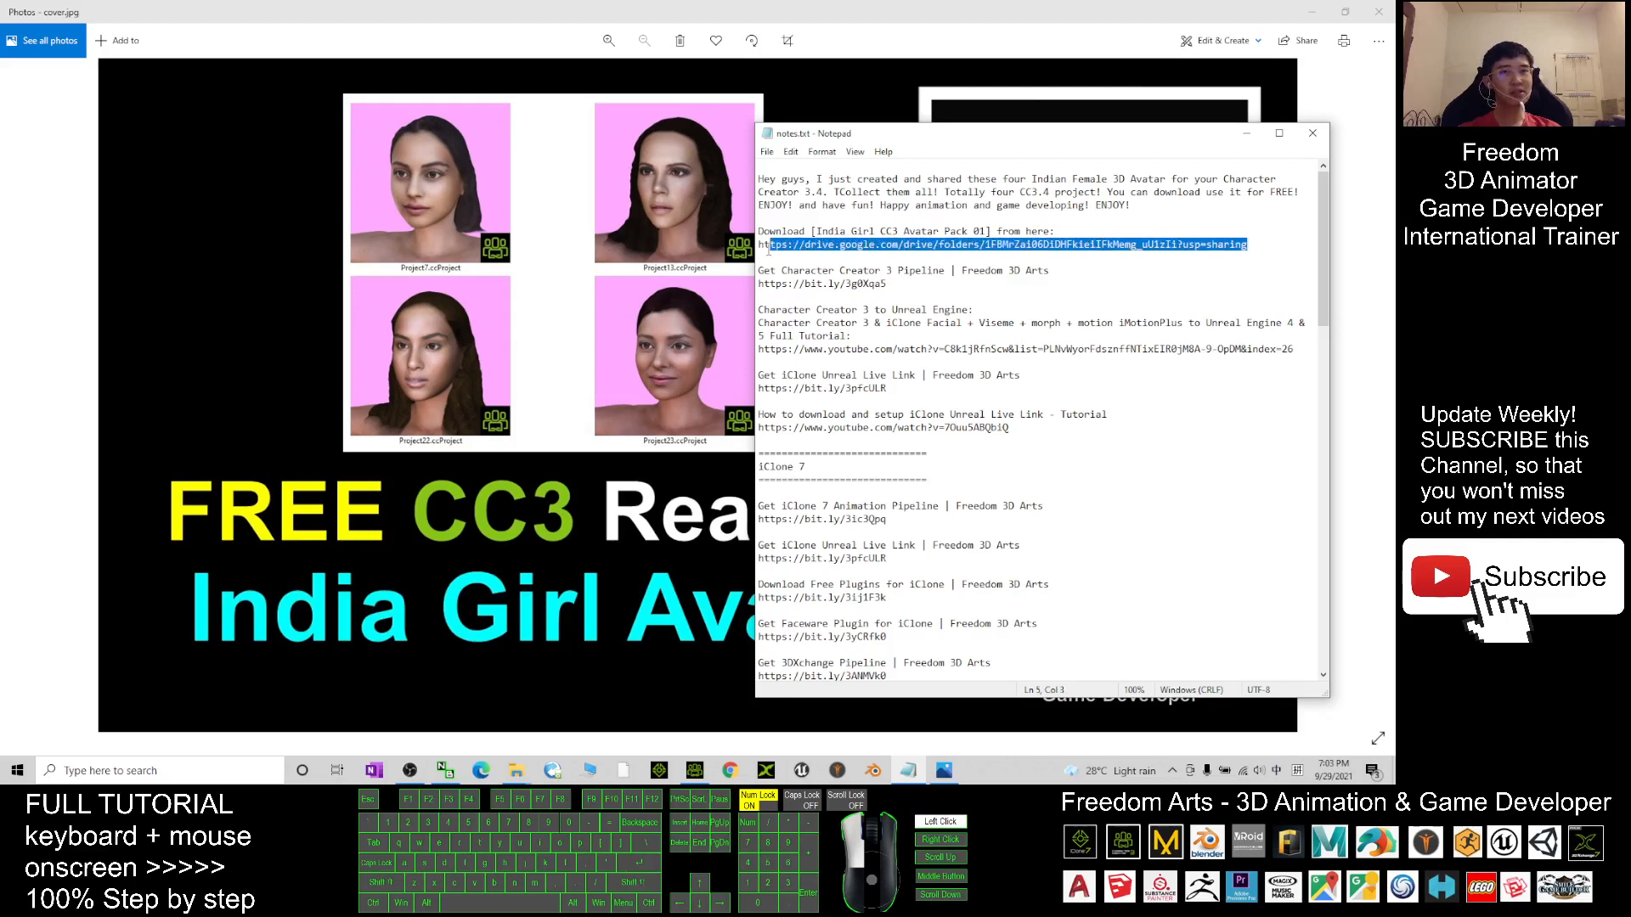
Click in the notes text to deselect the Google Drive download link.
left_click(1238, 274)
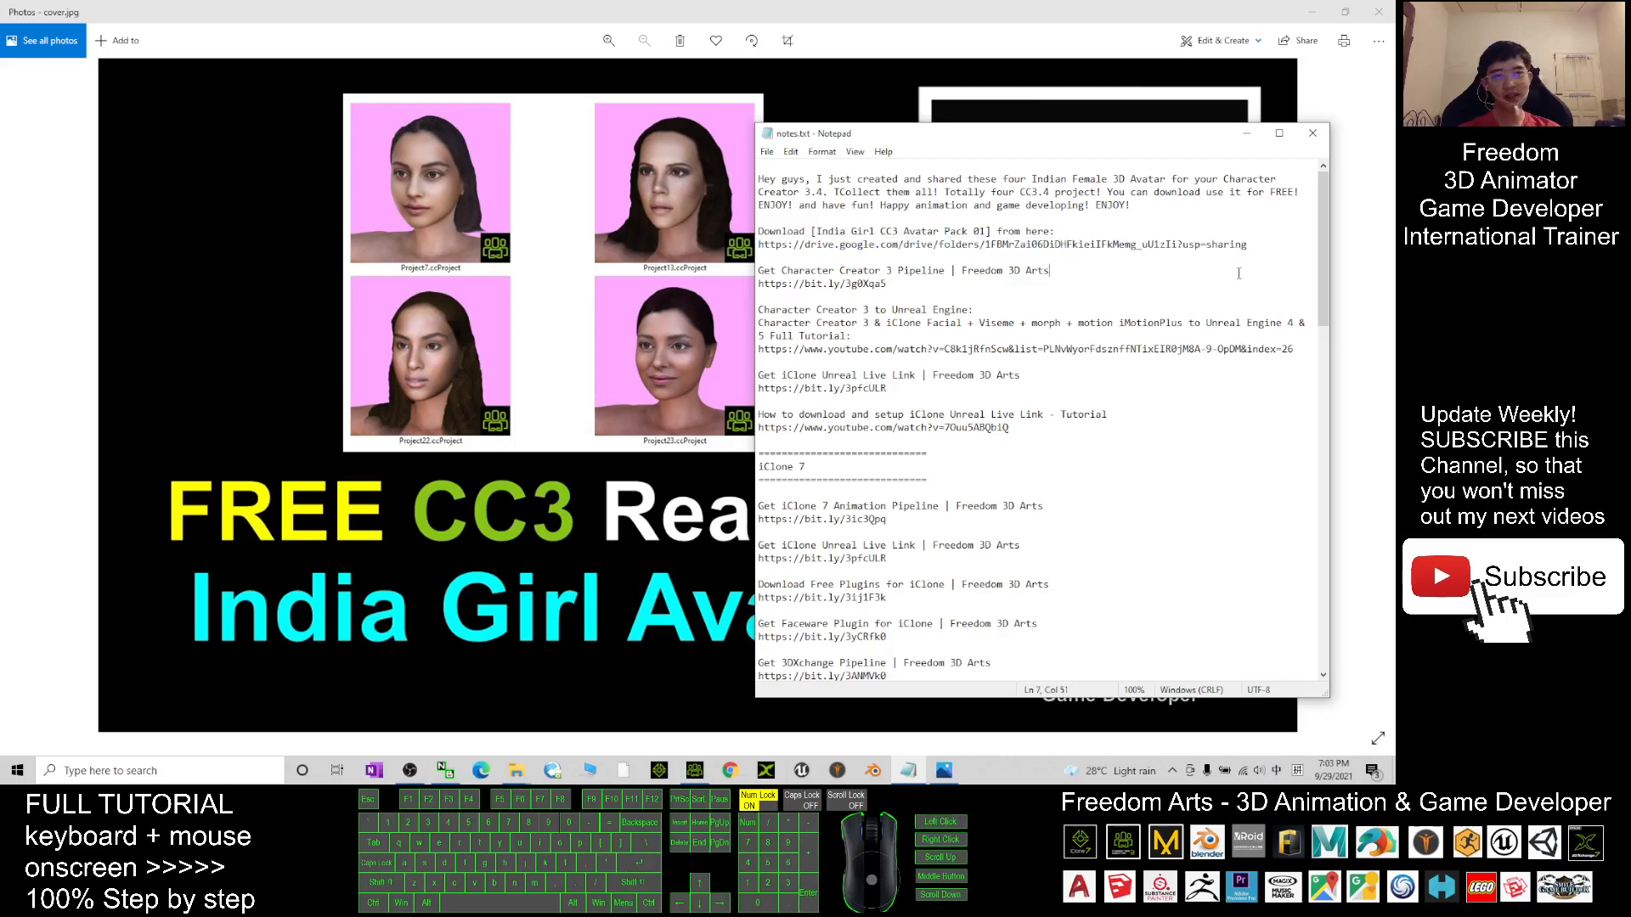
mouse_move(515, 769)
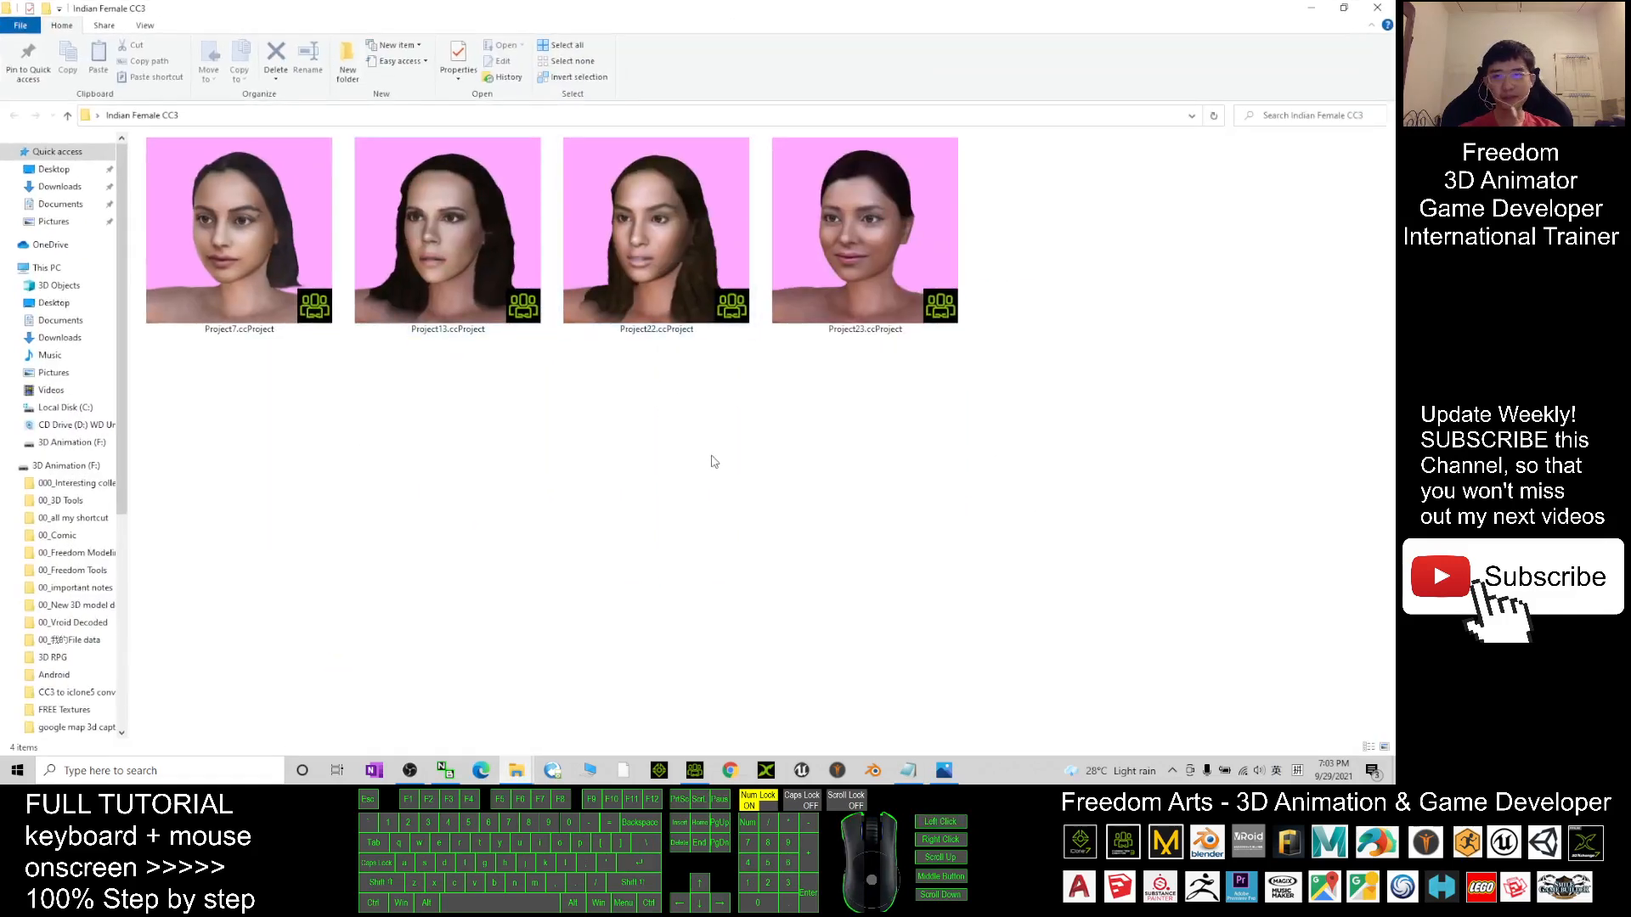
Select the folder's files and switch the view to Extra large icons.
key("ctrl+a")
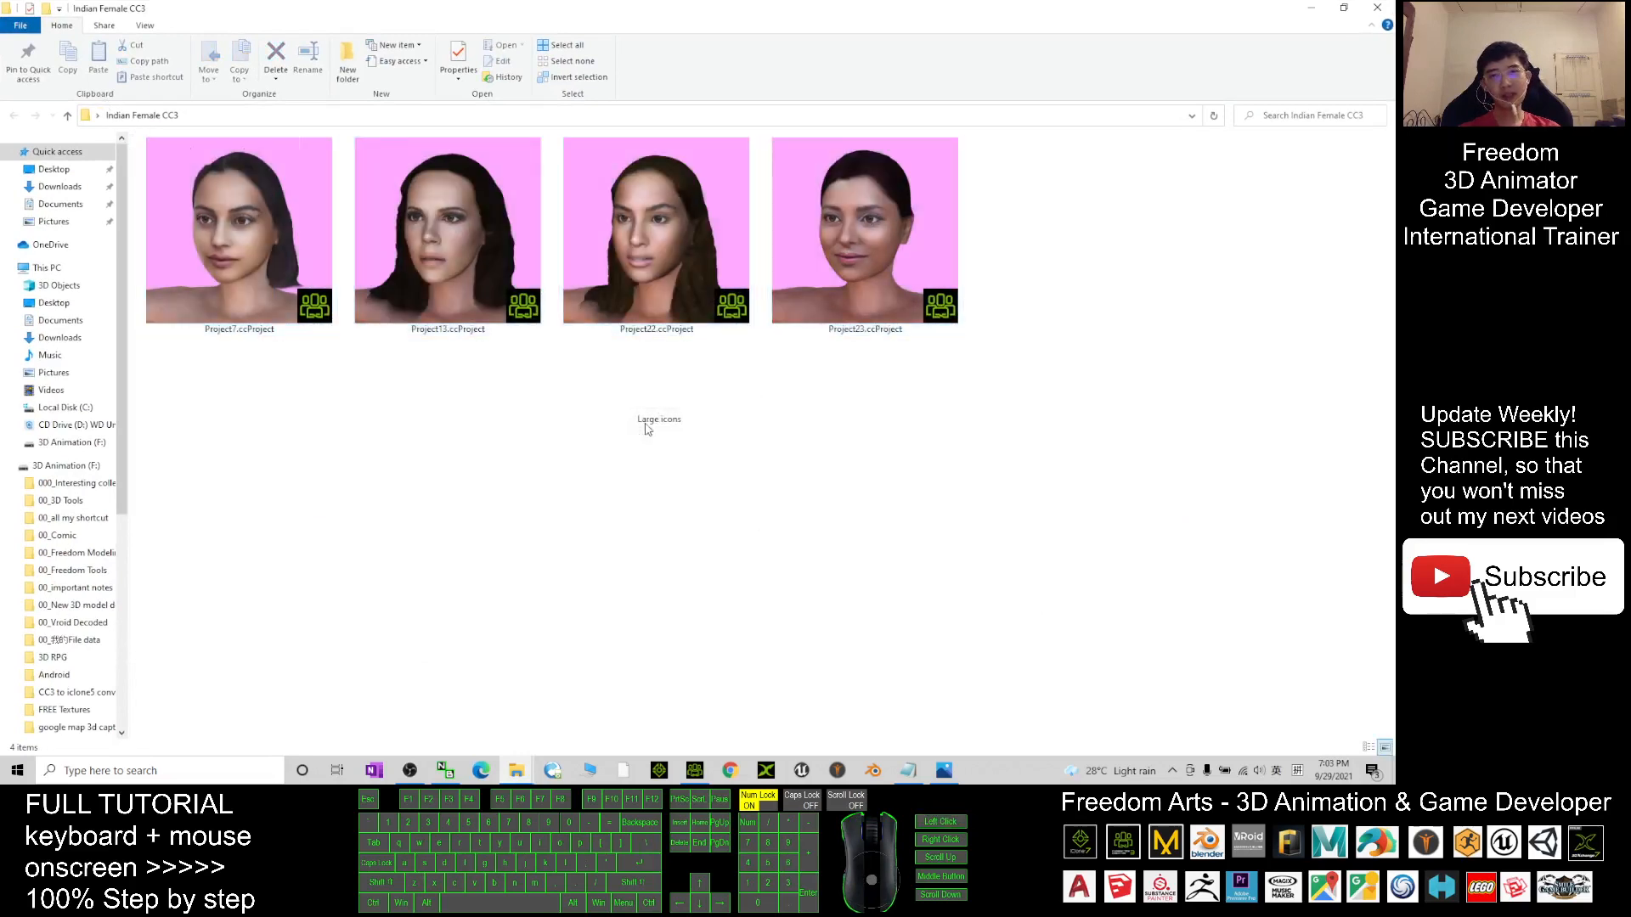
right_click(645, 429)
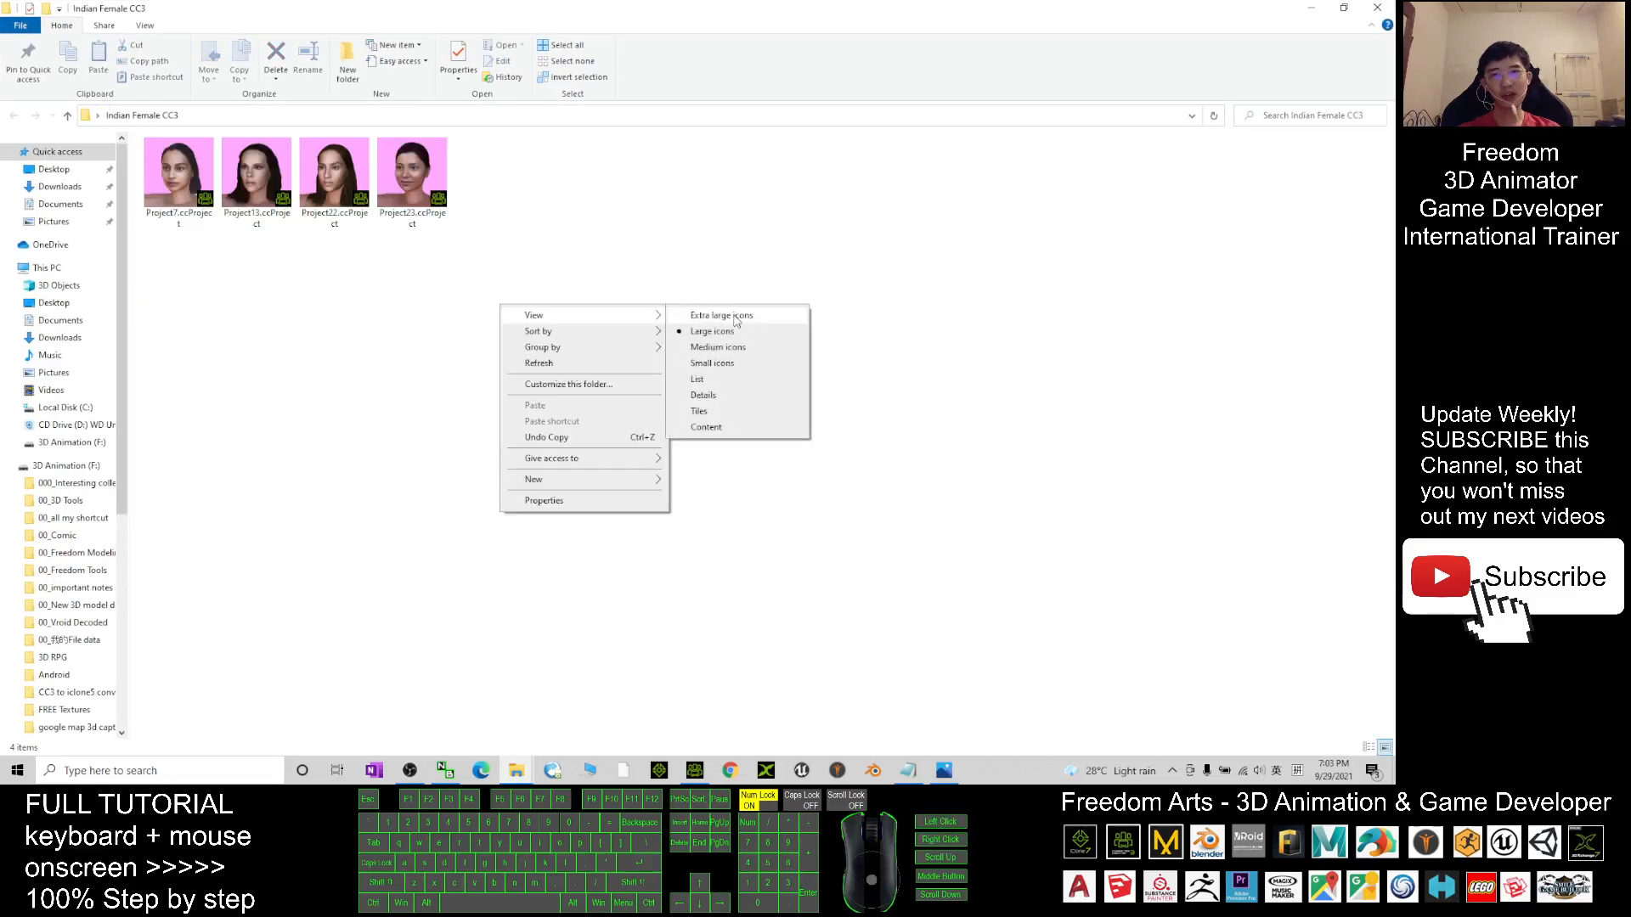
left_click(721, 316)
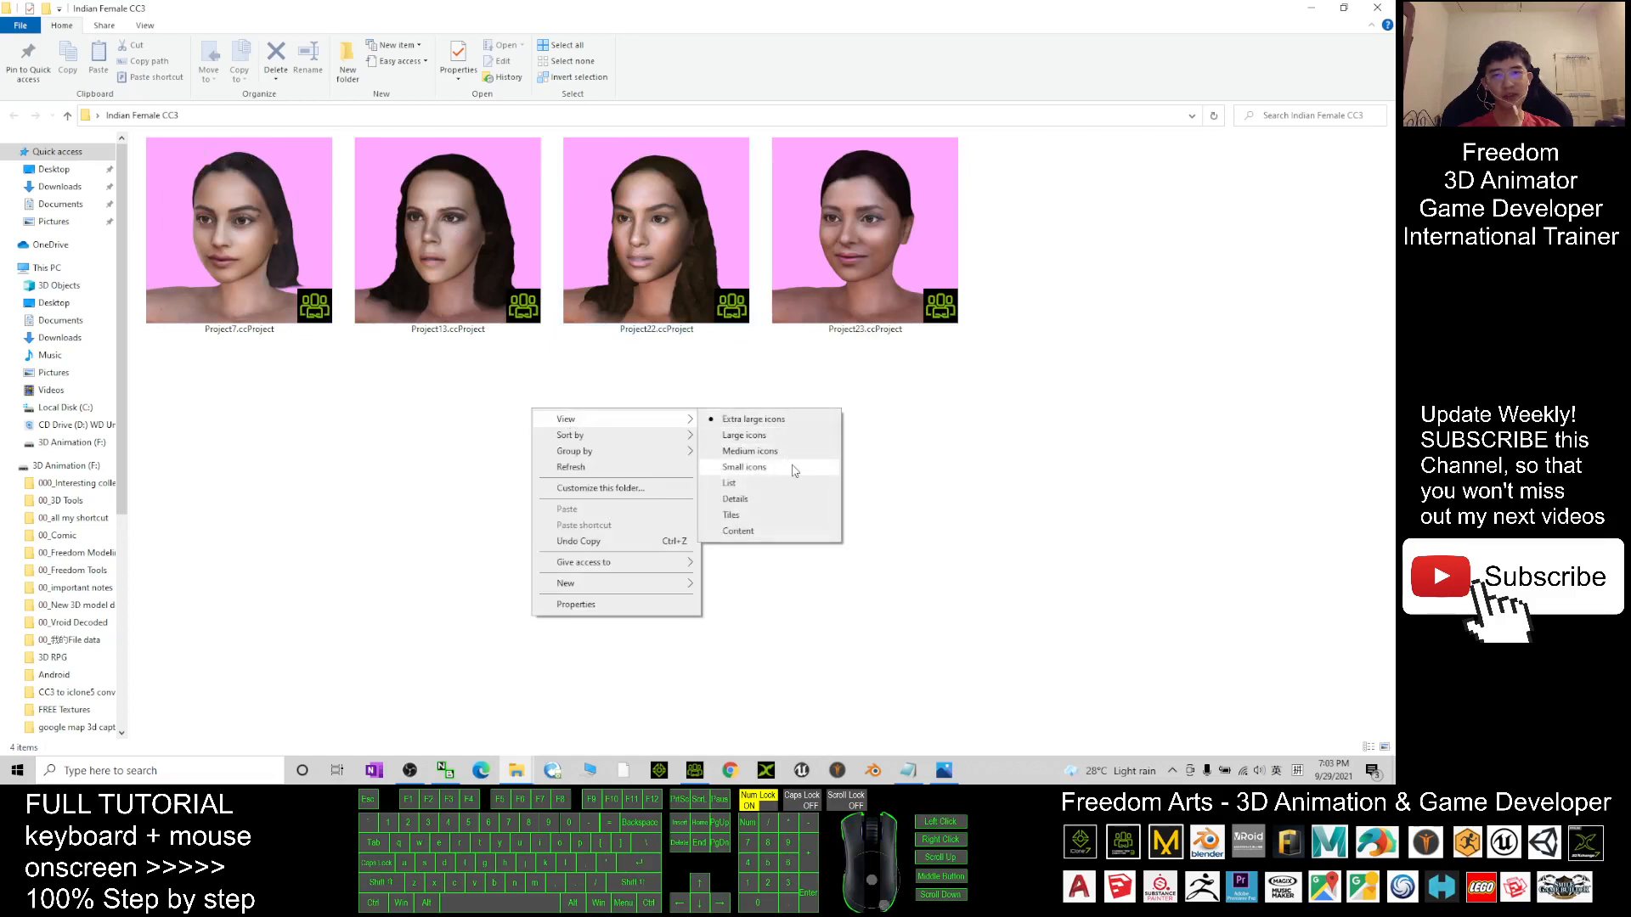
left_click(745, 466)
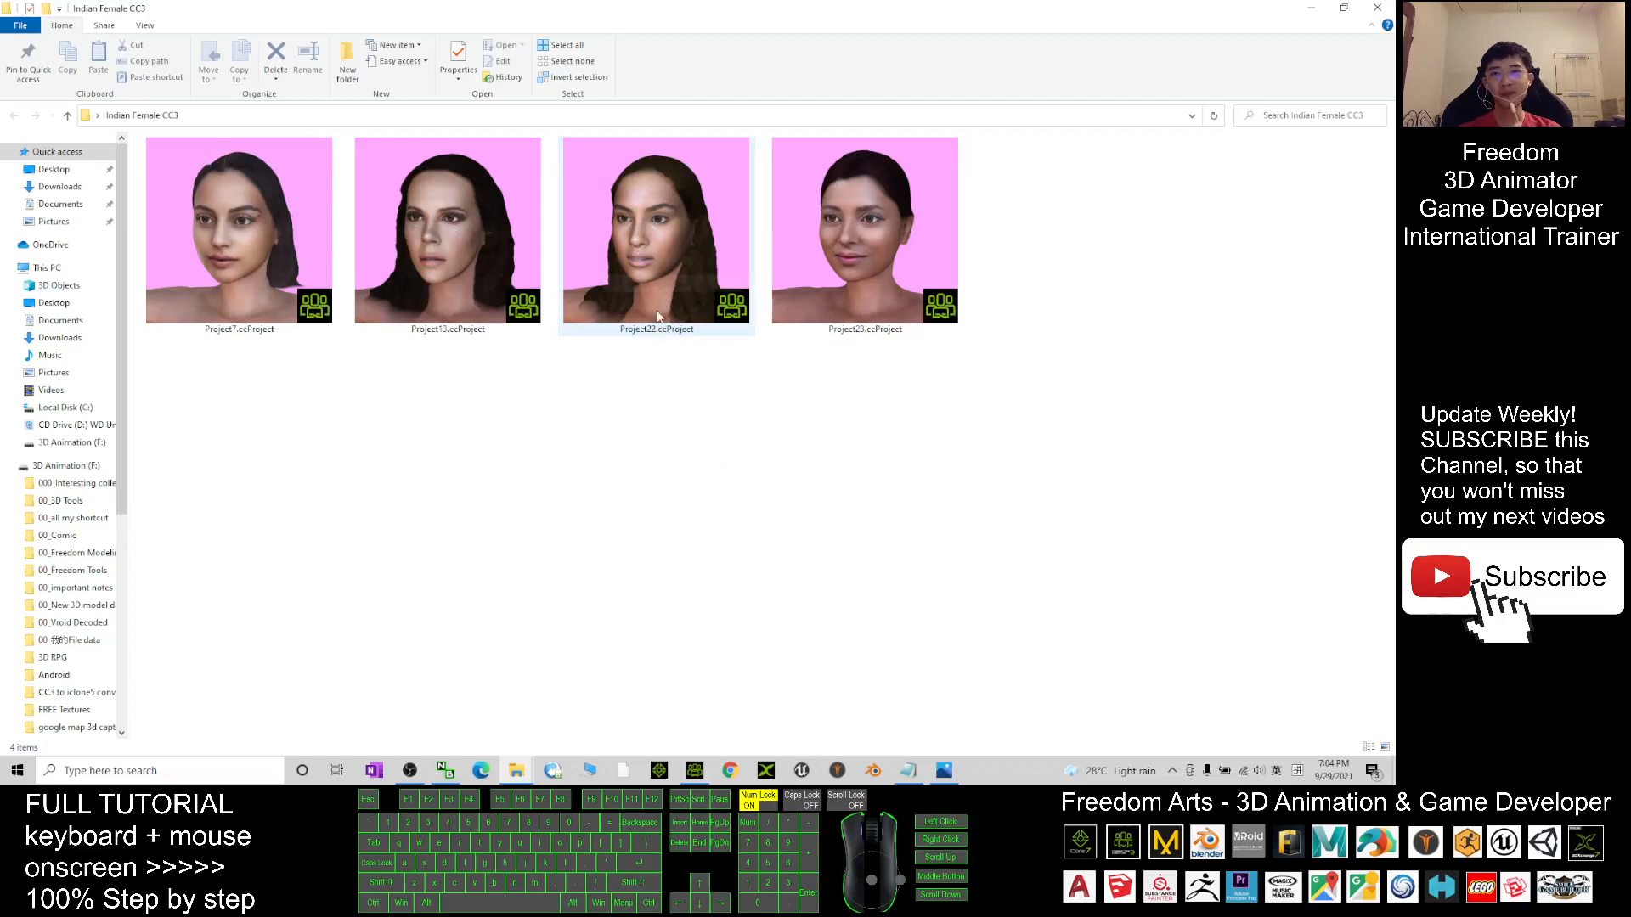
mouse_move(884, 302)
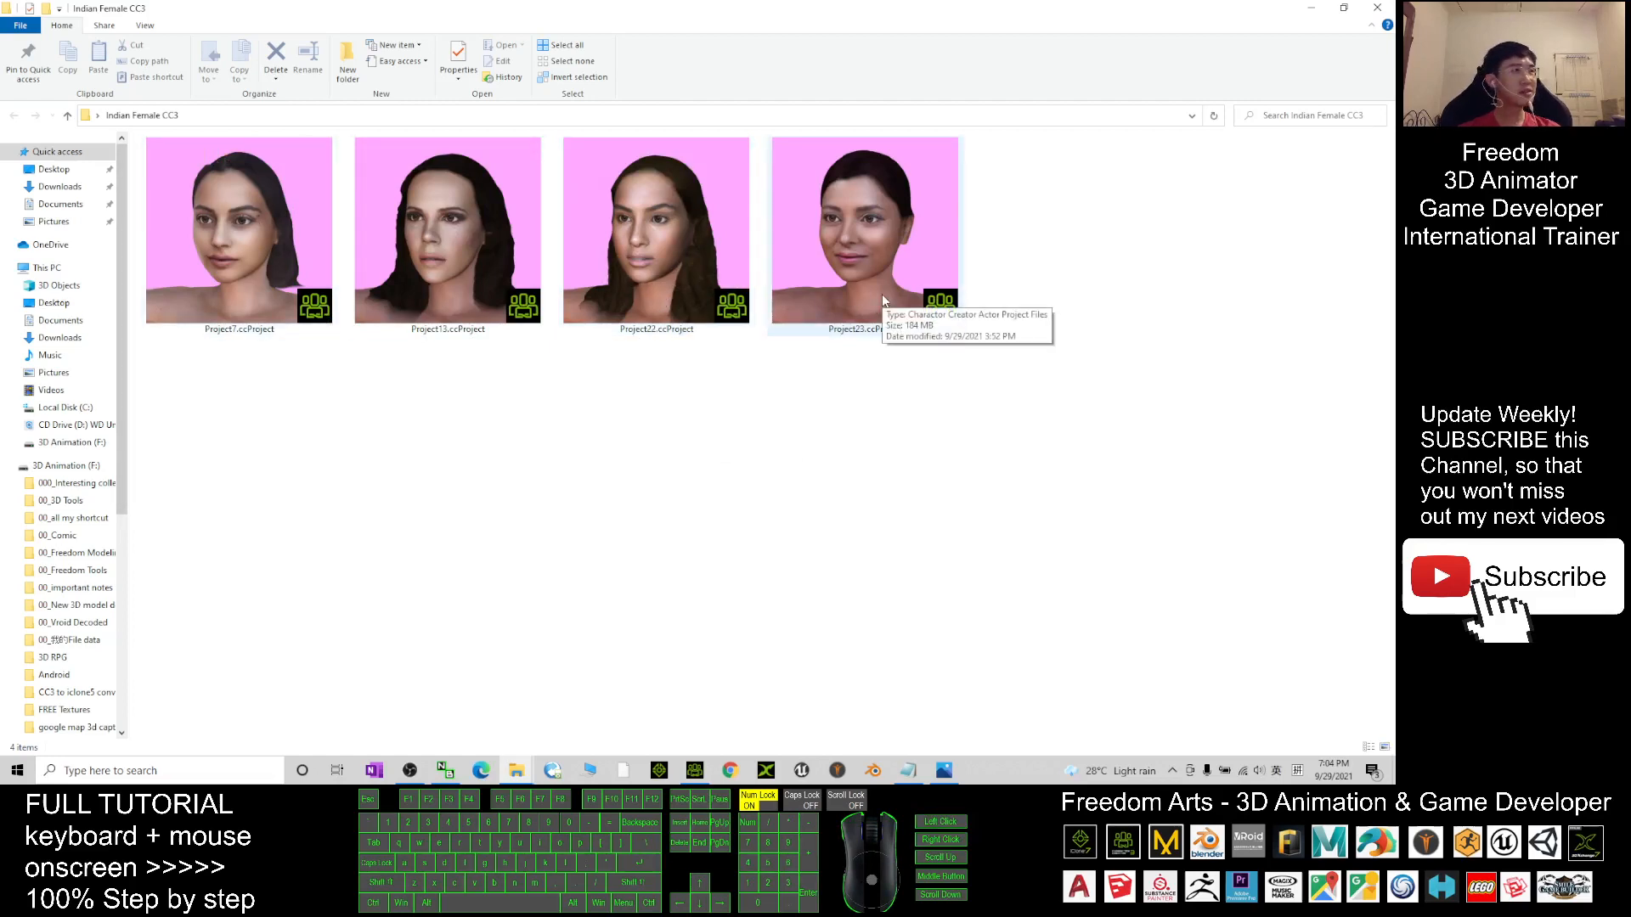
mouse_move(585, 6)
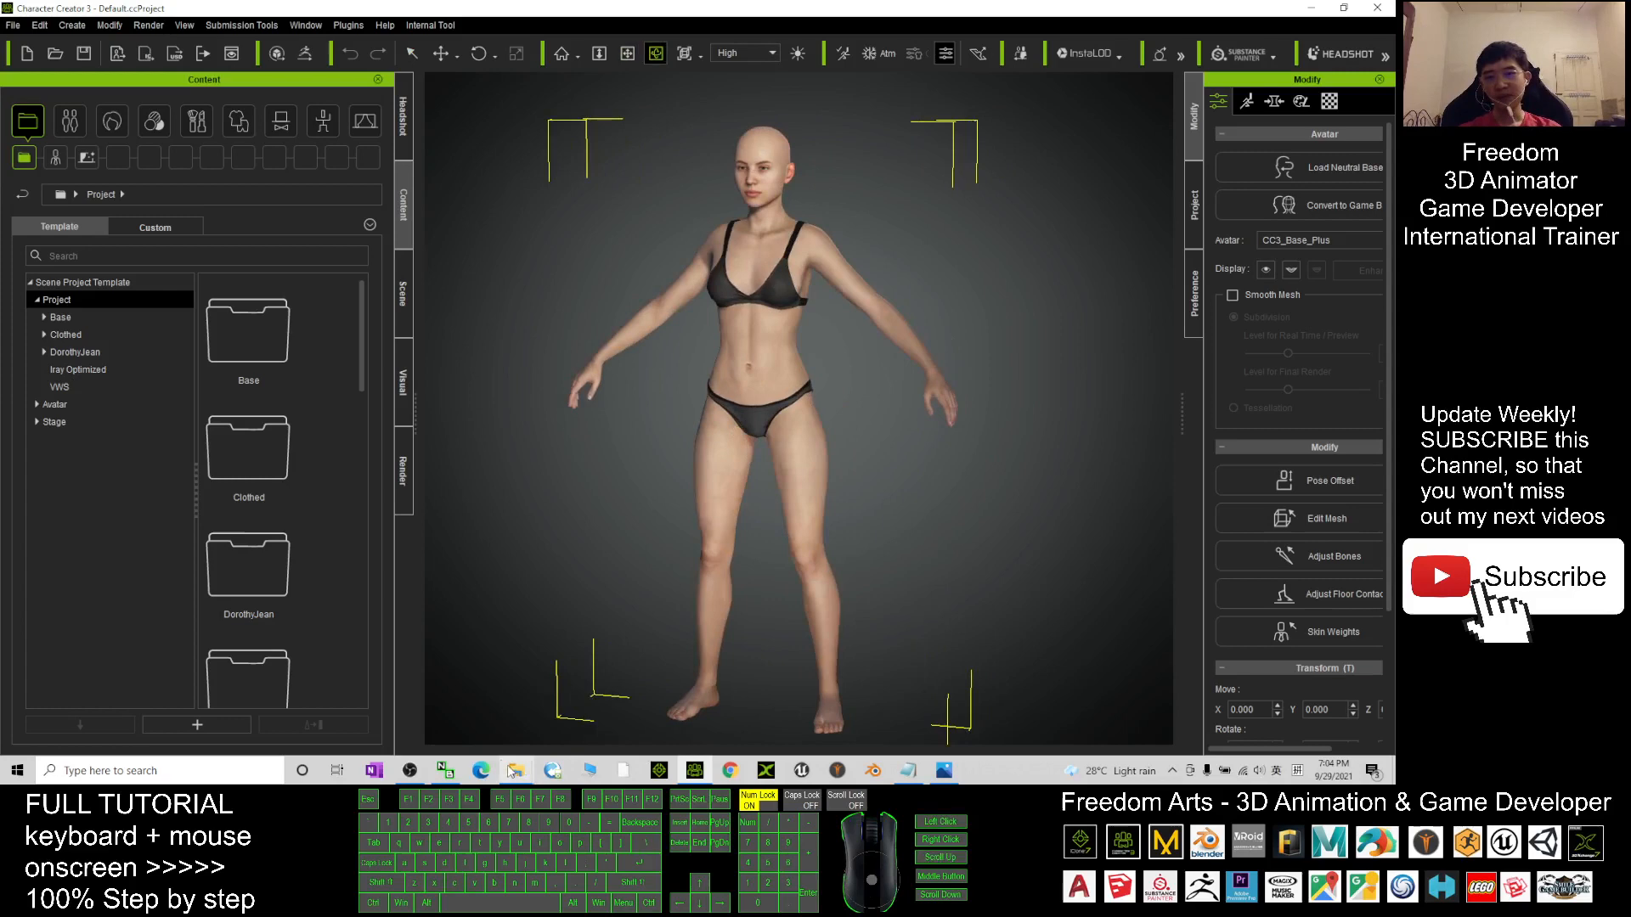
Bring File Explorer beside the scene and load Project23.ccProject.
left_click(517, 771)
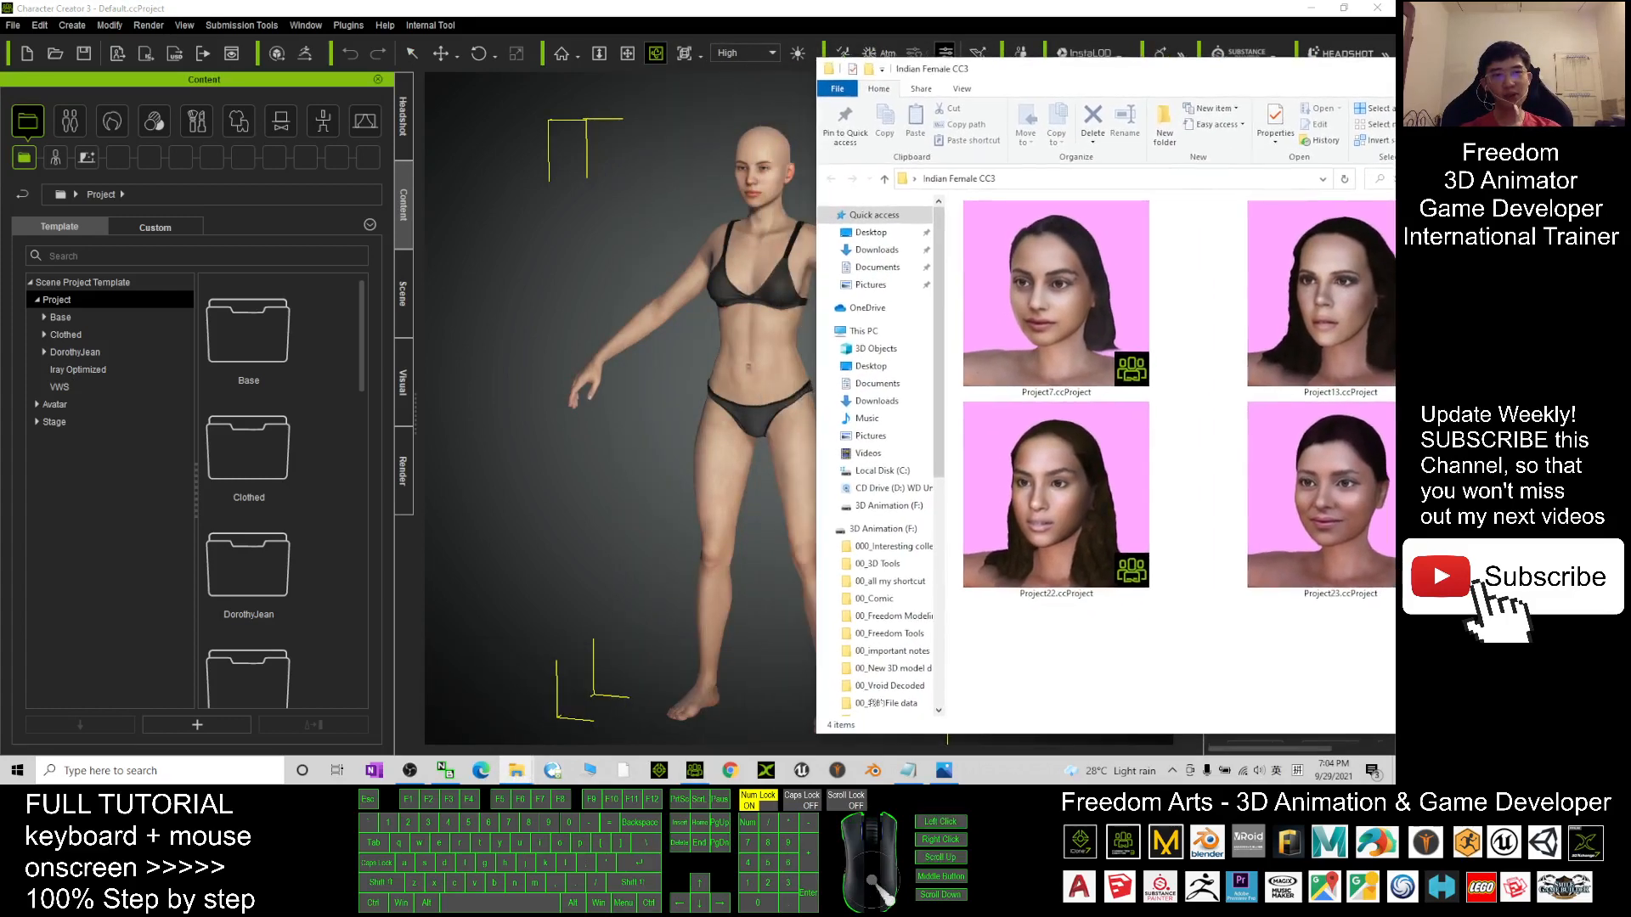
double_click(1321, 494)
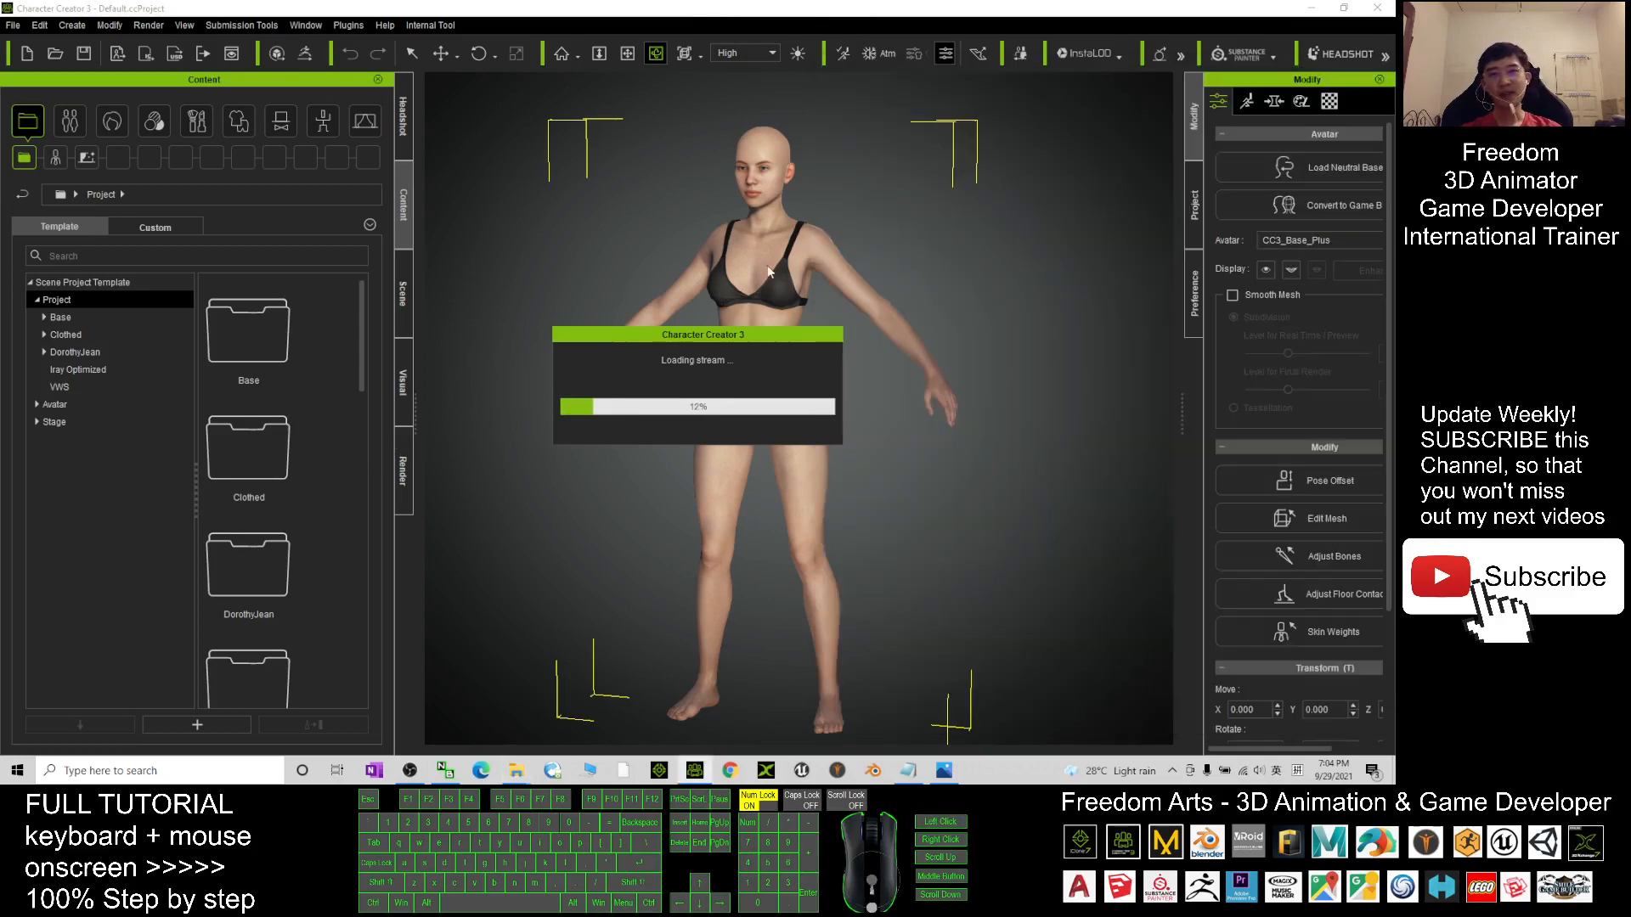
mouse_move(945, 540)
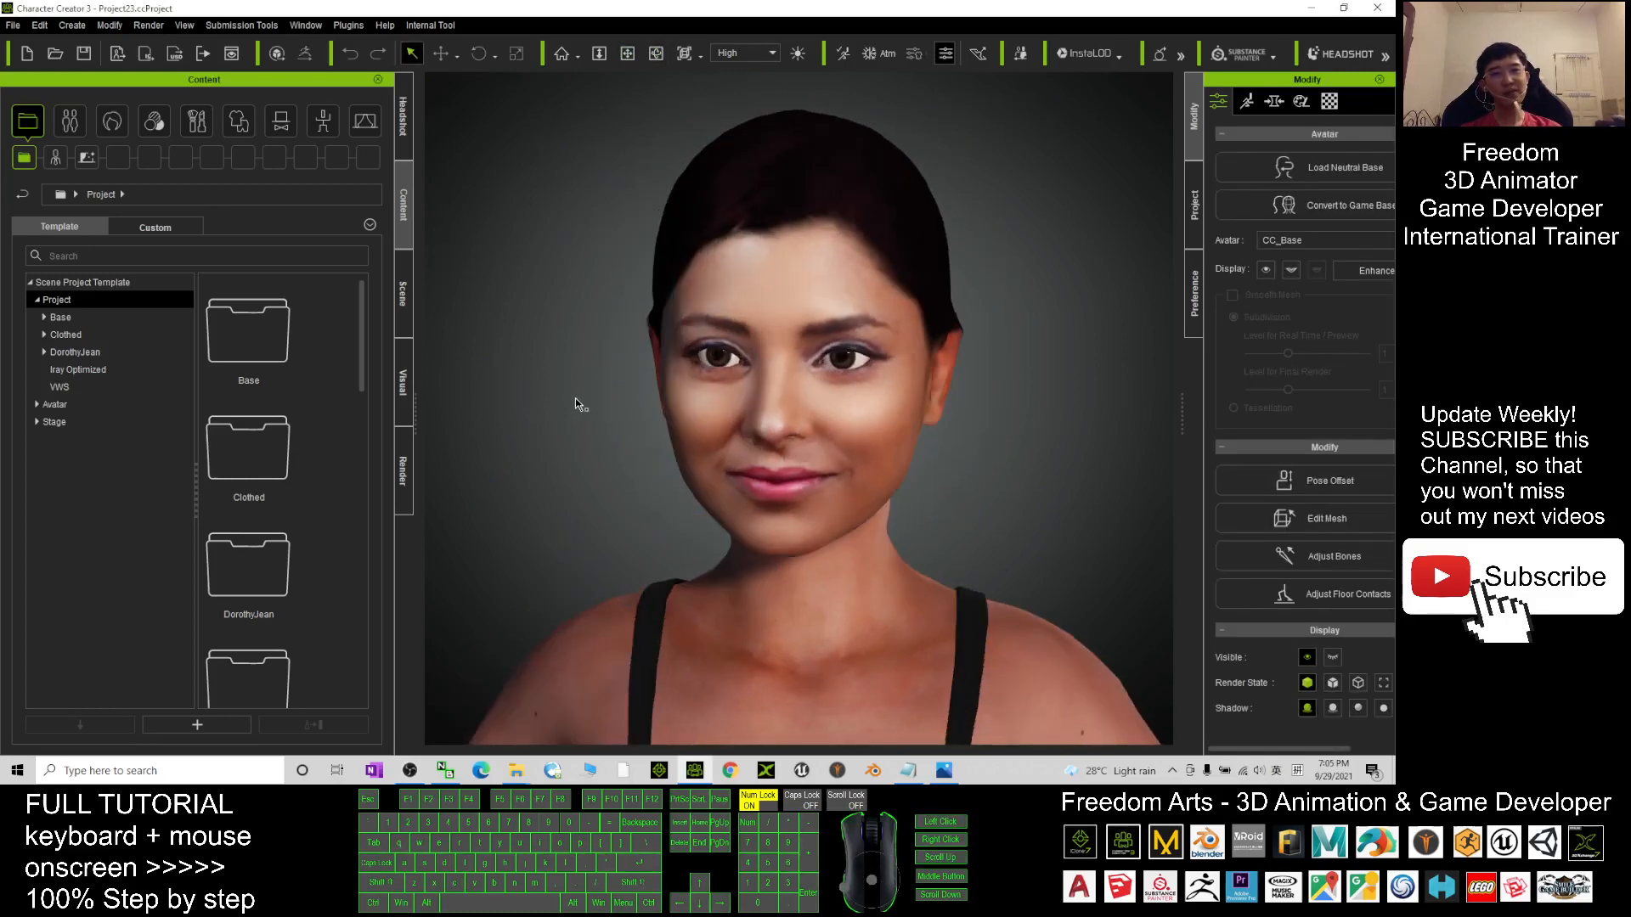
Apply Long Hair from the Group > Hair > _Legacy > CC hair templates.
left_click(111, 120)
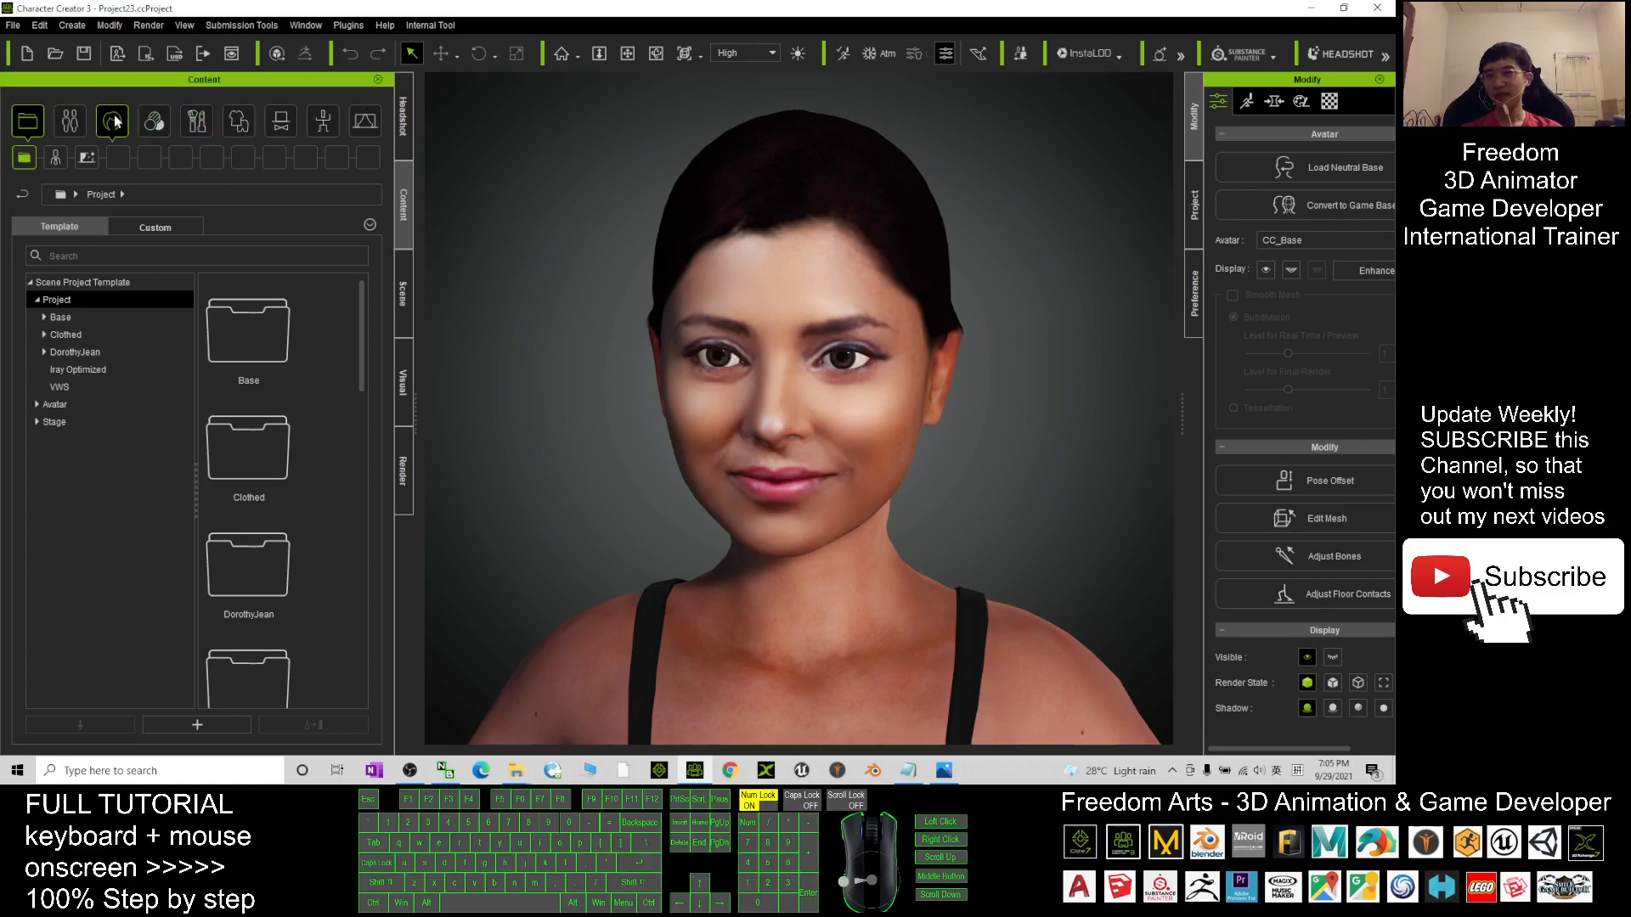
left_click(111, 120)
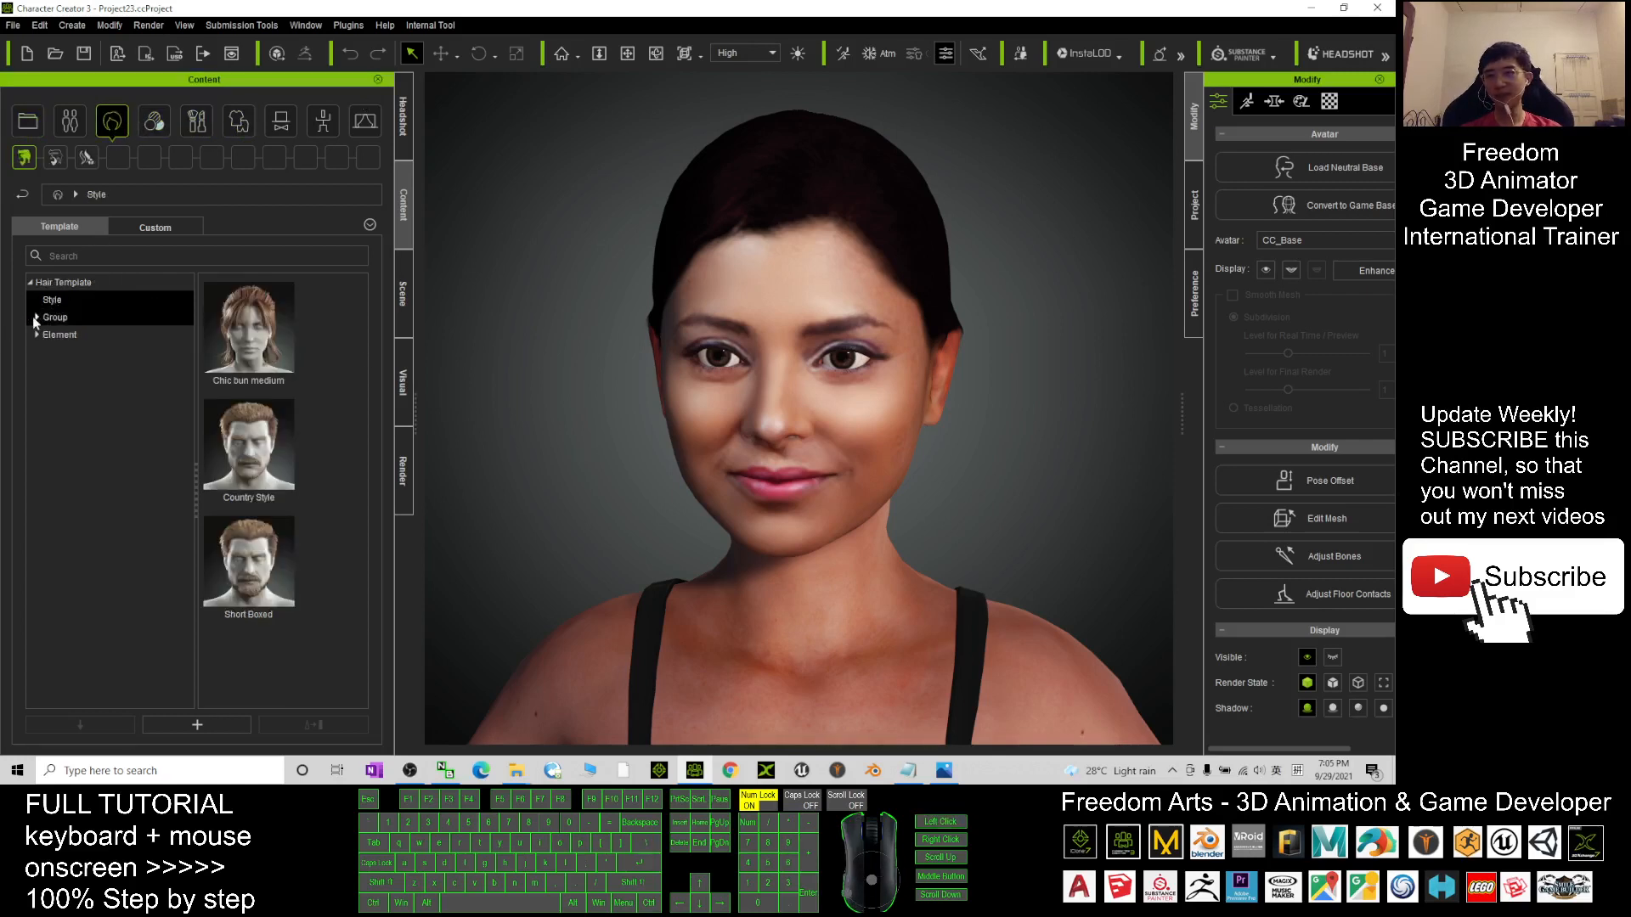
left_click(54, 317)
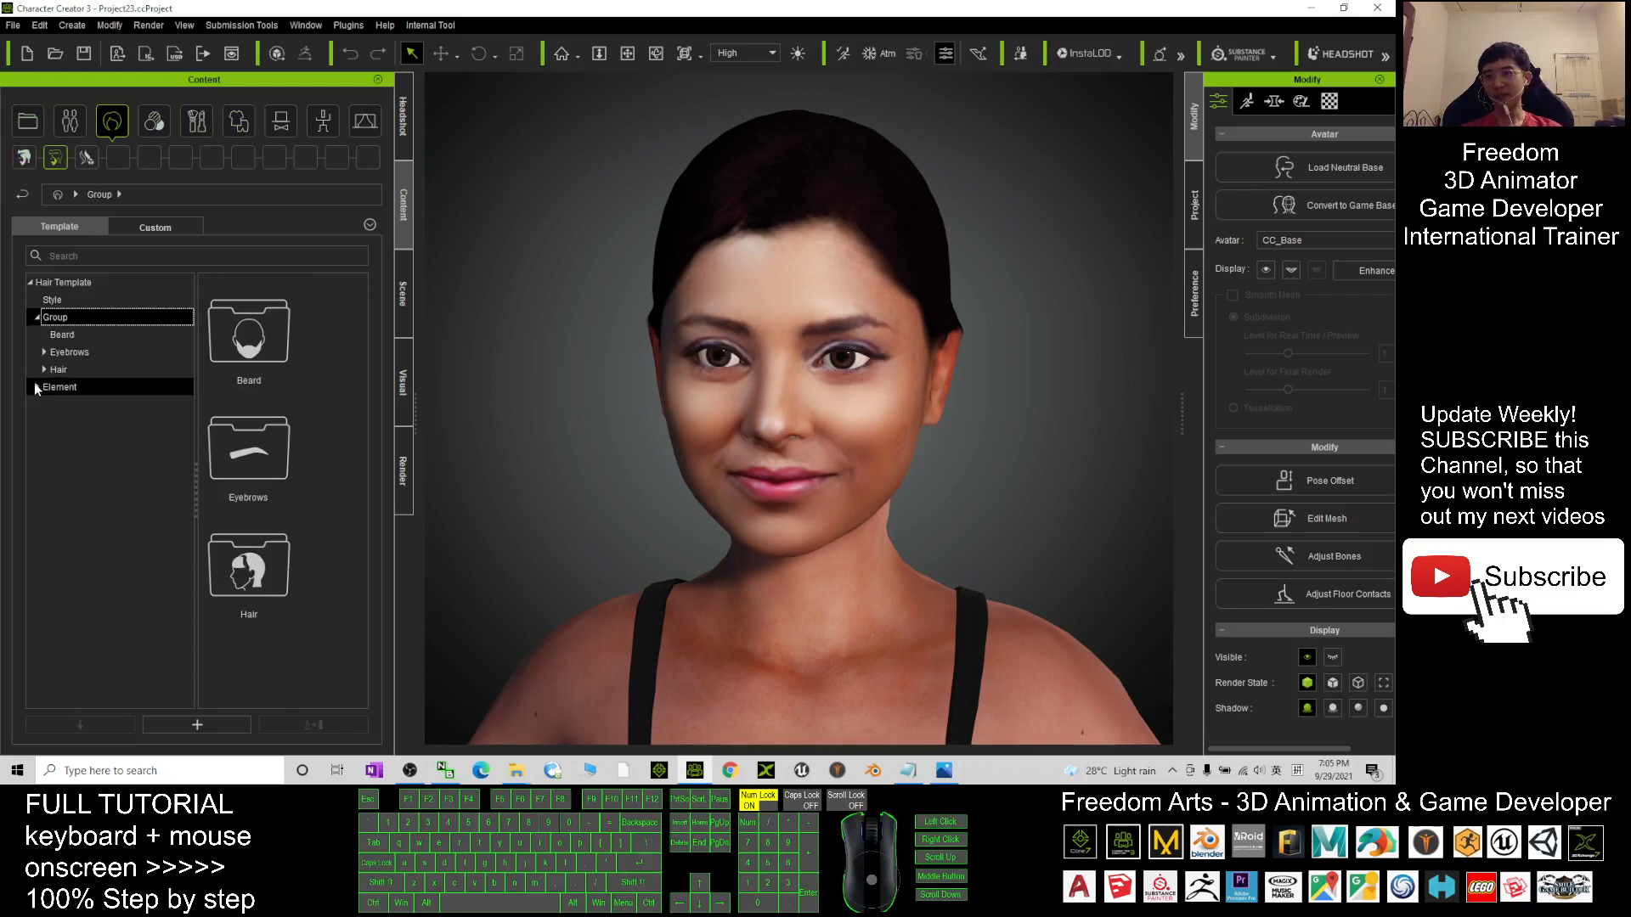
left_click(59, 369)
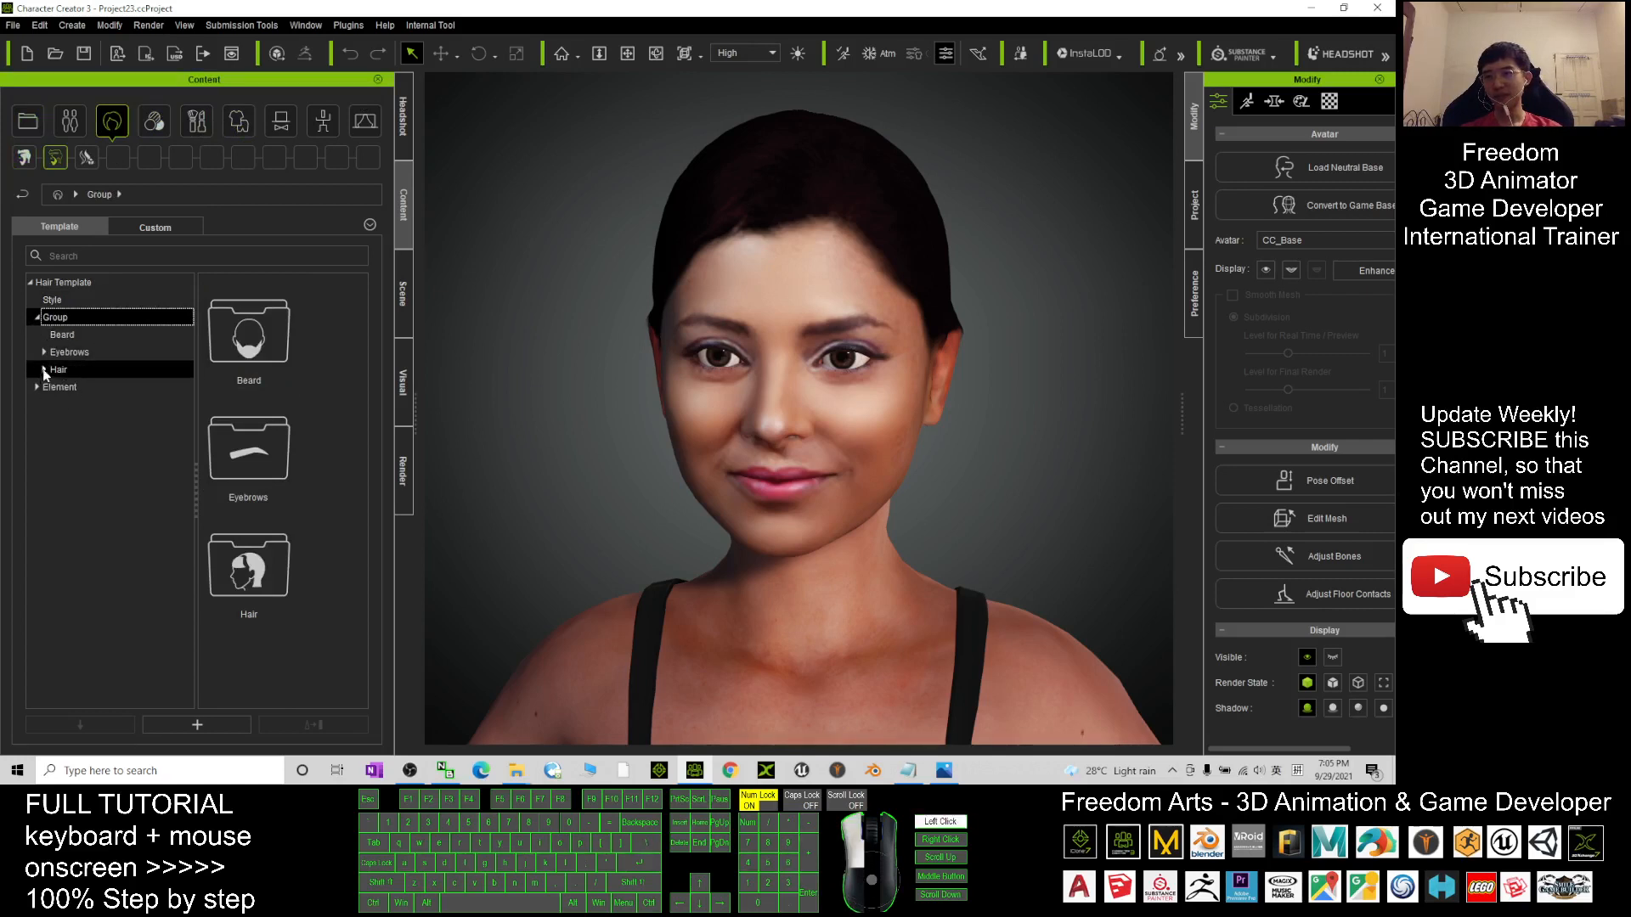
left_click(58, 369)
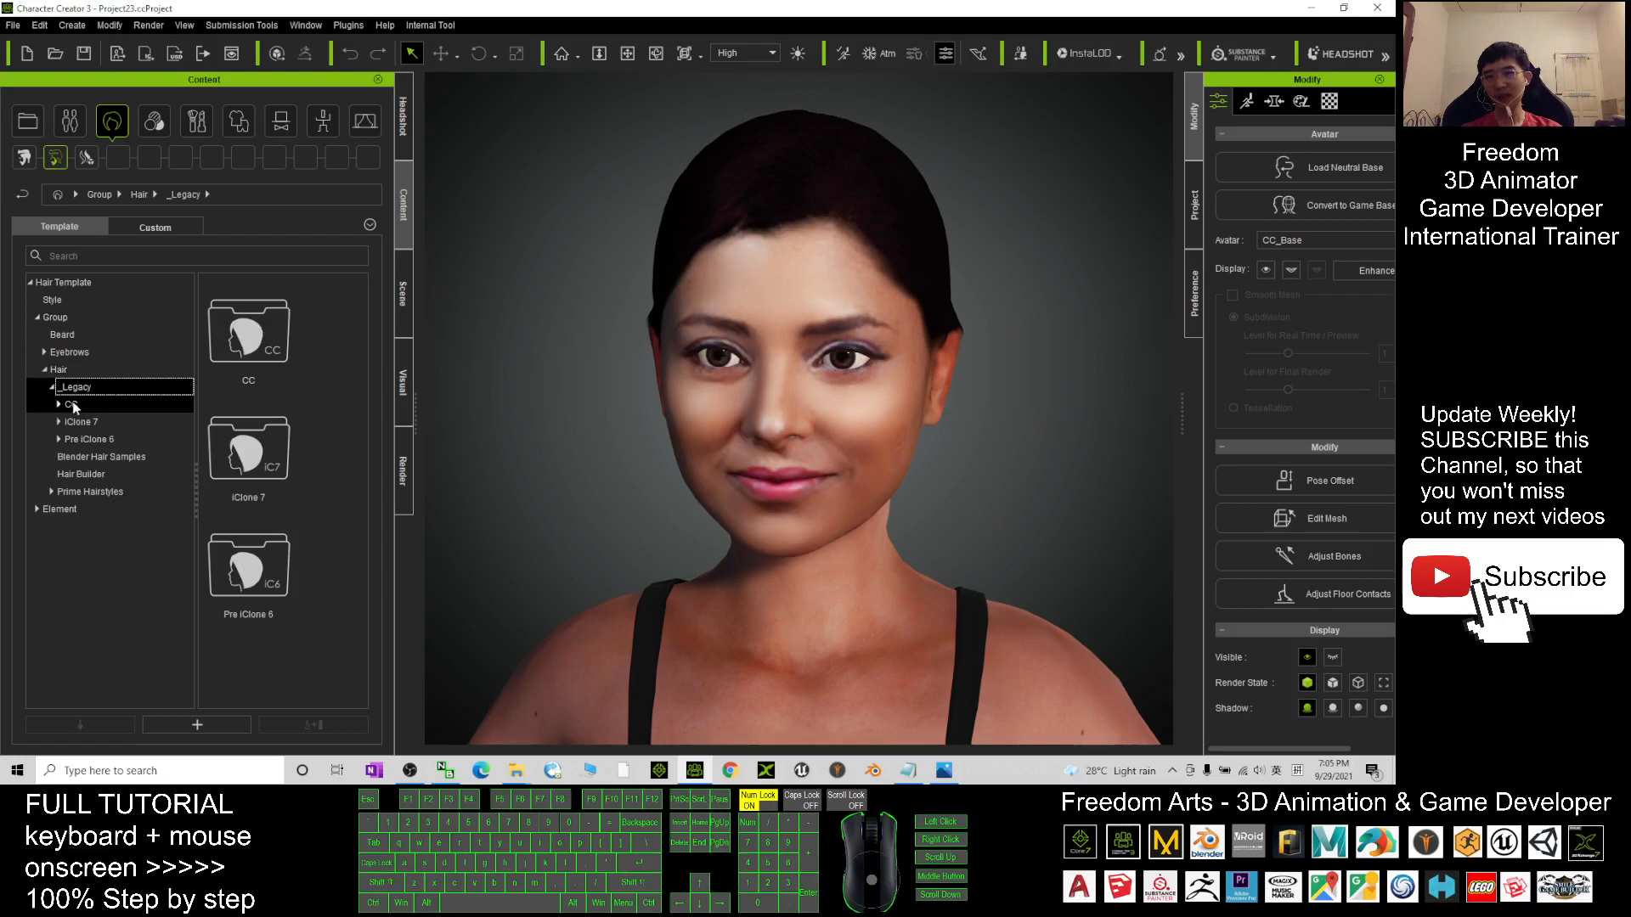
left_click(69, 403)
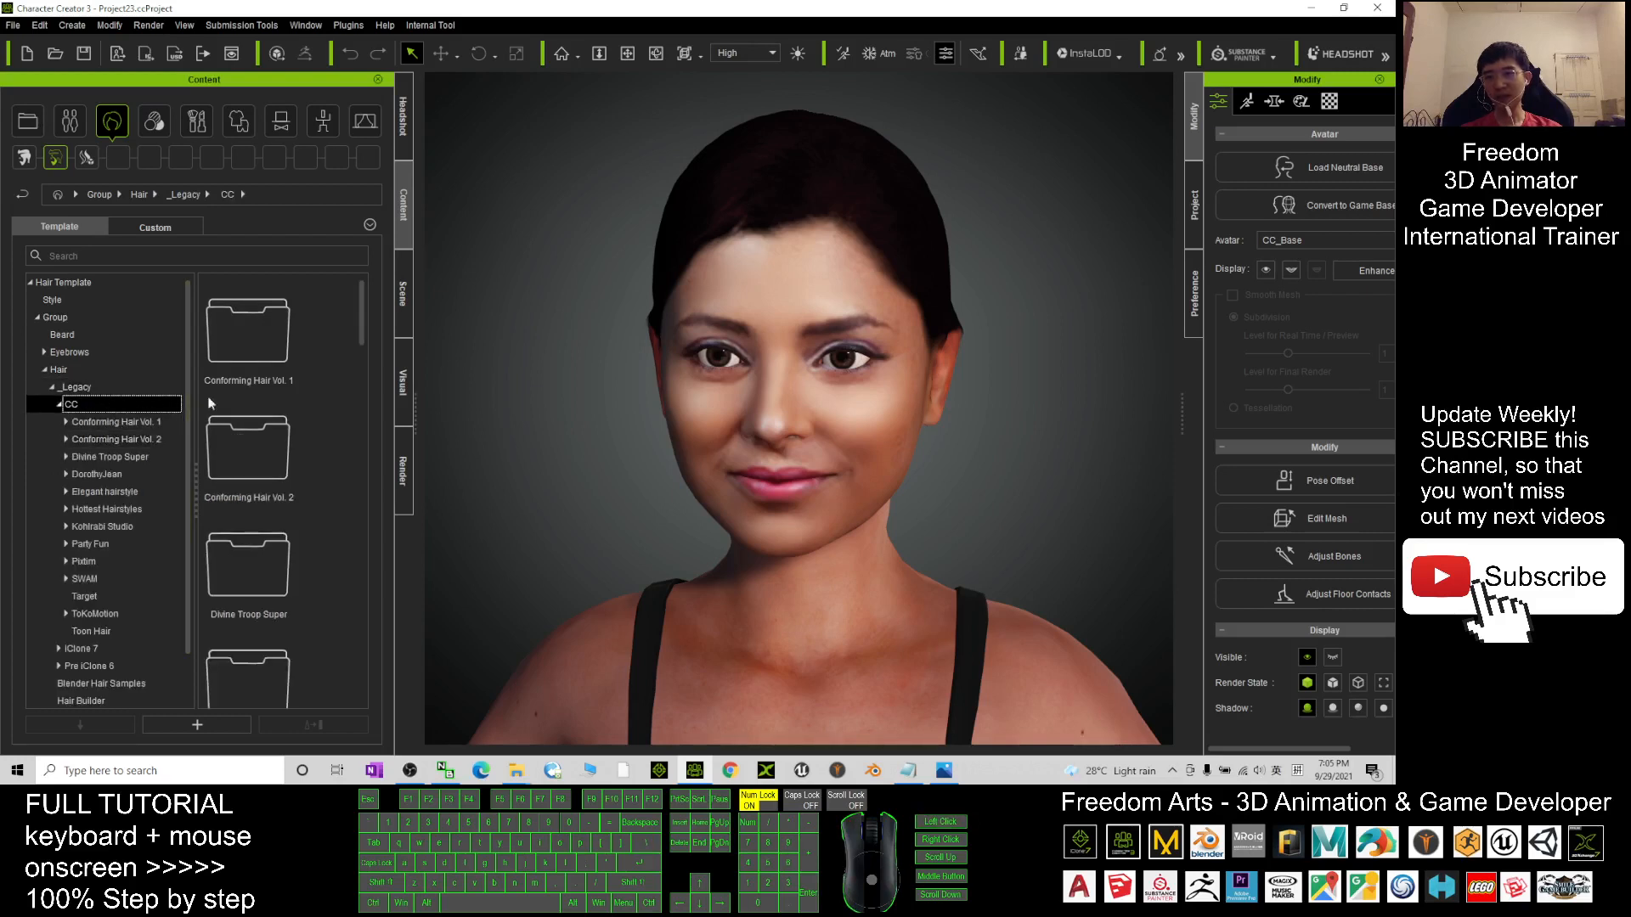
scroll("down", 3)
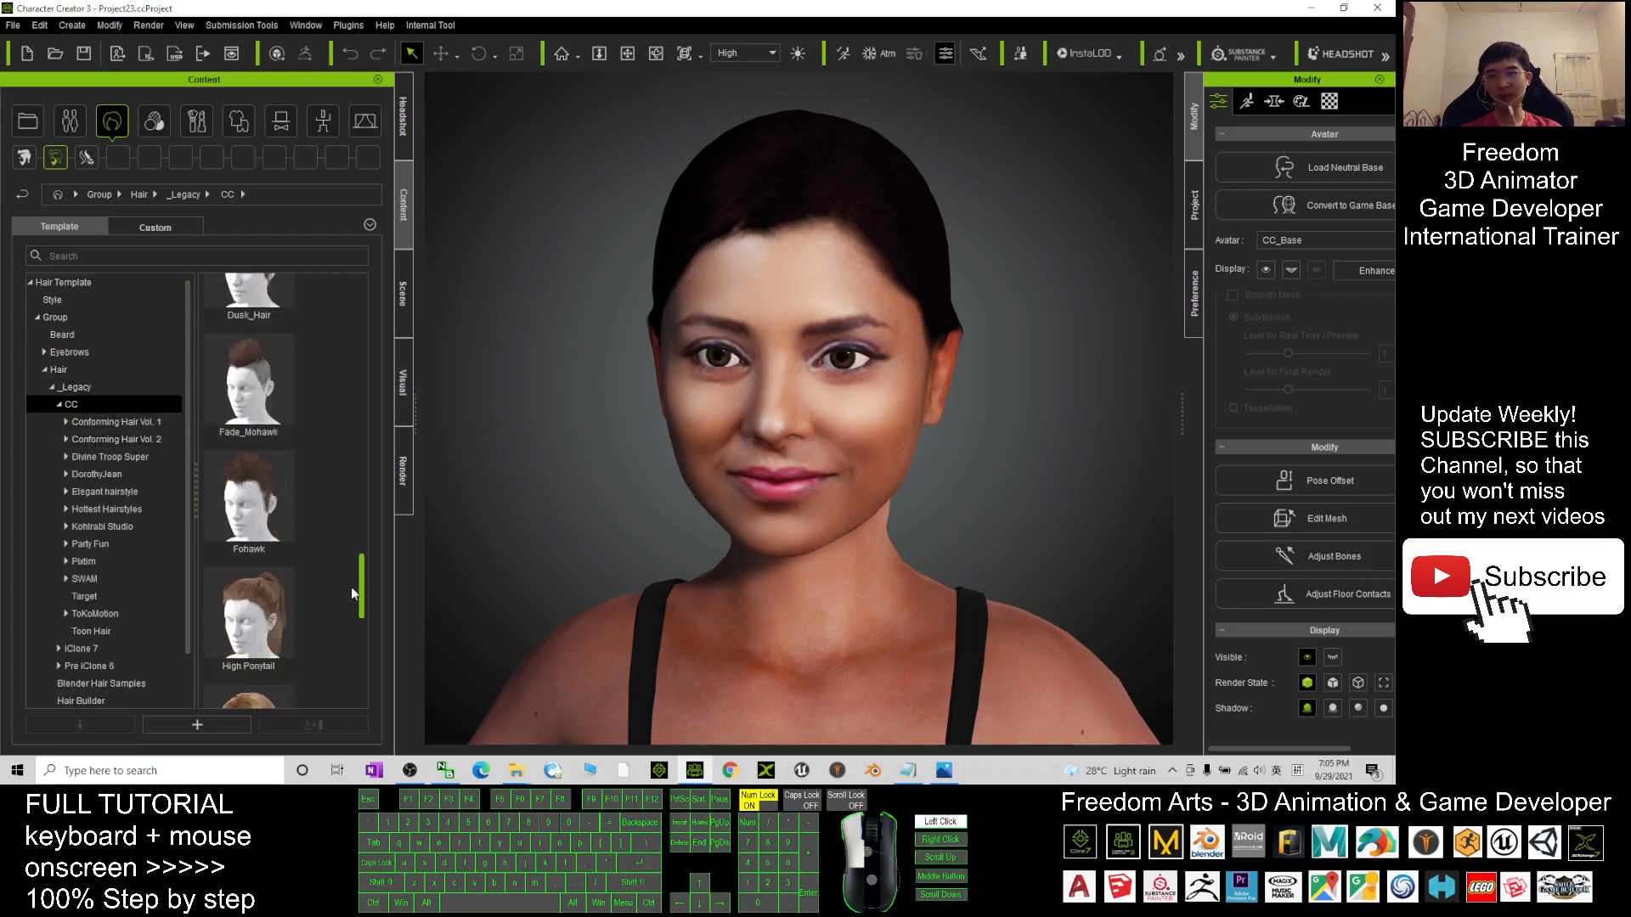
scroll("down", 3)
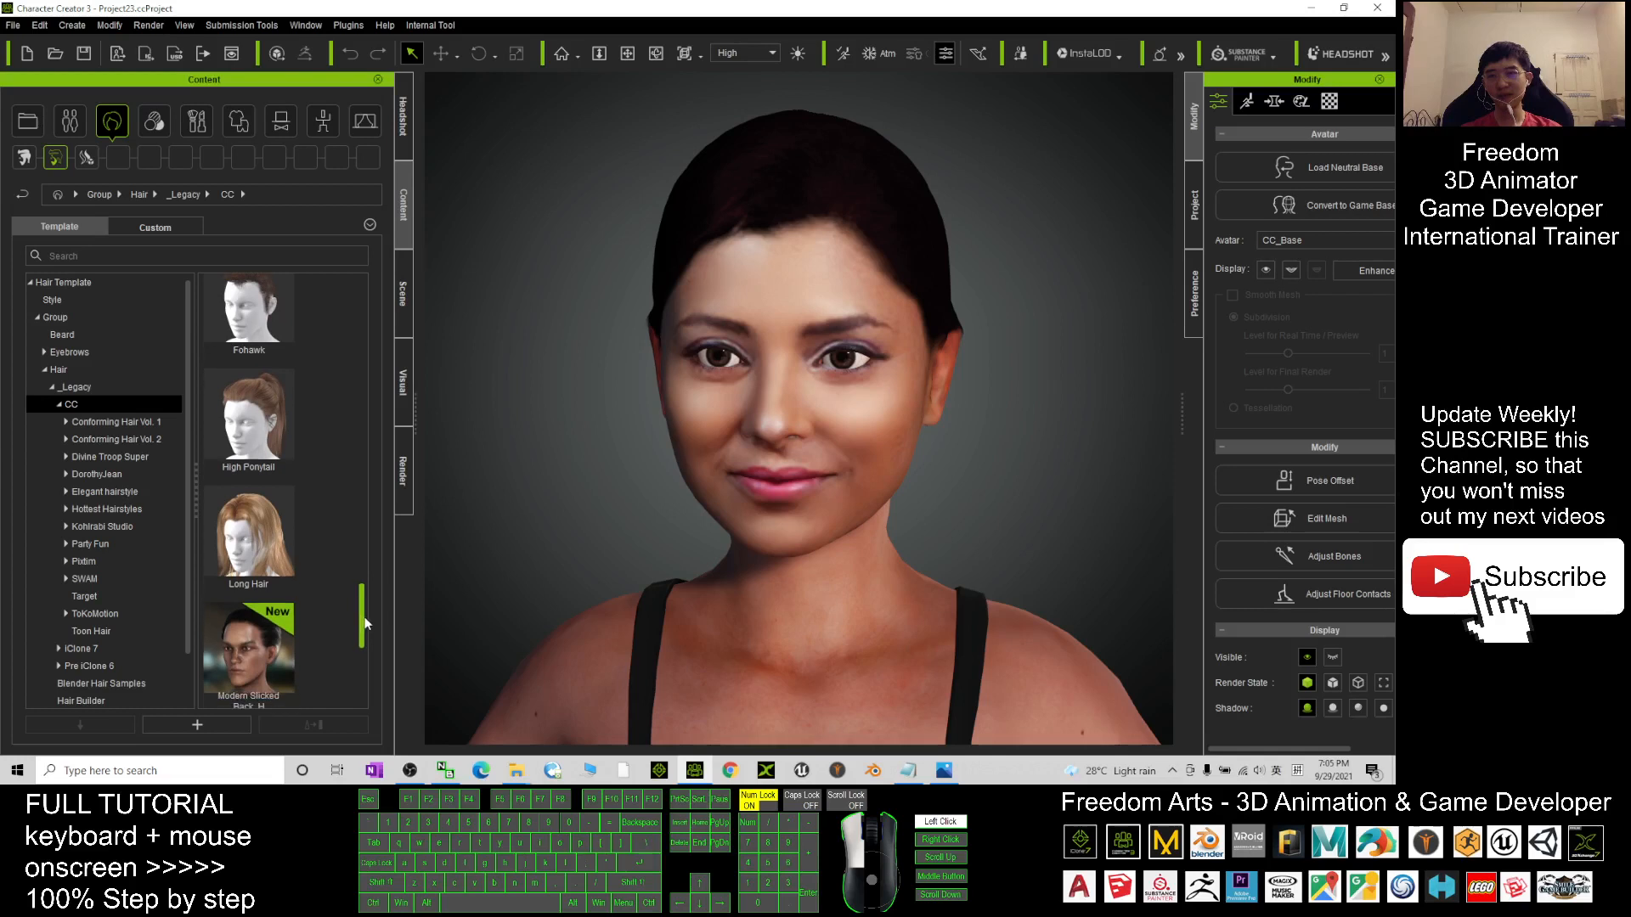
double_click(249, 525)
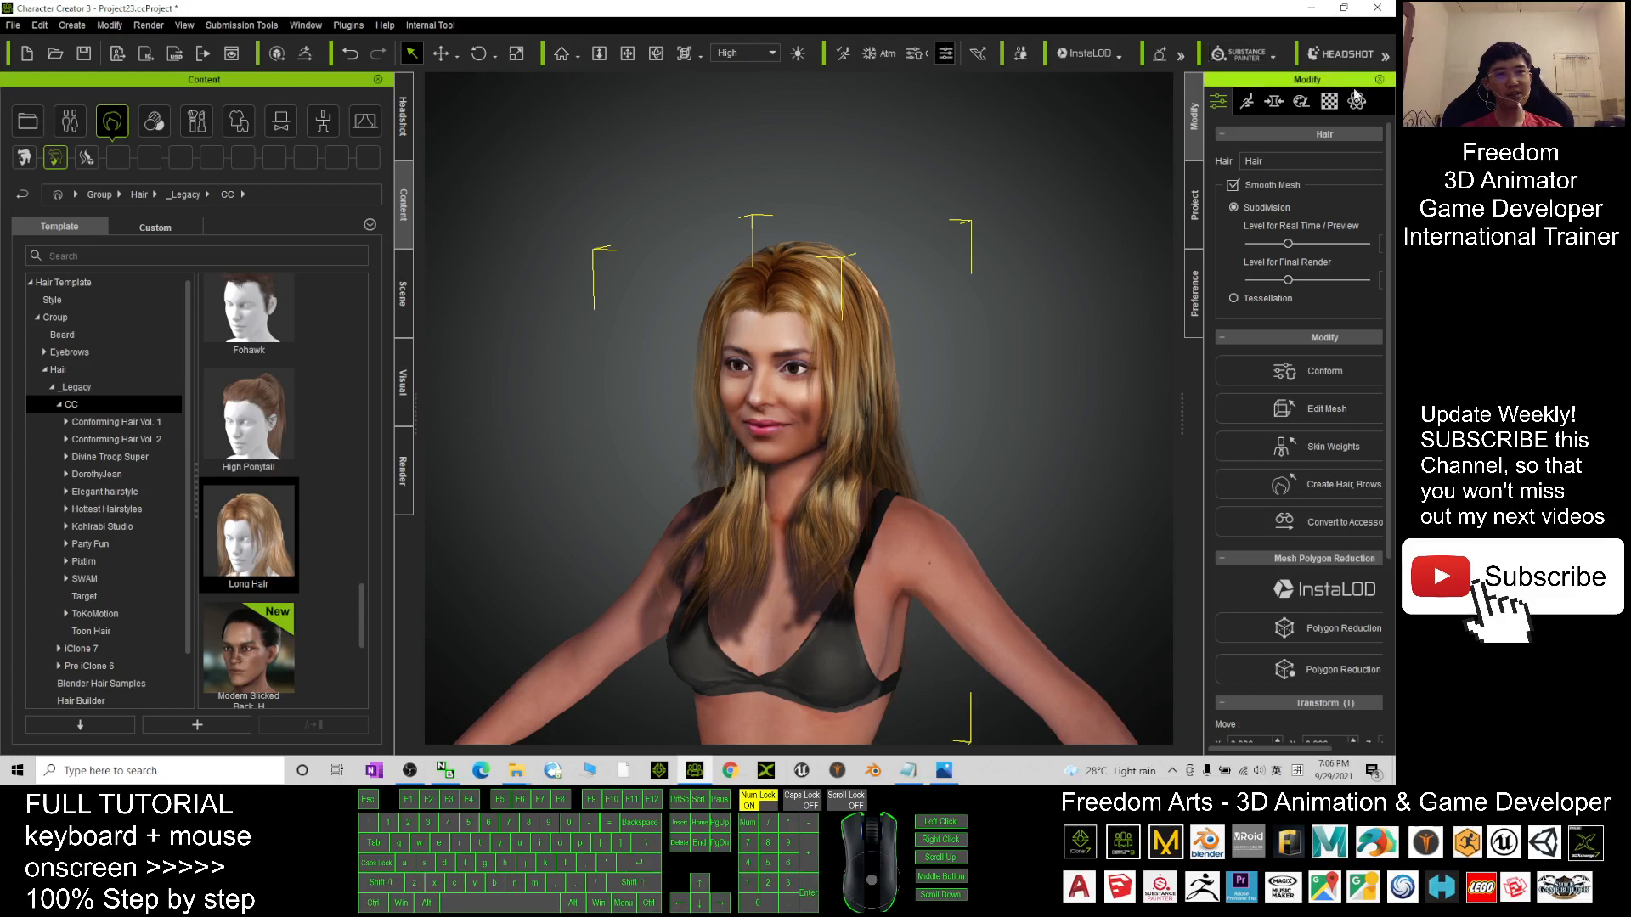
Set the hair material's Diffuse Color to #1a1a1a.
left_click(1274, 101)
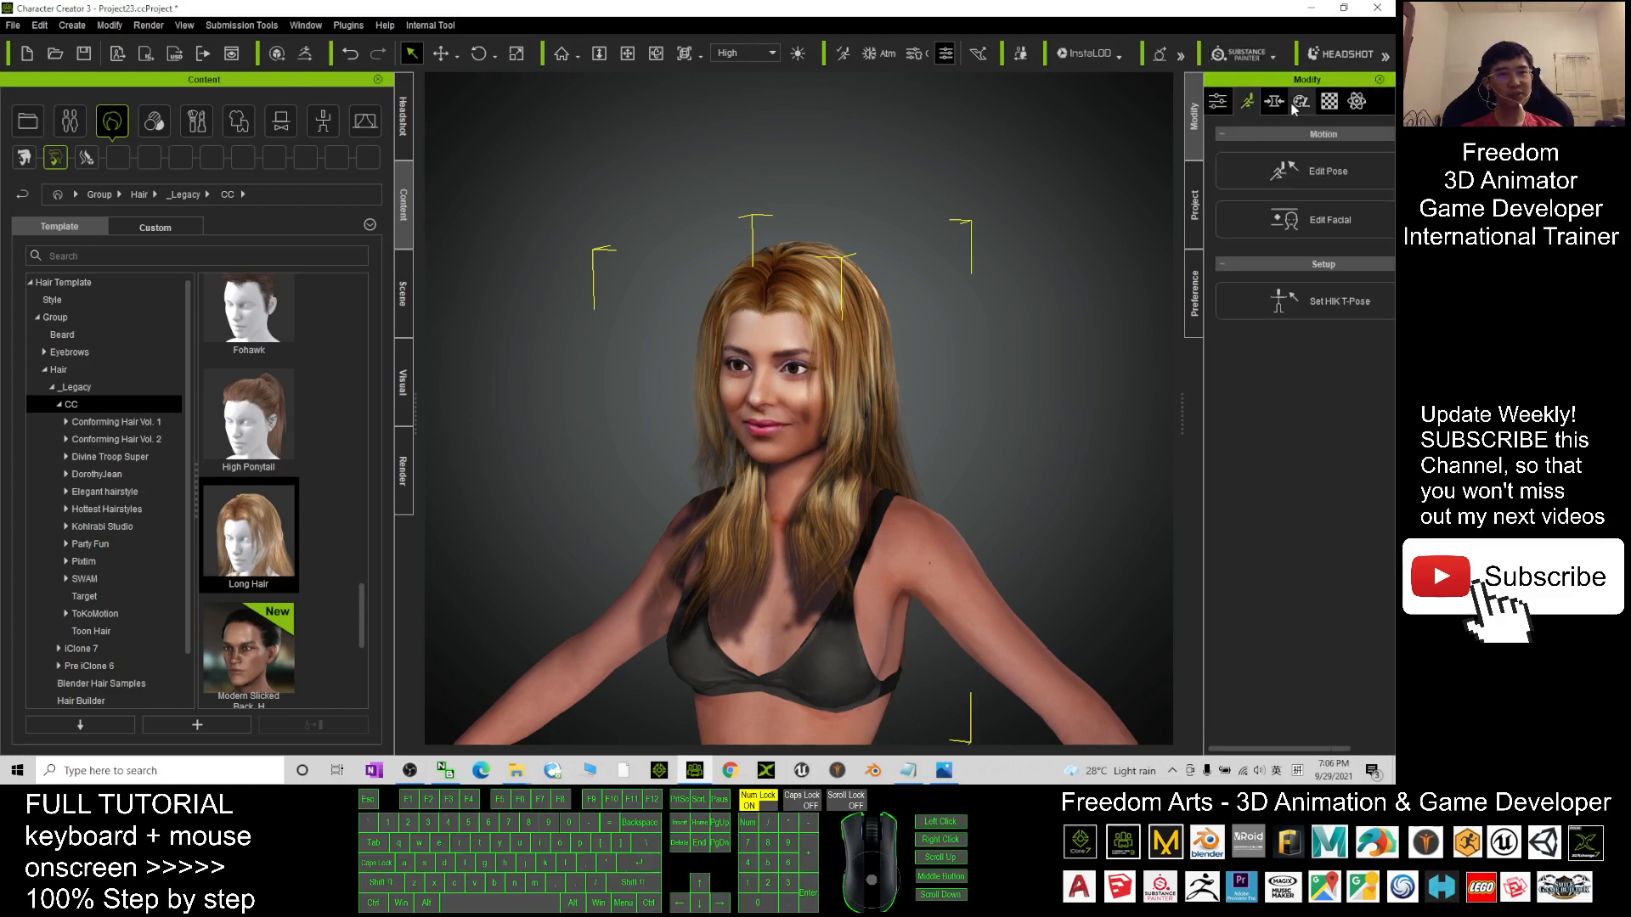
left_click(1329, 101)
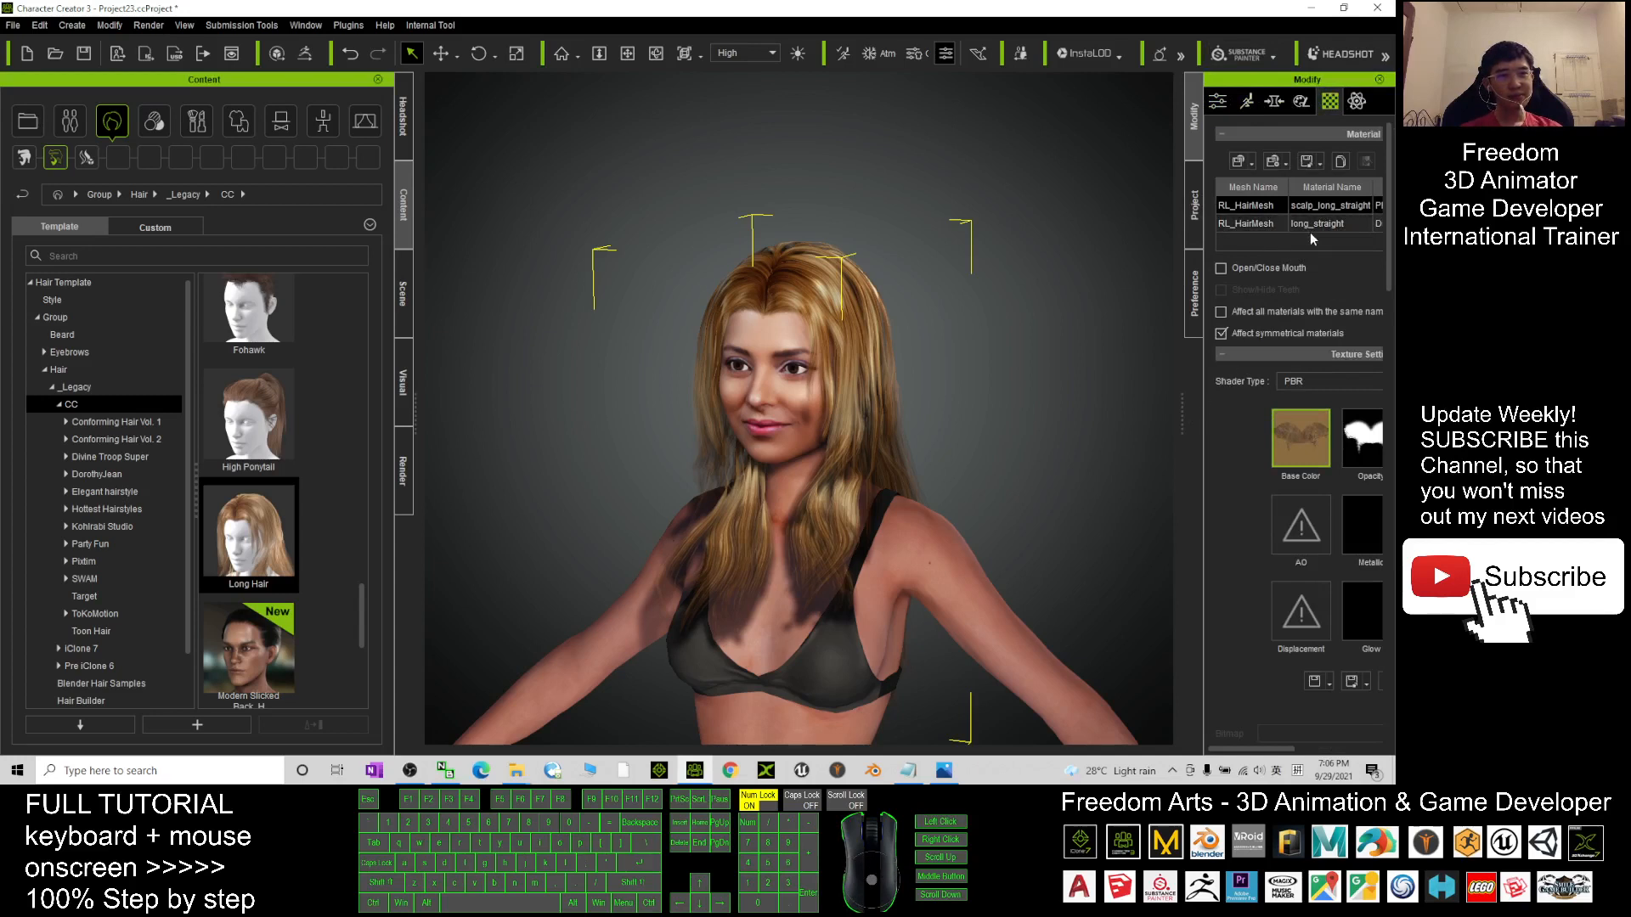
right_click(1301, 437)
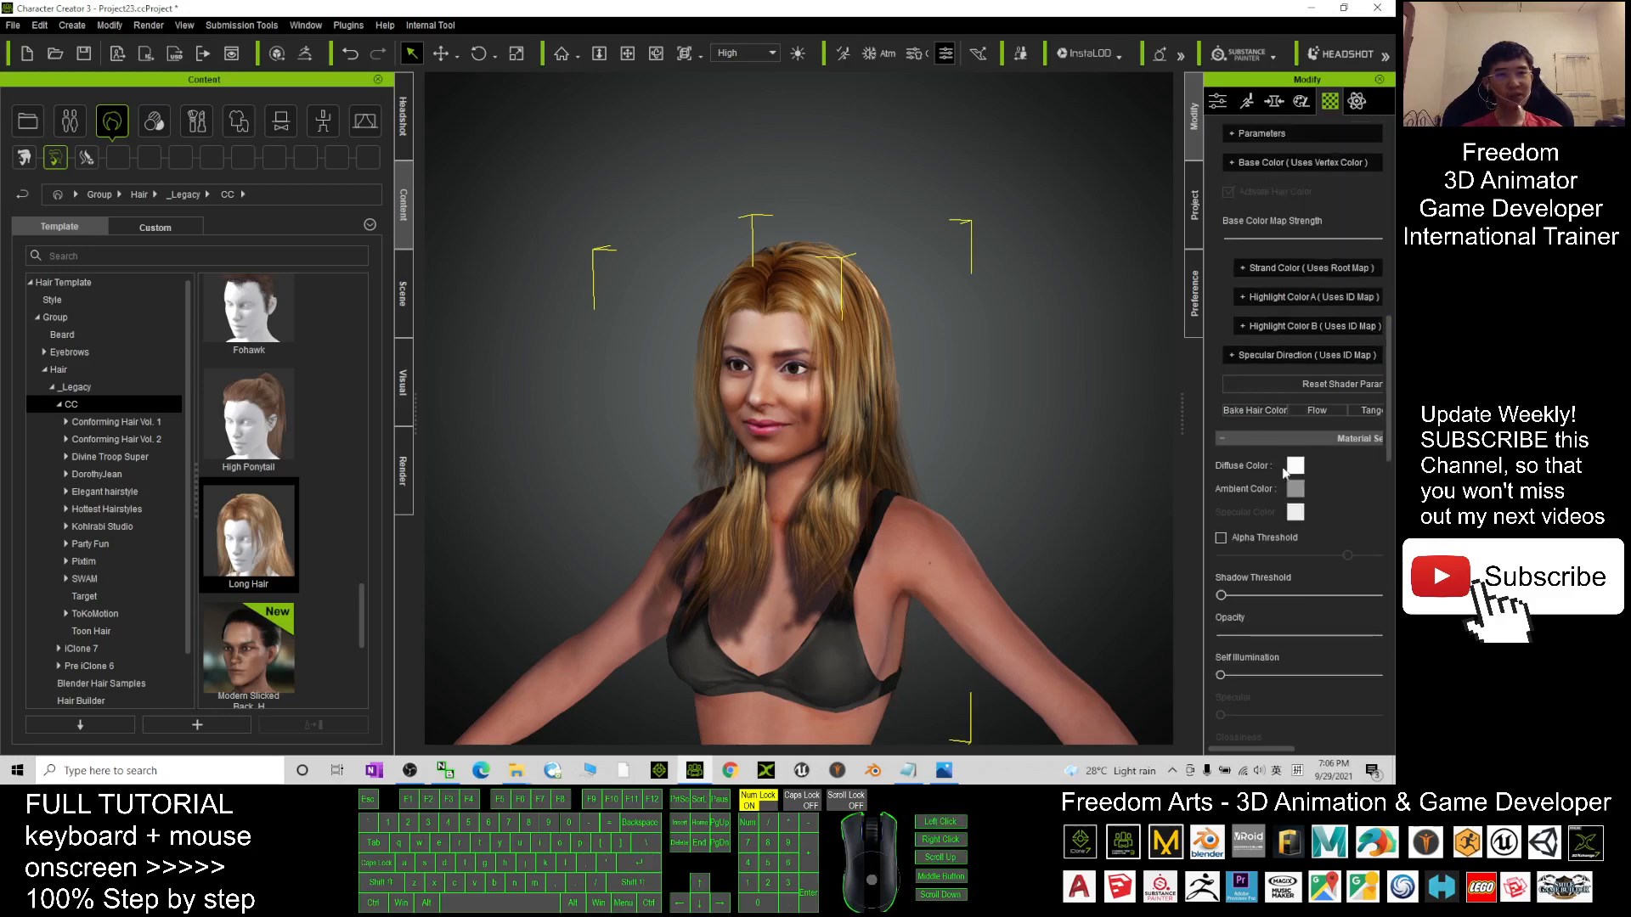
left_click(1295, 467)
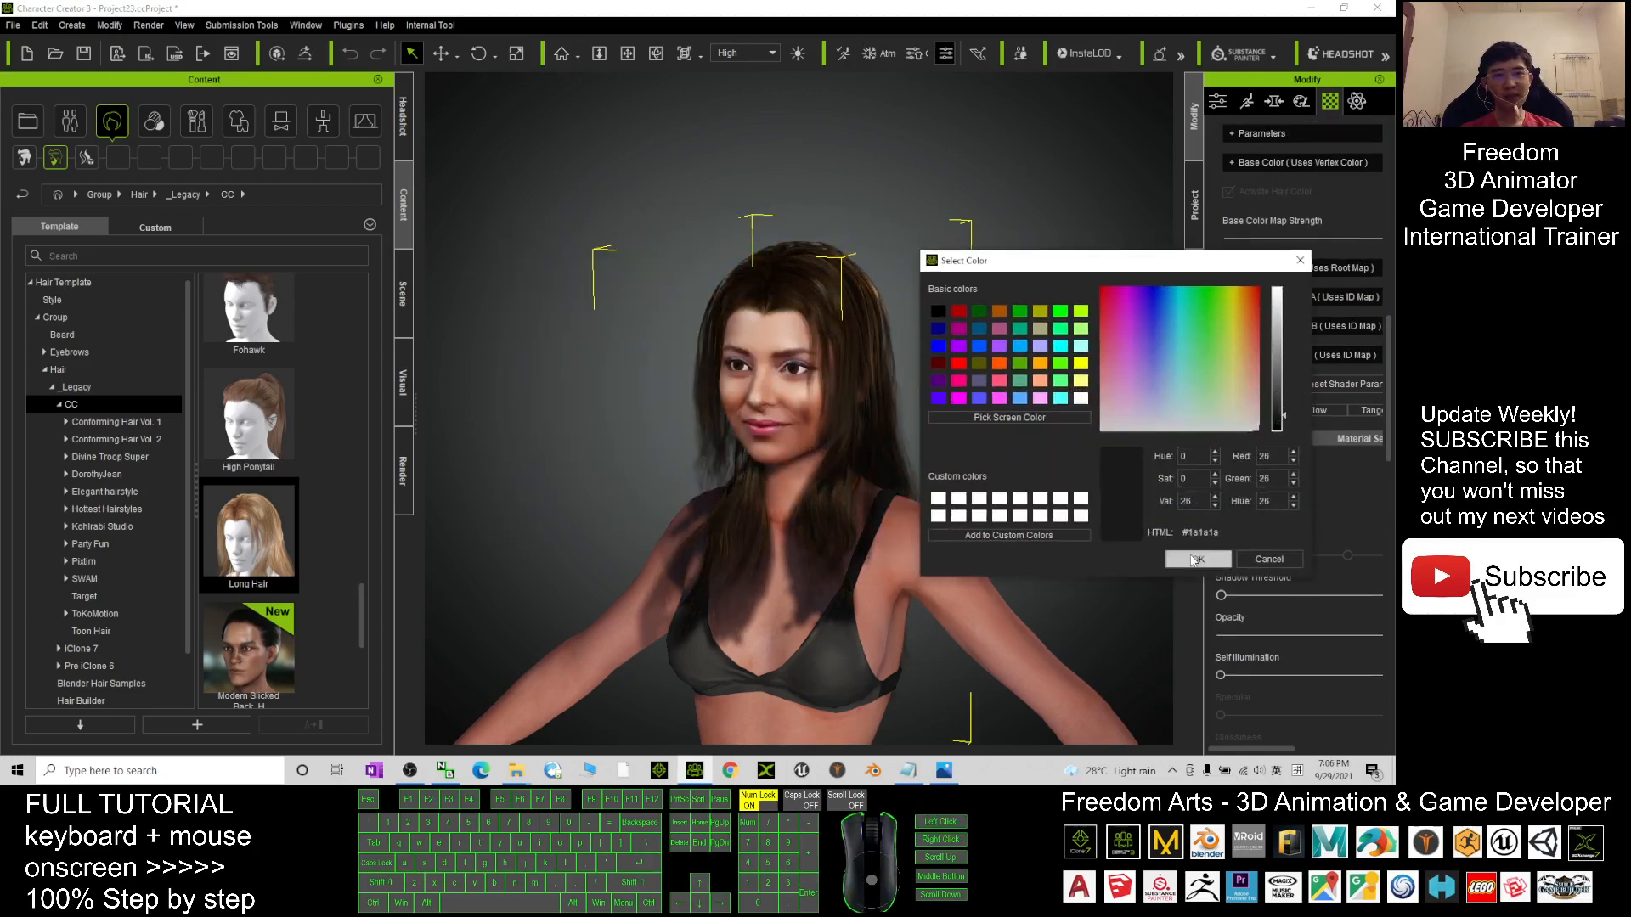
left_click(1199, 559)
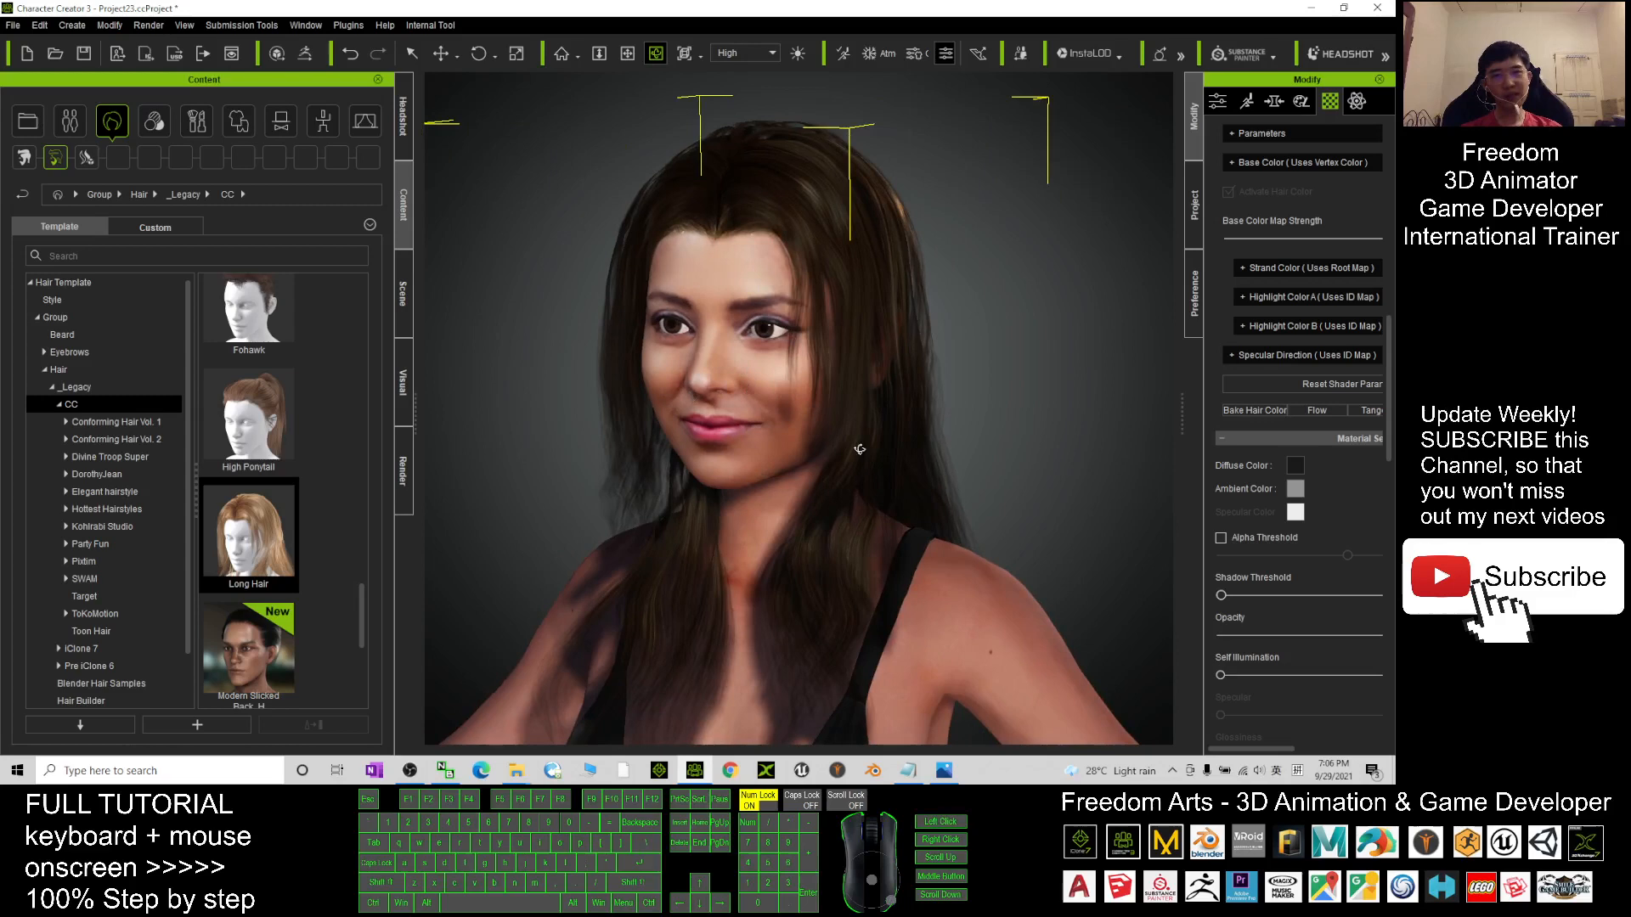
mouse_move(689, 742)
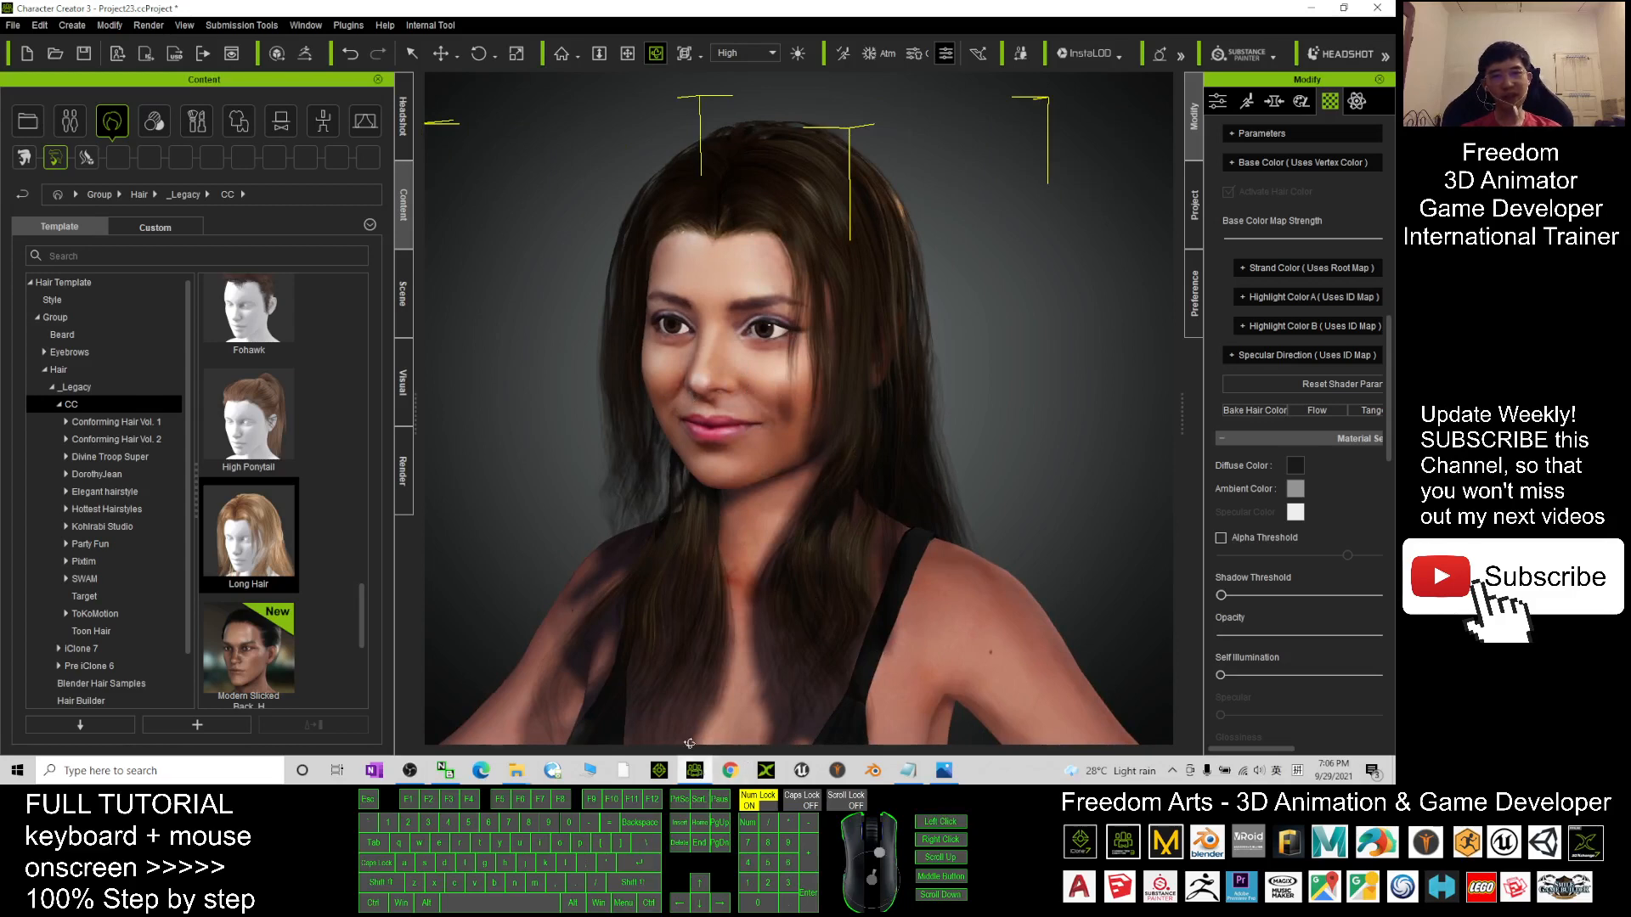
mouse_move(516, 770)
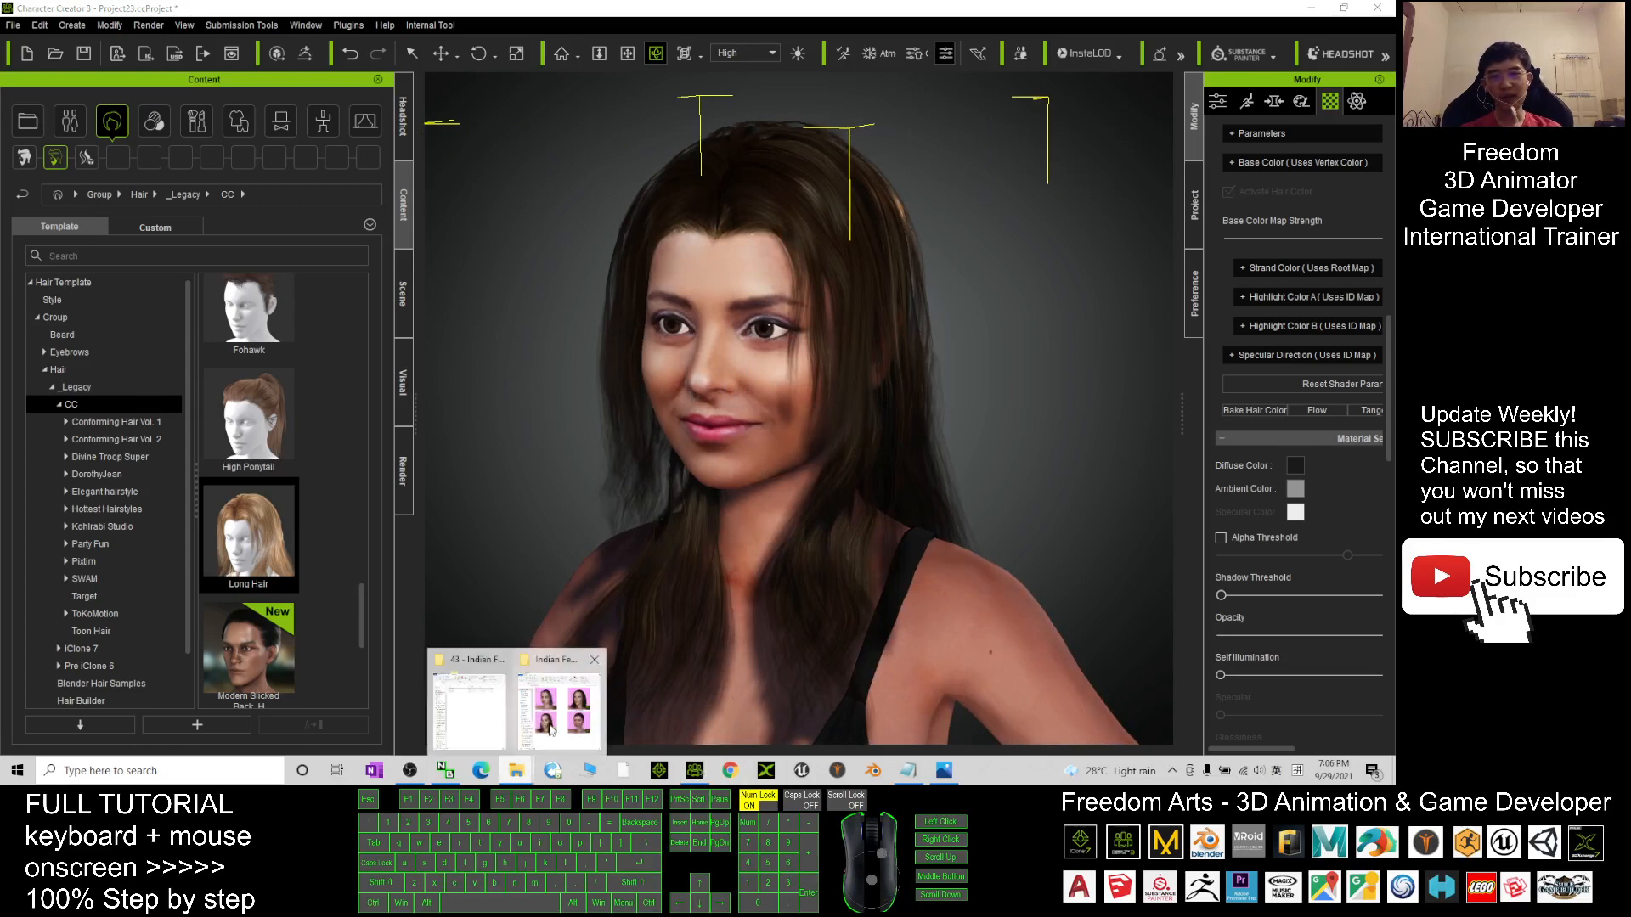
Close File Explorer and switch the Modify panel to the Motion tab.
left_click(552, 696)
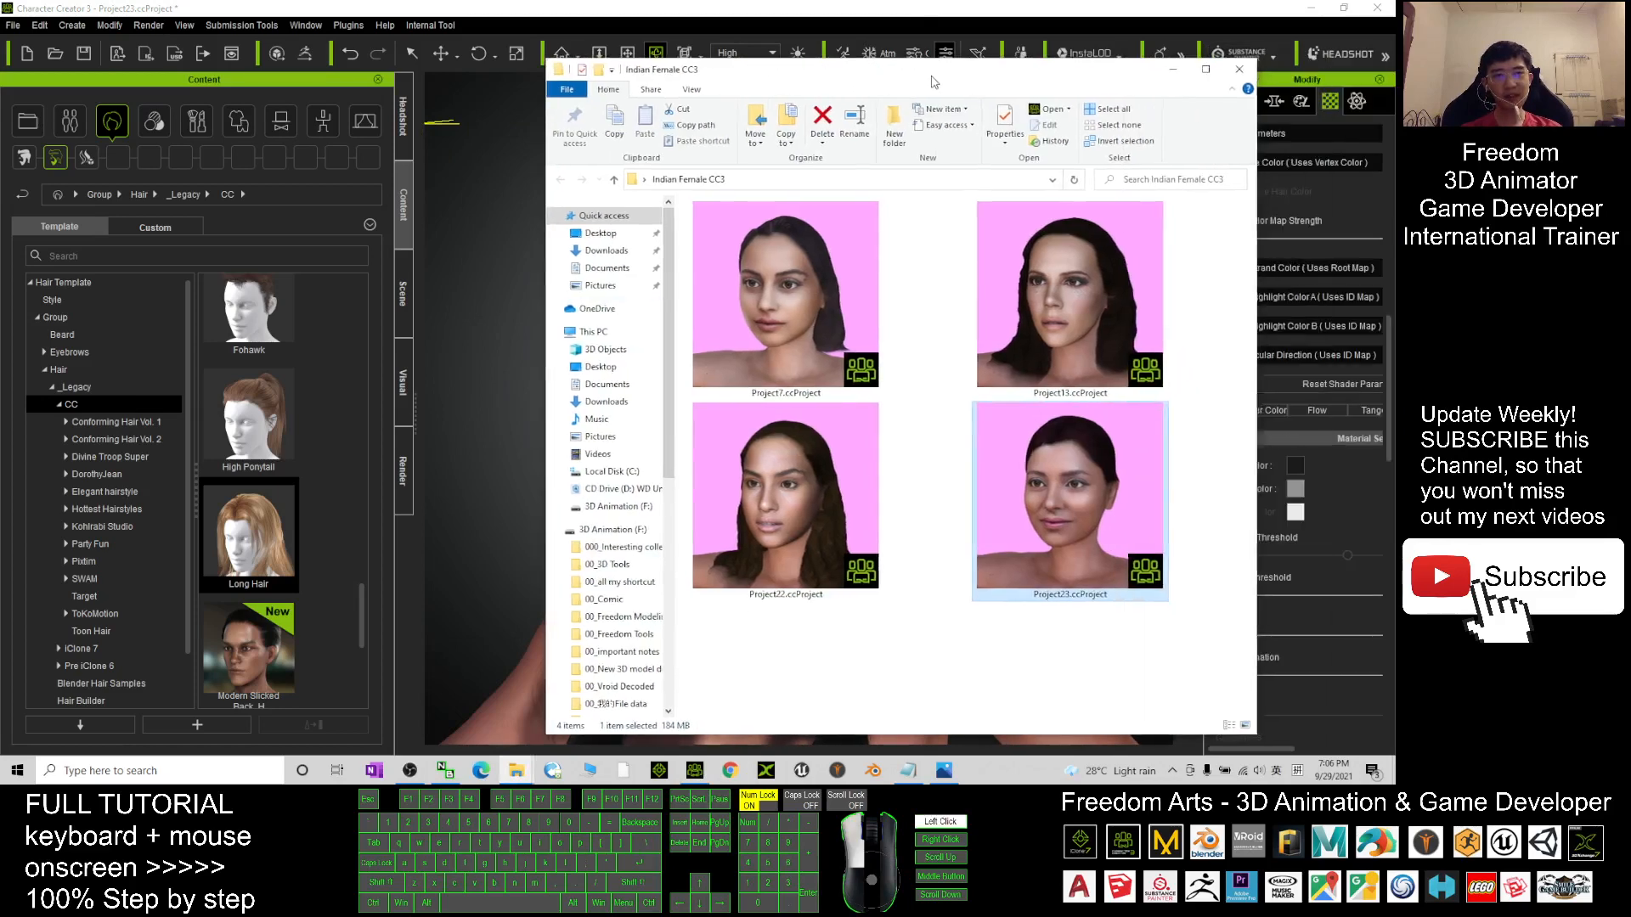
left_click(1238, 69)
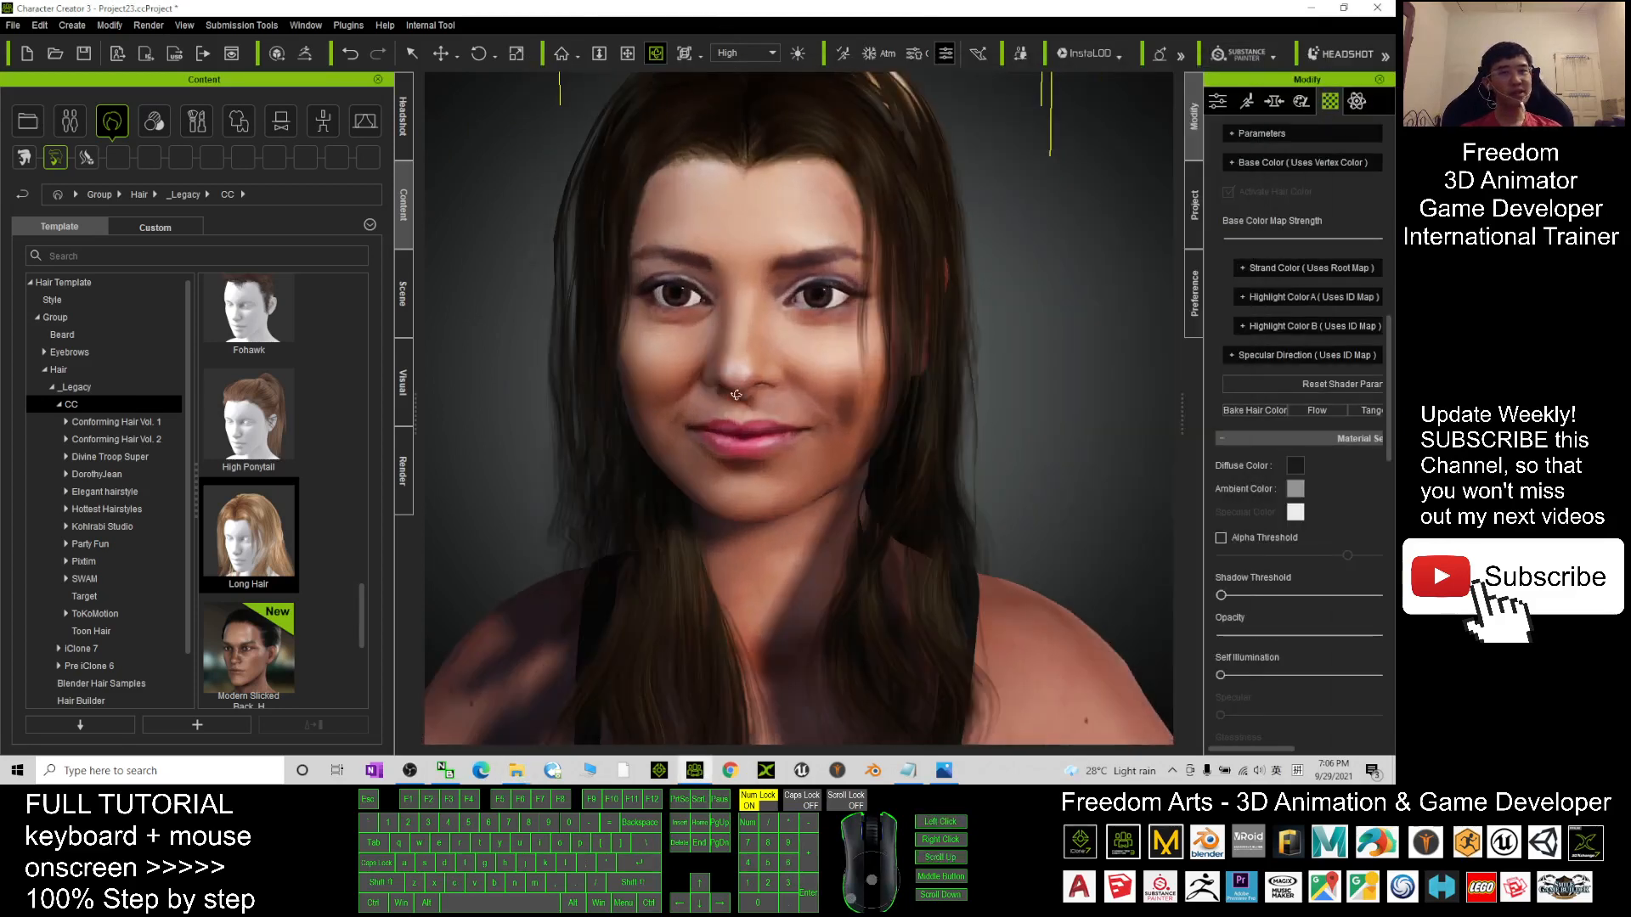
left_click(1275, 101)
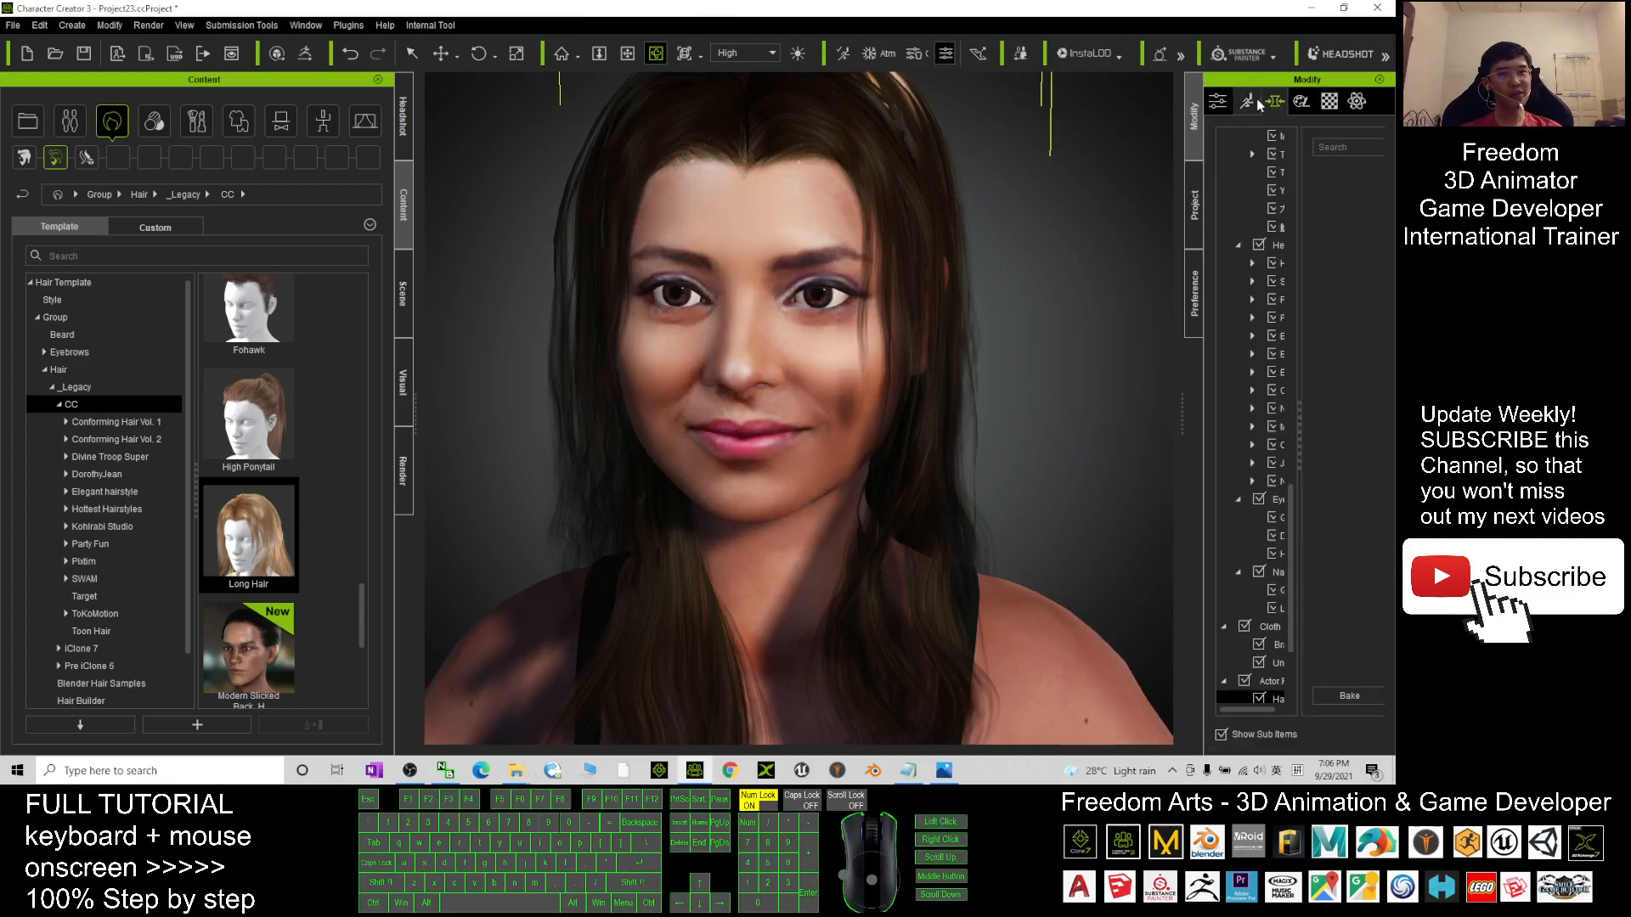
left_click(1275, 101)
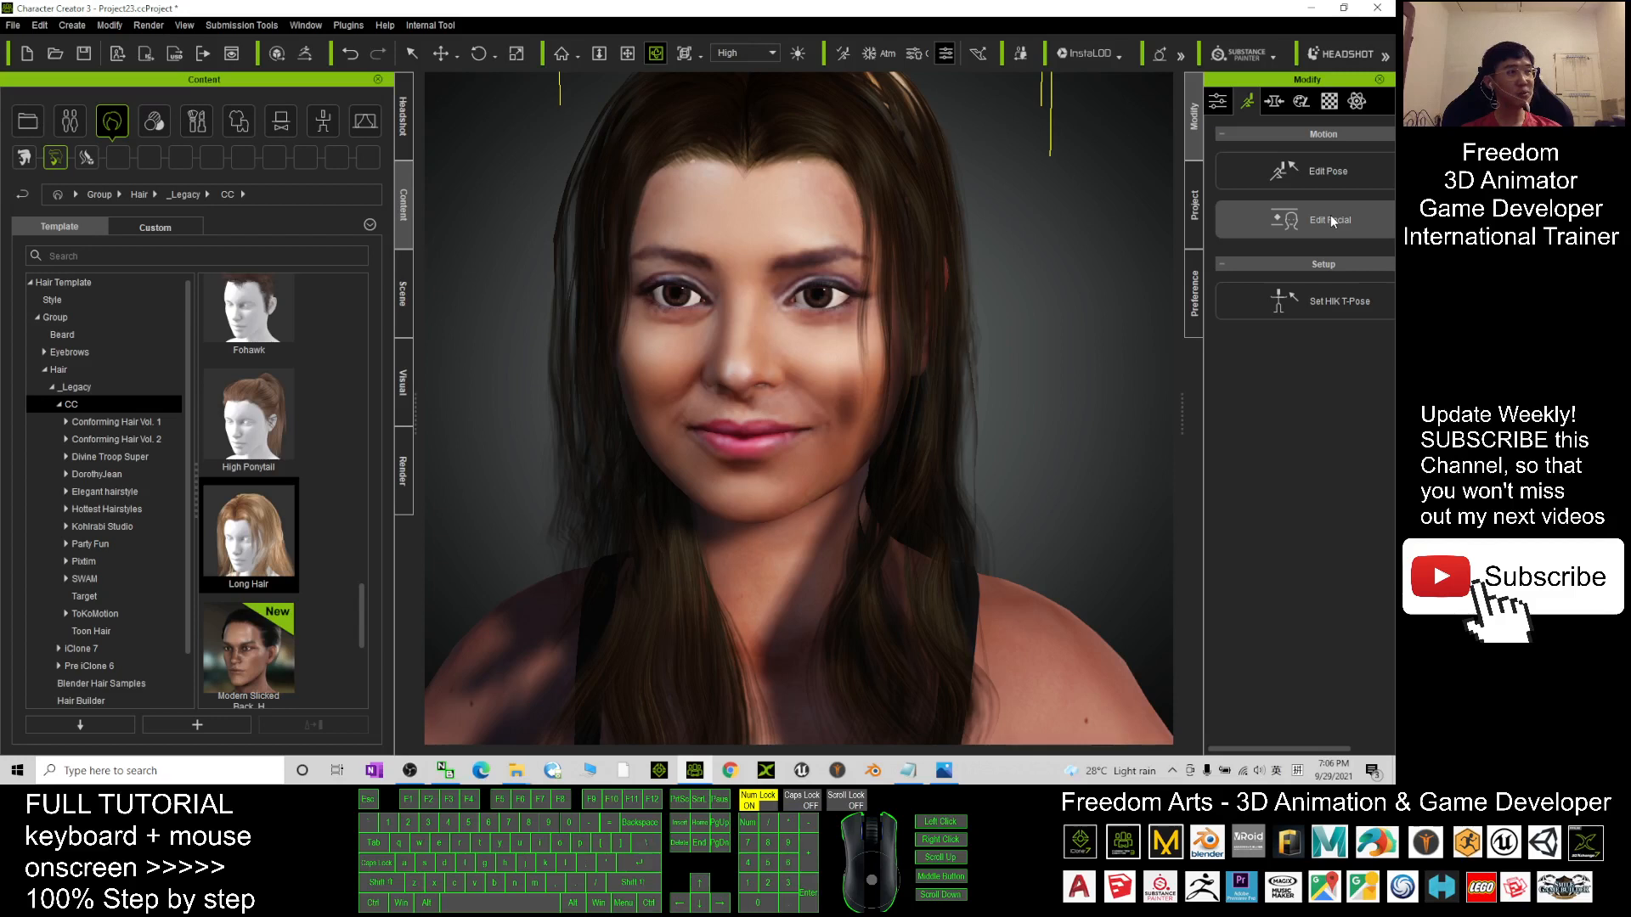
mouse_move(1345, 228)
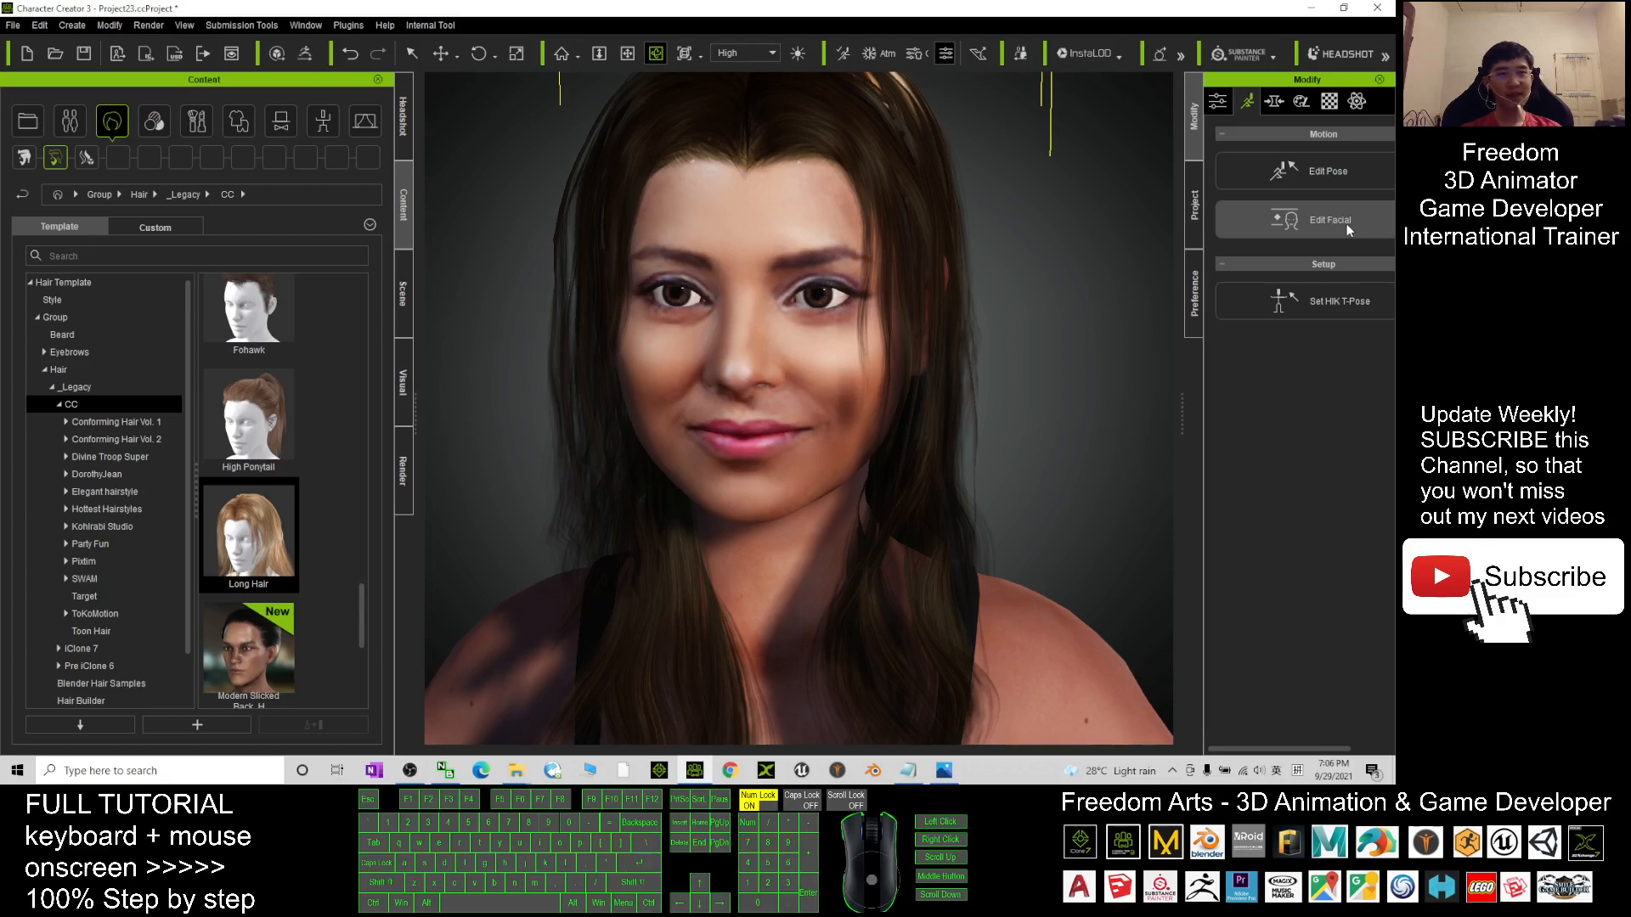
mouse_move(1335, 226)
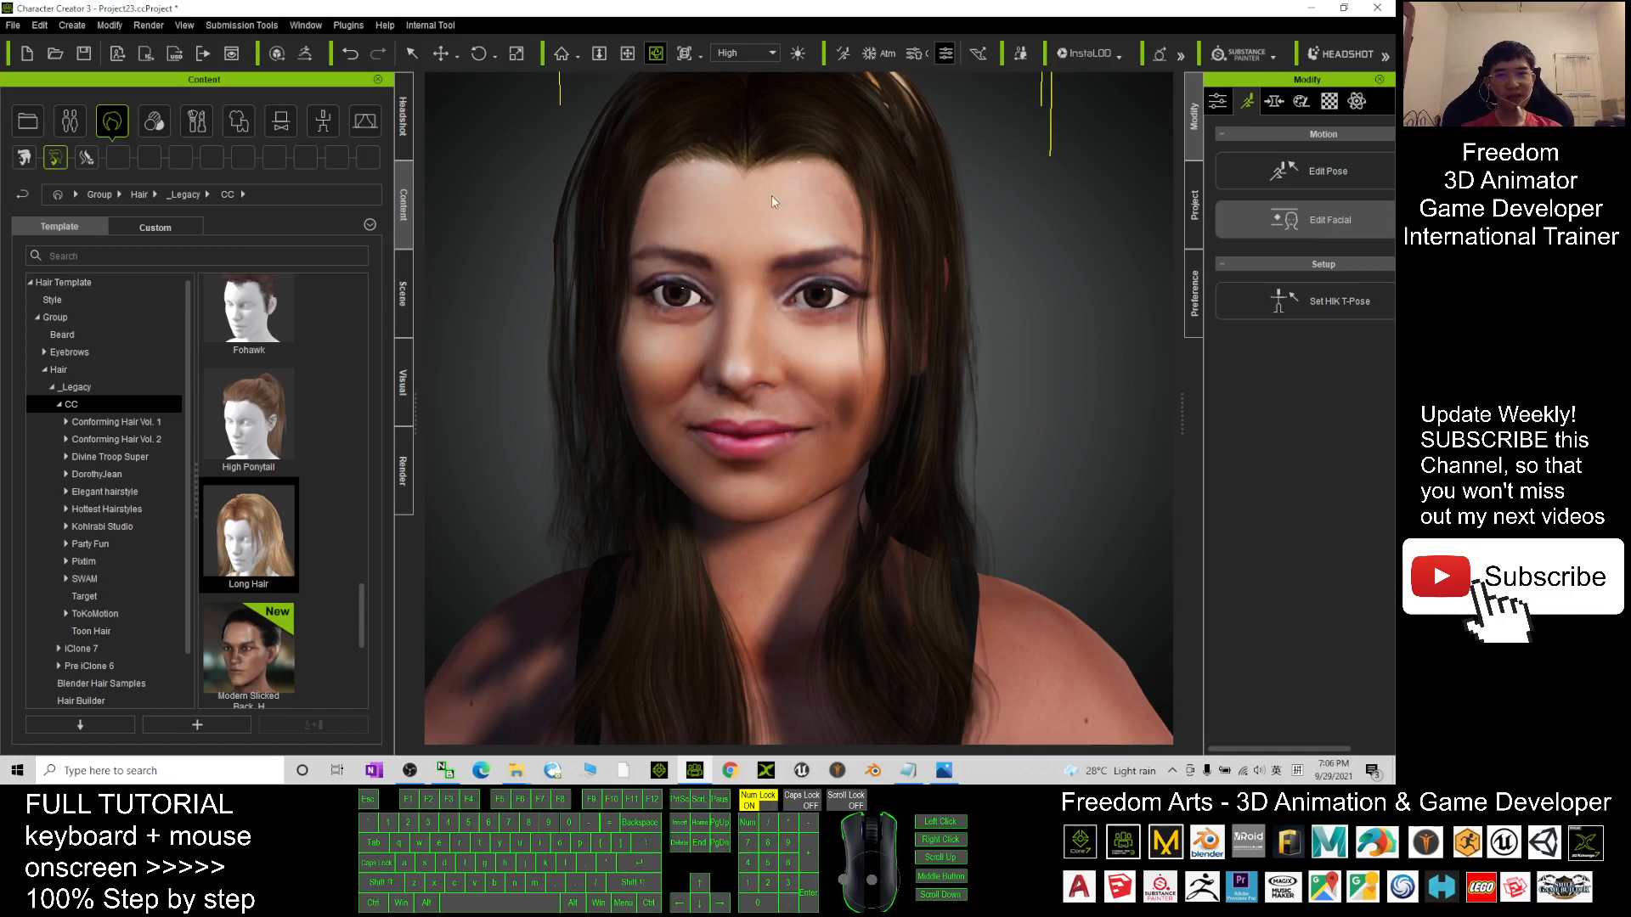
In Edit Facial, apply the 2_Happy preset from the 08-ExPlus Happy Sad style.
left_click(1330, 219)
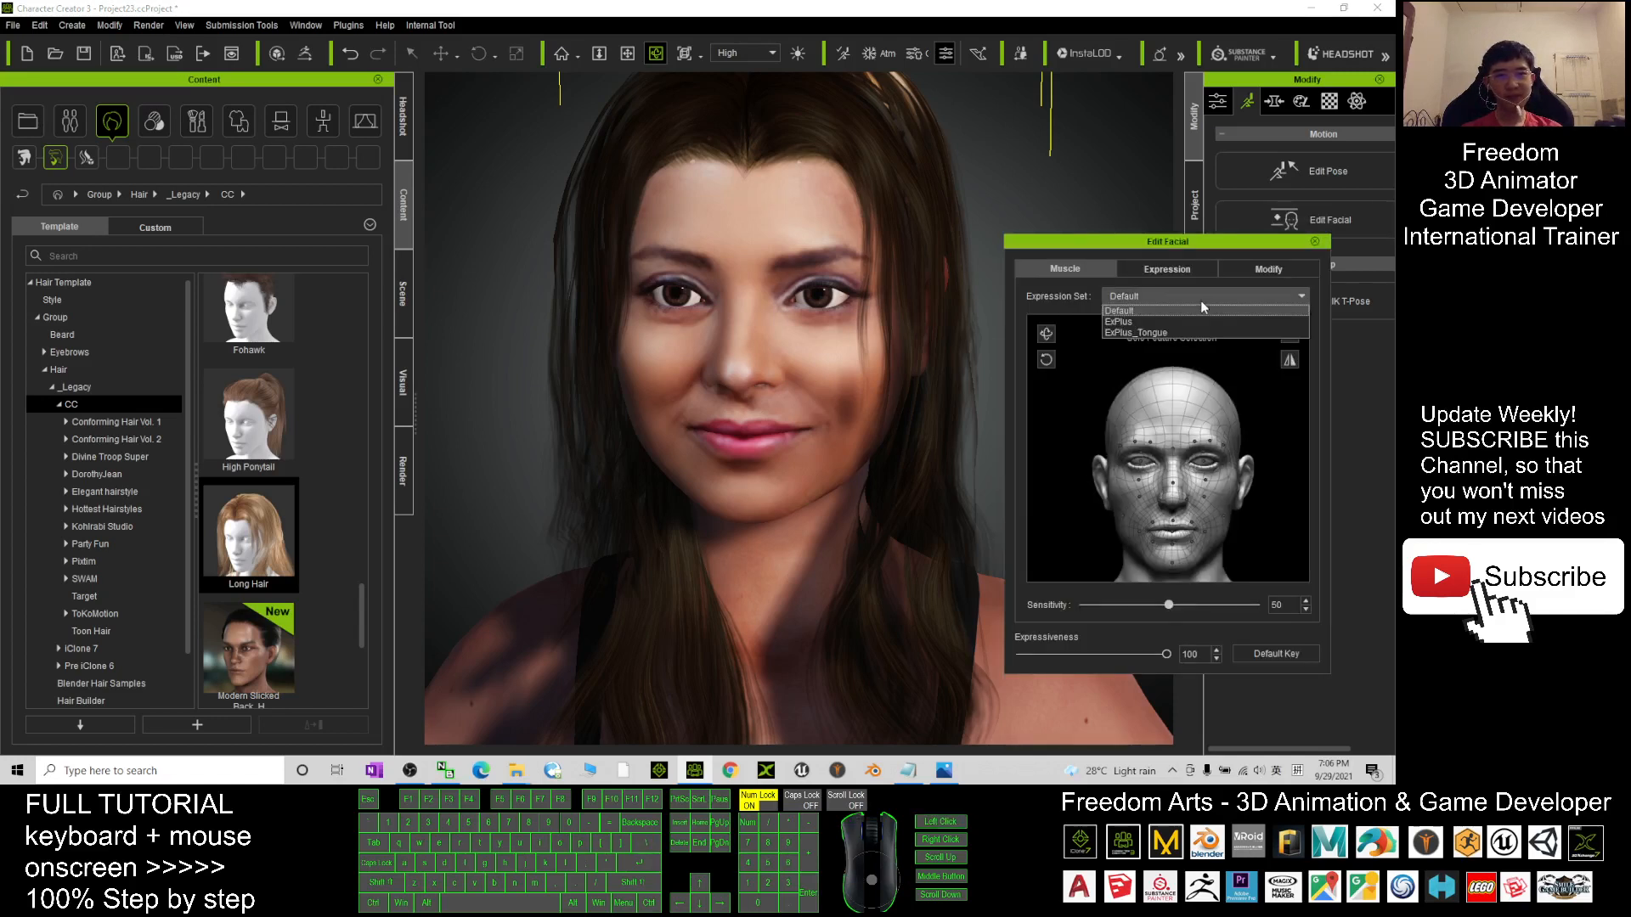
mouse_move(1134, 335)
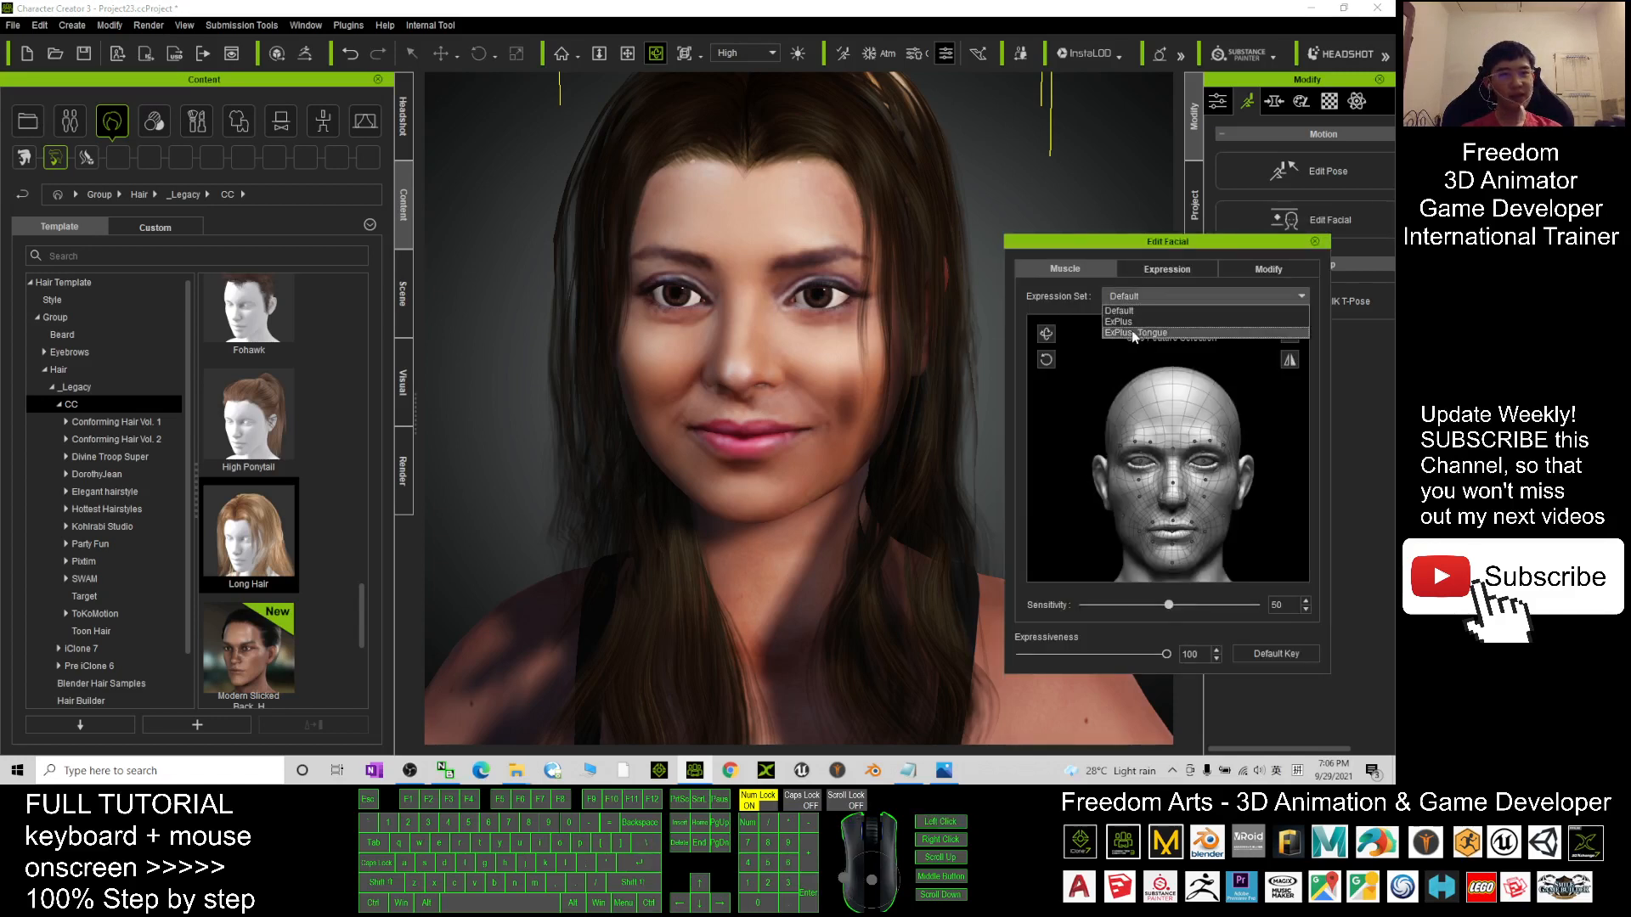
left_click(1119, 310)
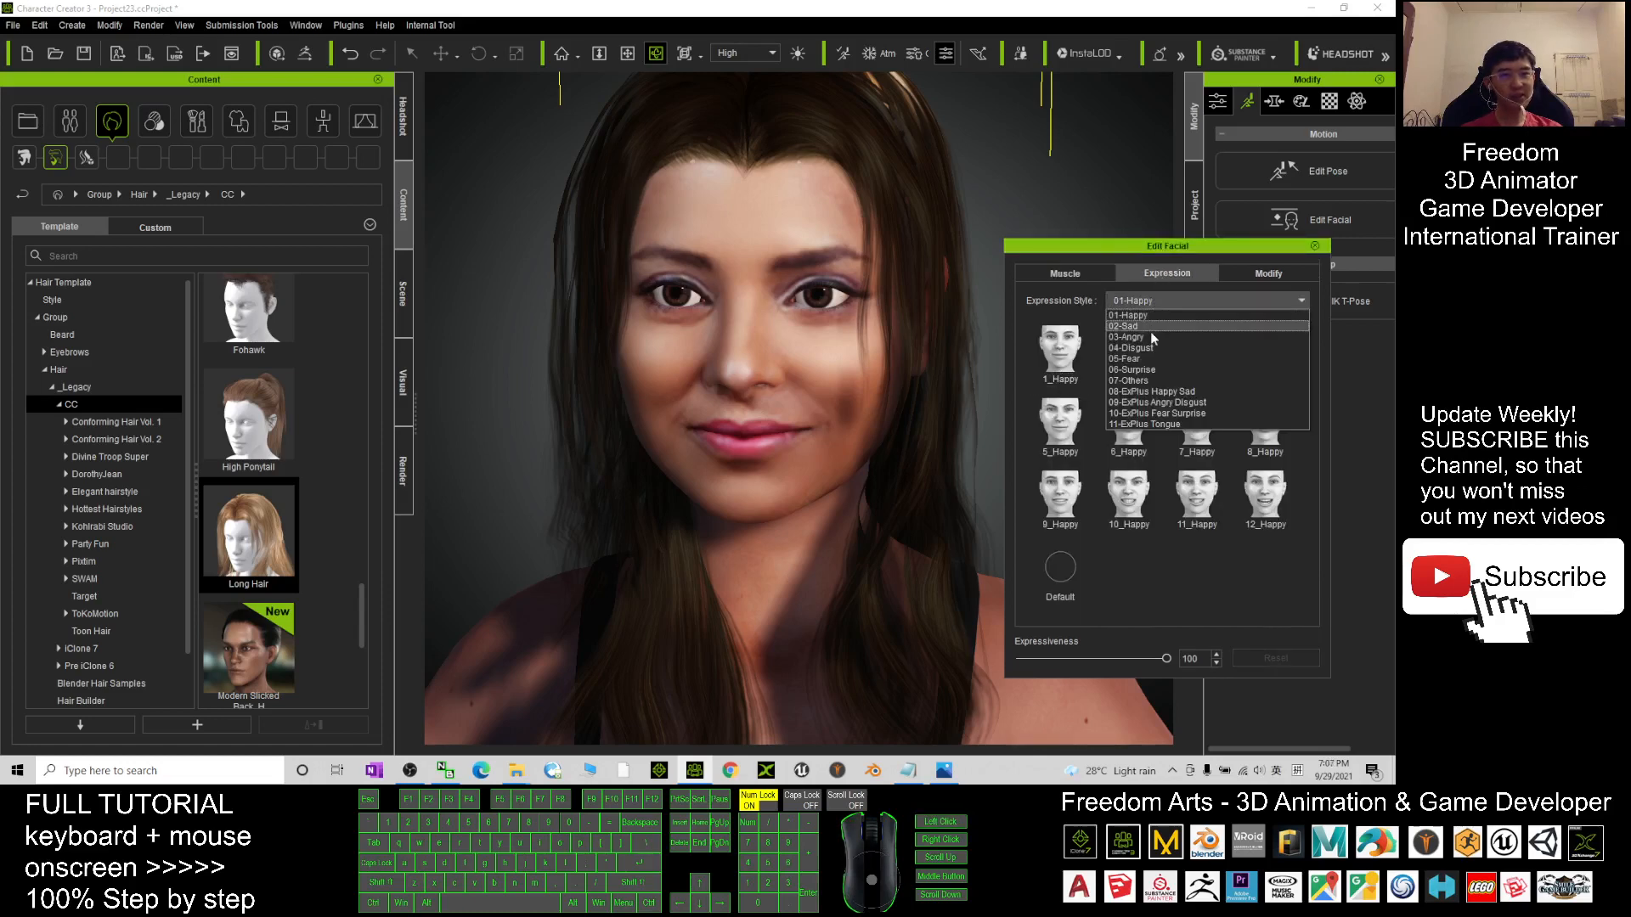
left_click(1153, 391)
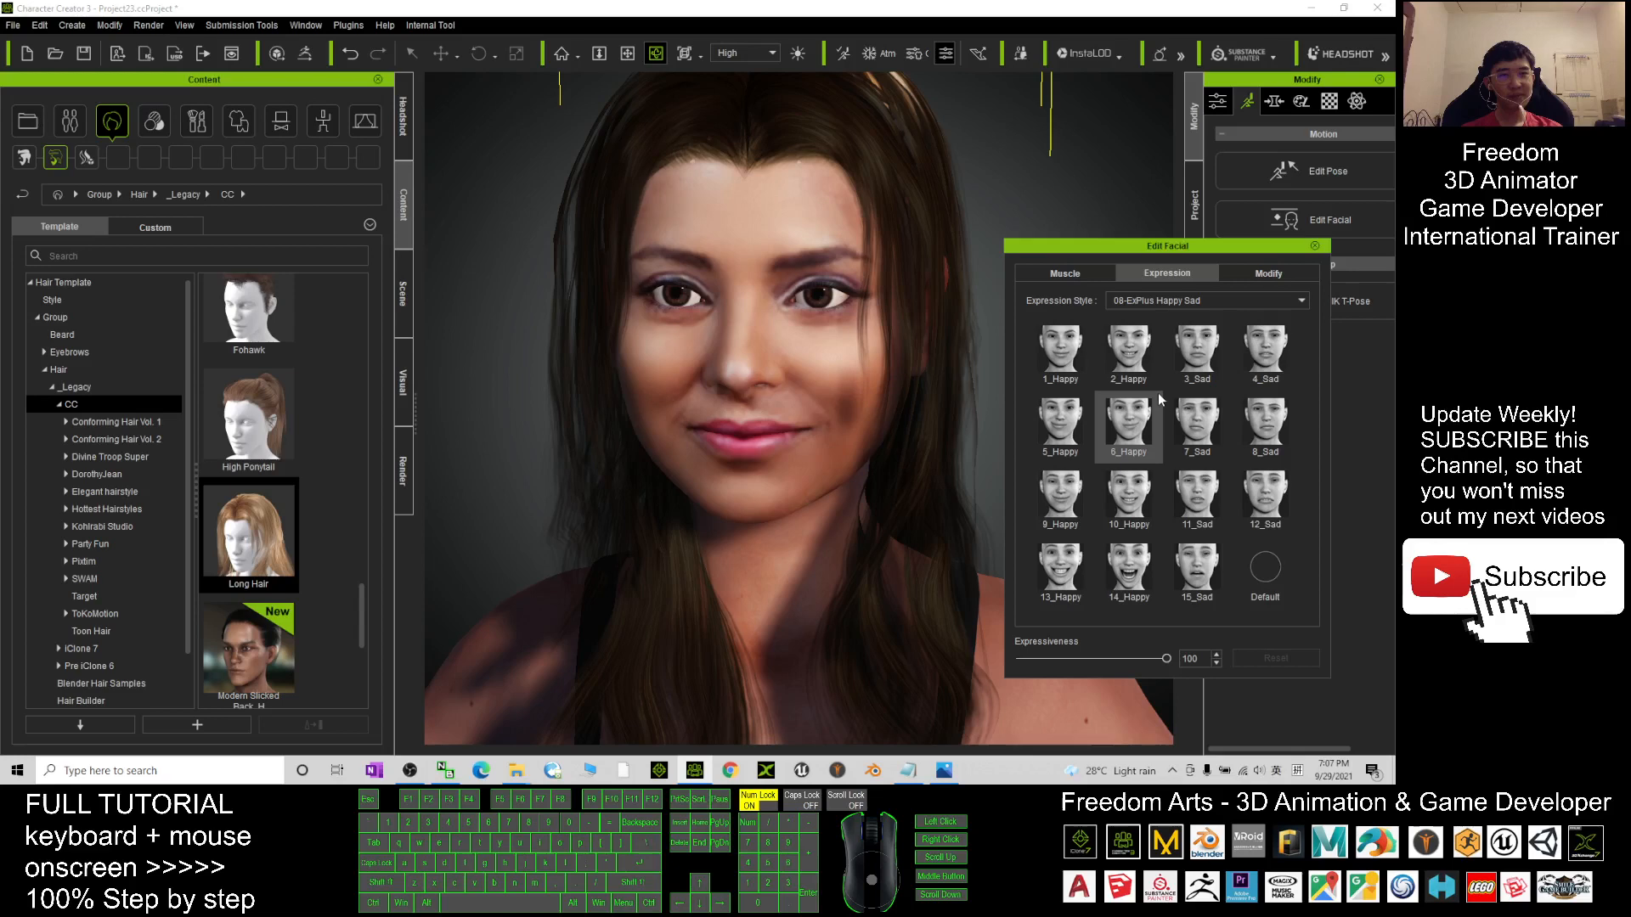
left_click(1129, 352)
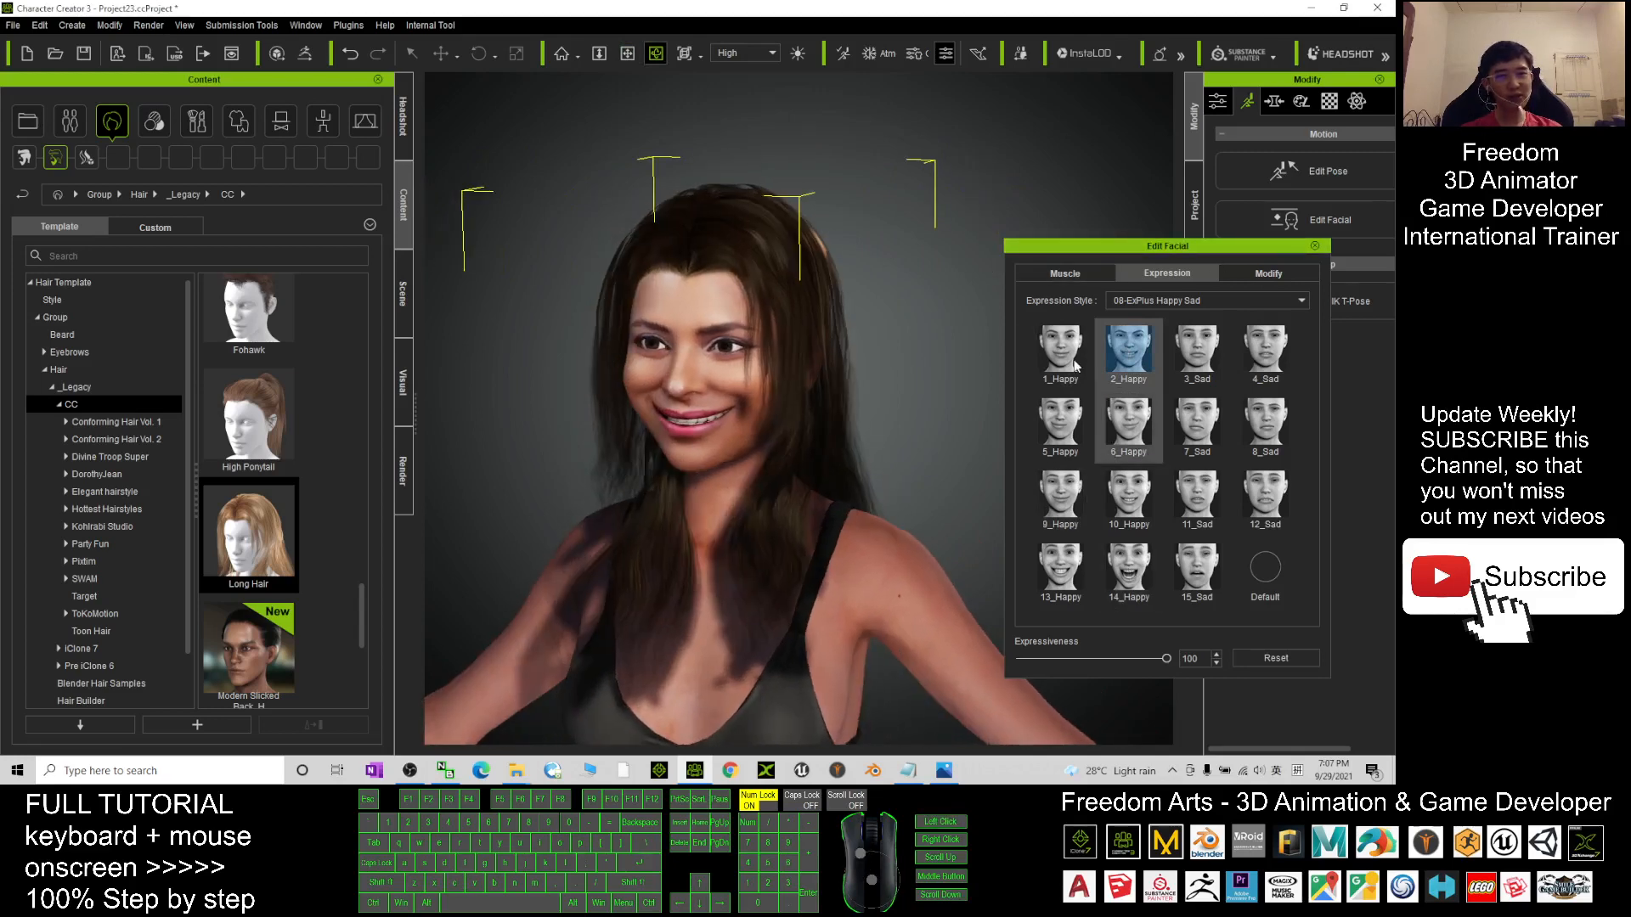
left_click(1299, 301)
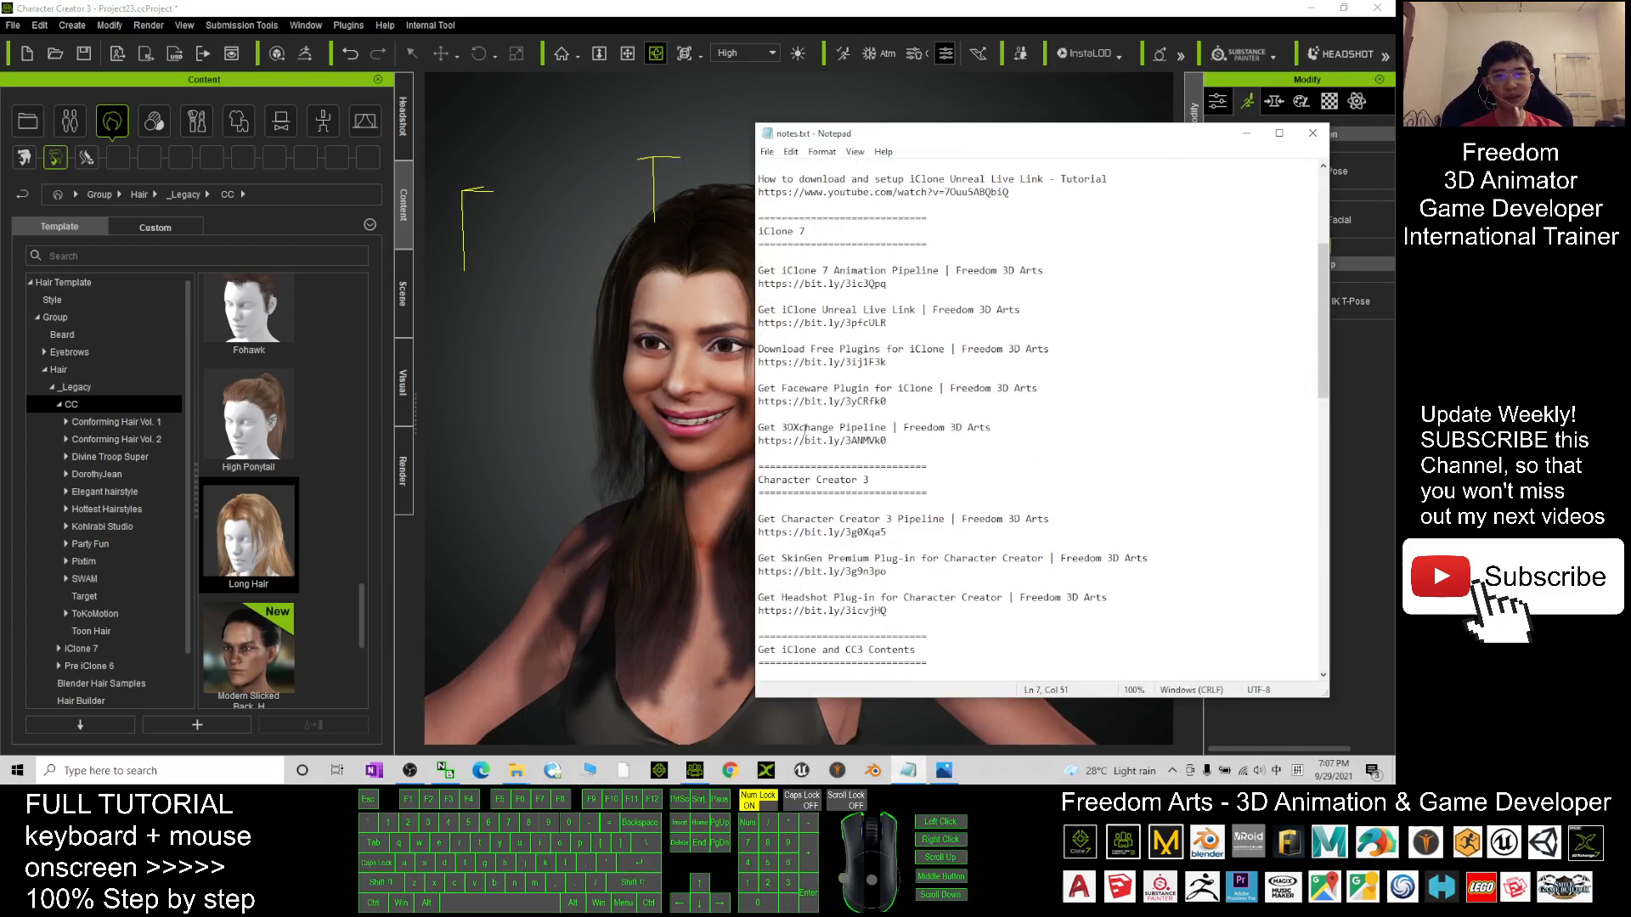
Scroll the notes back up to the download and tutorial links.
scroll("up", 3)
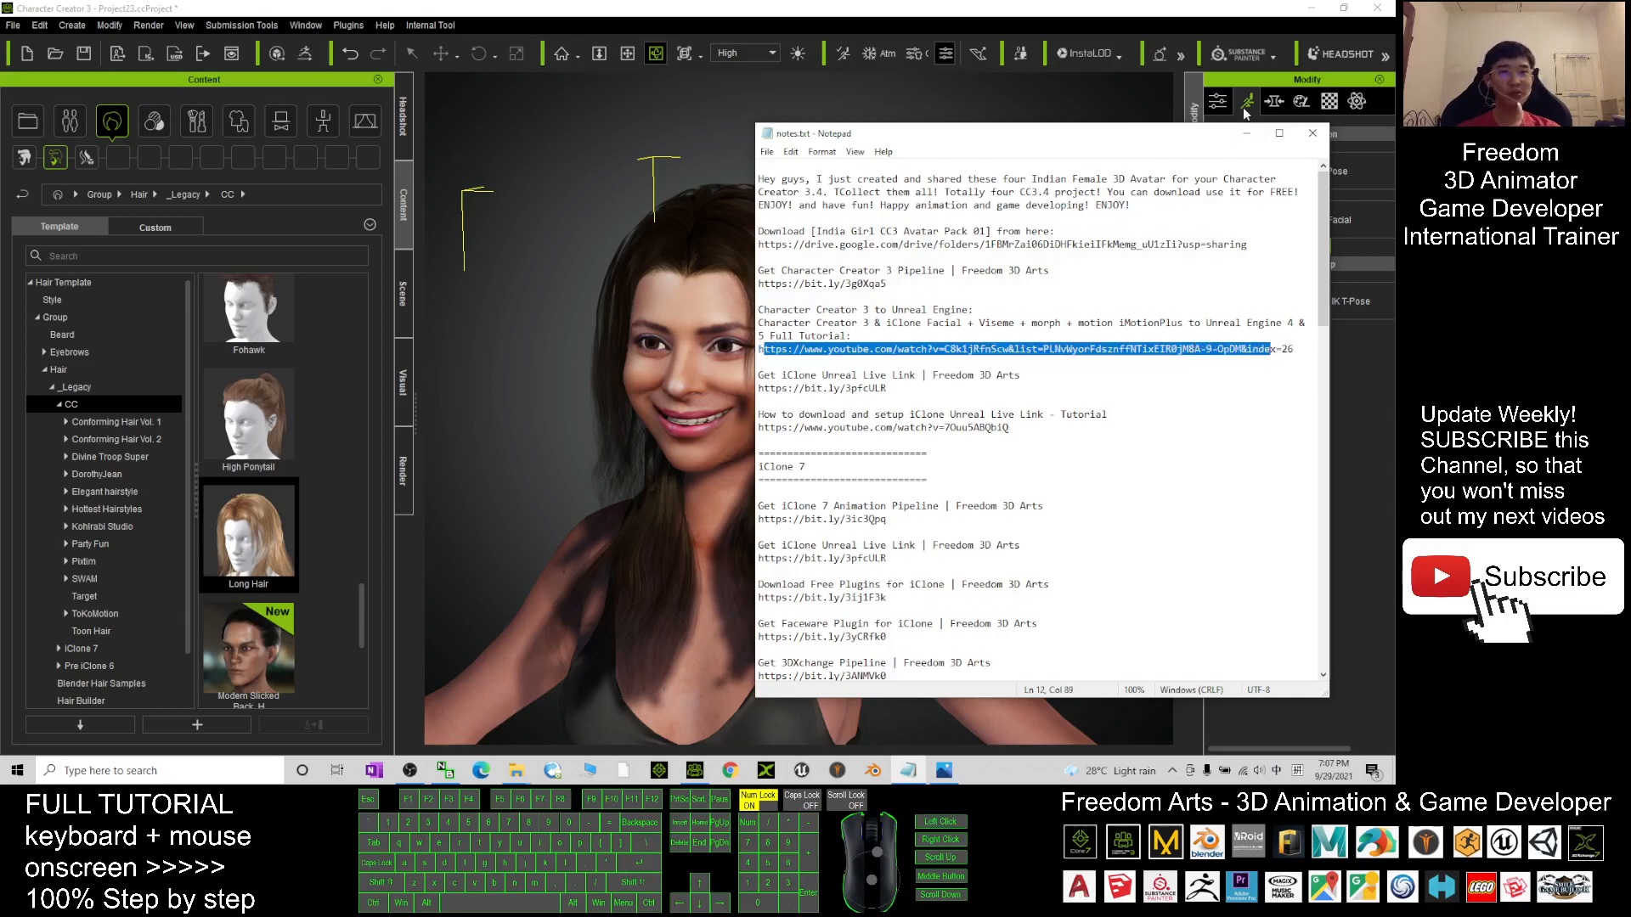
mouse_move(1248, 136)
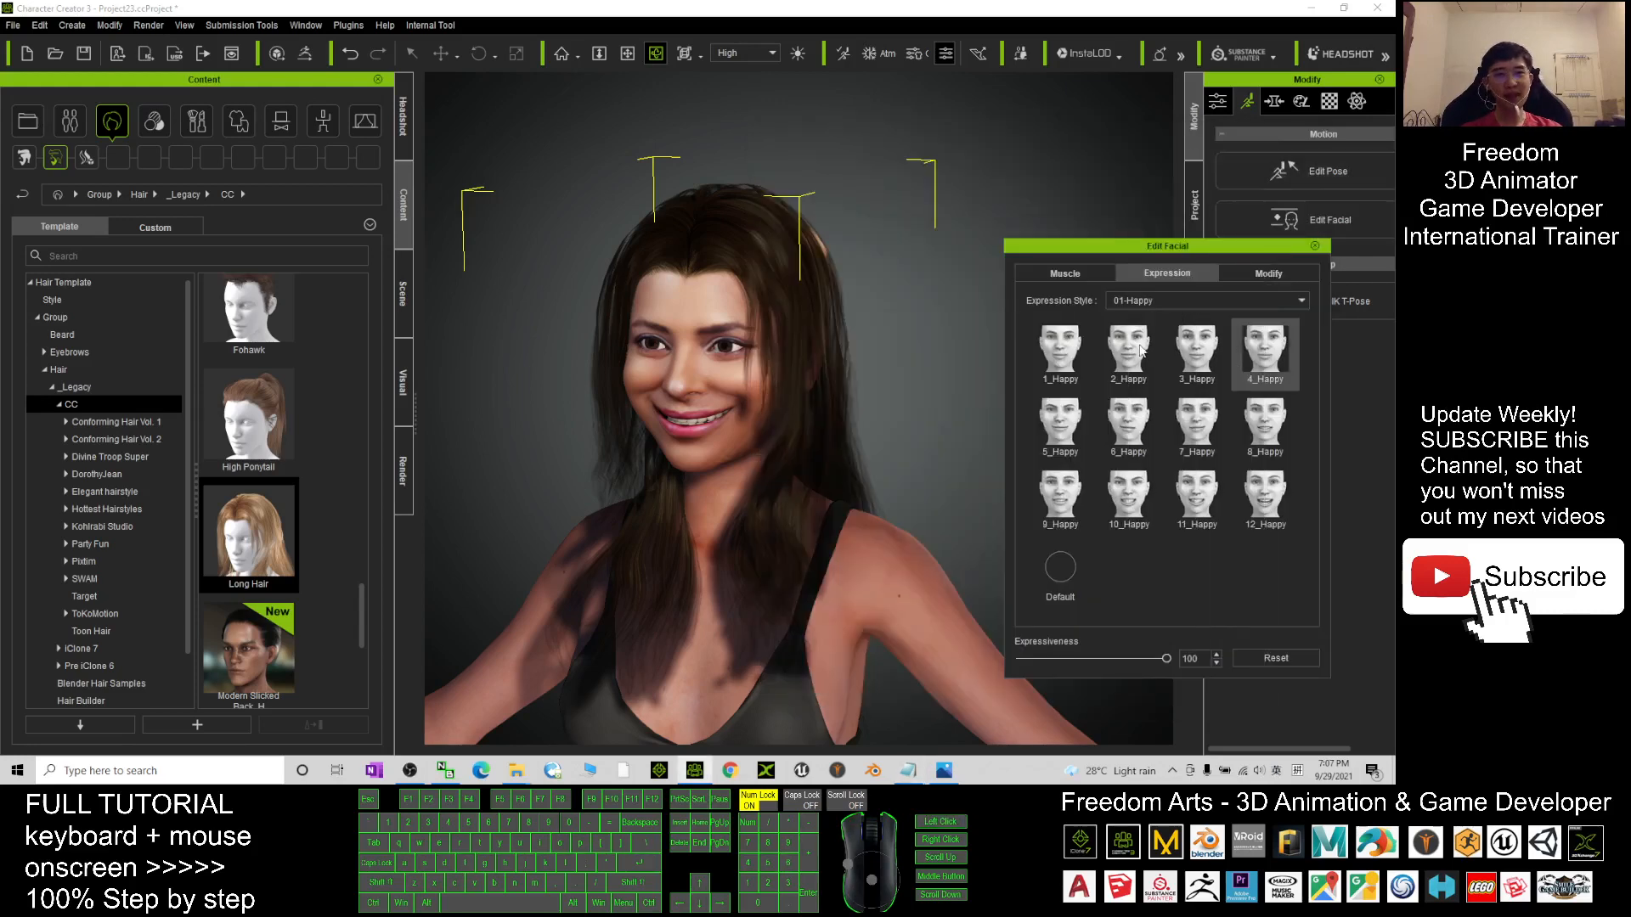
Load Project7.ccProject without saving, choosing Replace Avatar Only.
left_click(1060, 572)
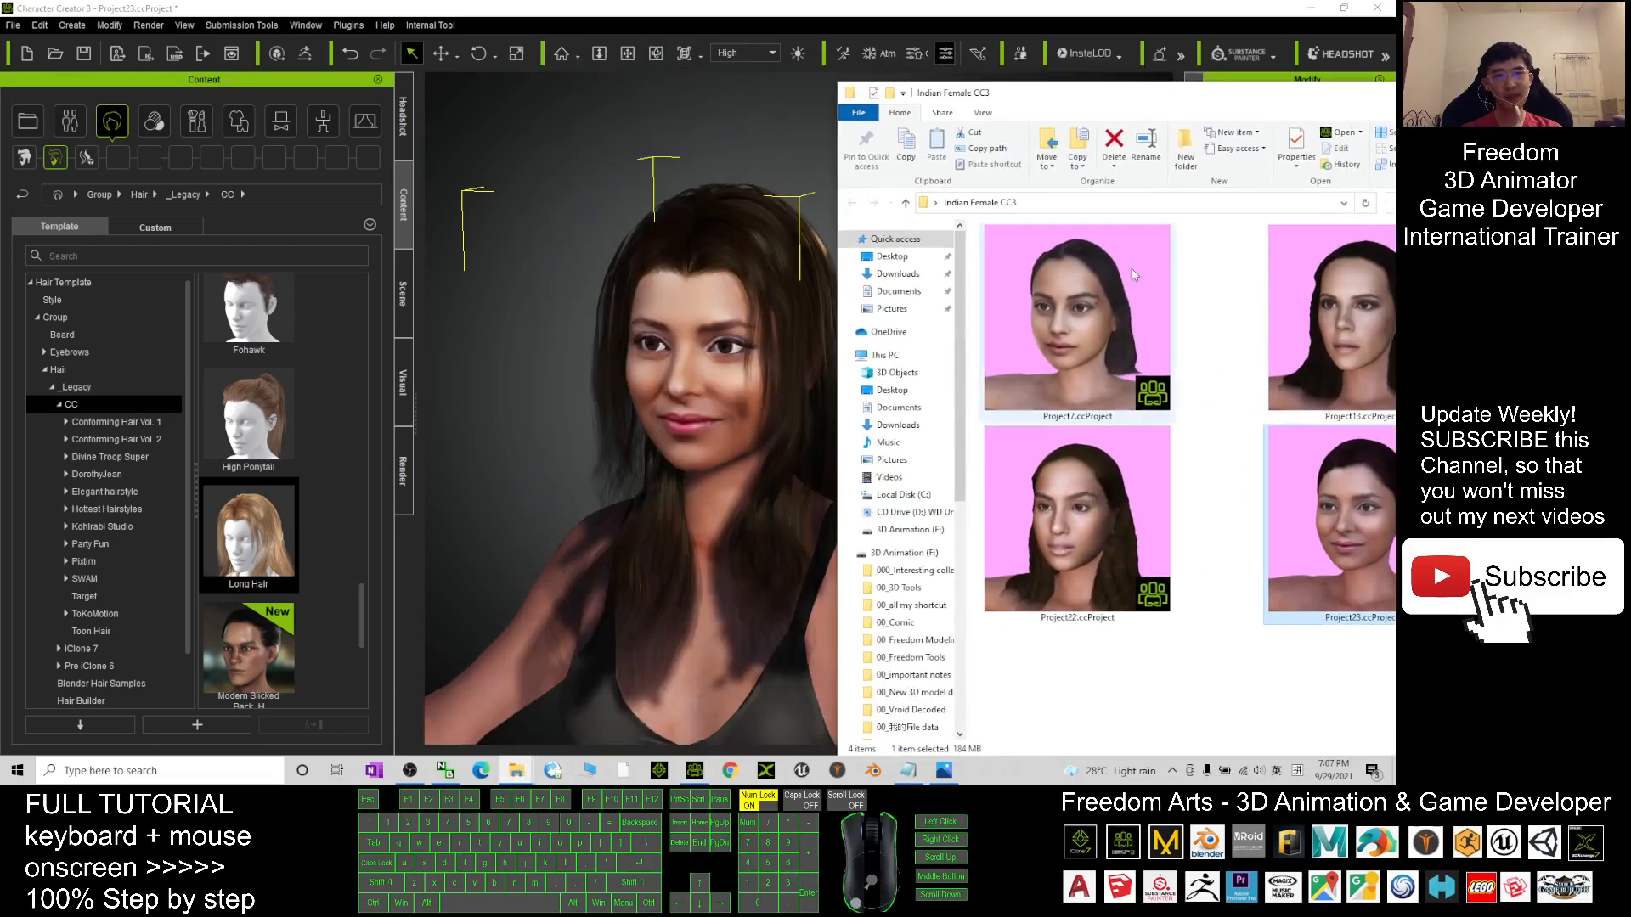
double_click(1077, 317)
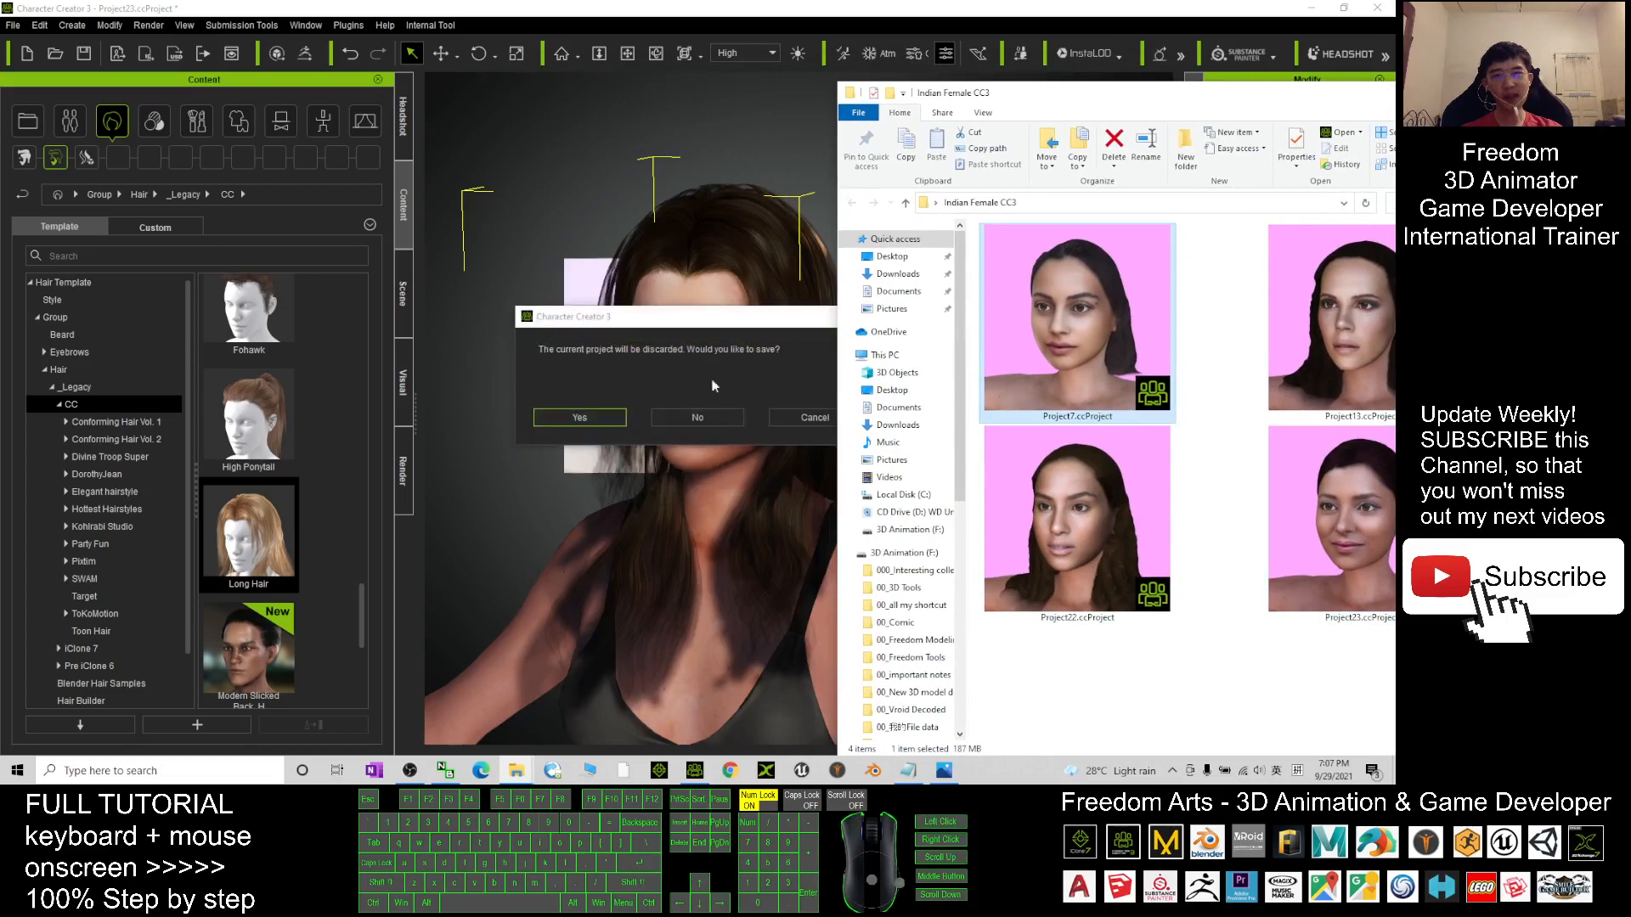
left_click(696, 417)
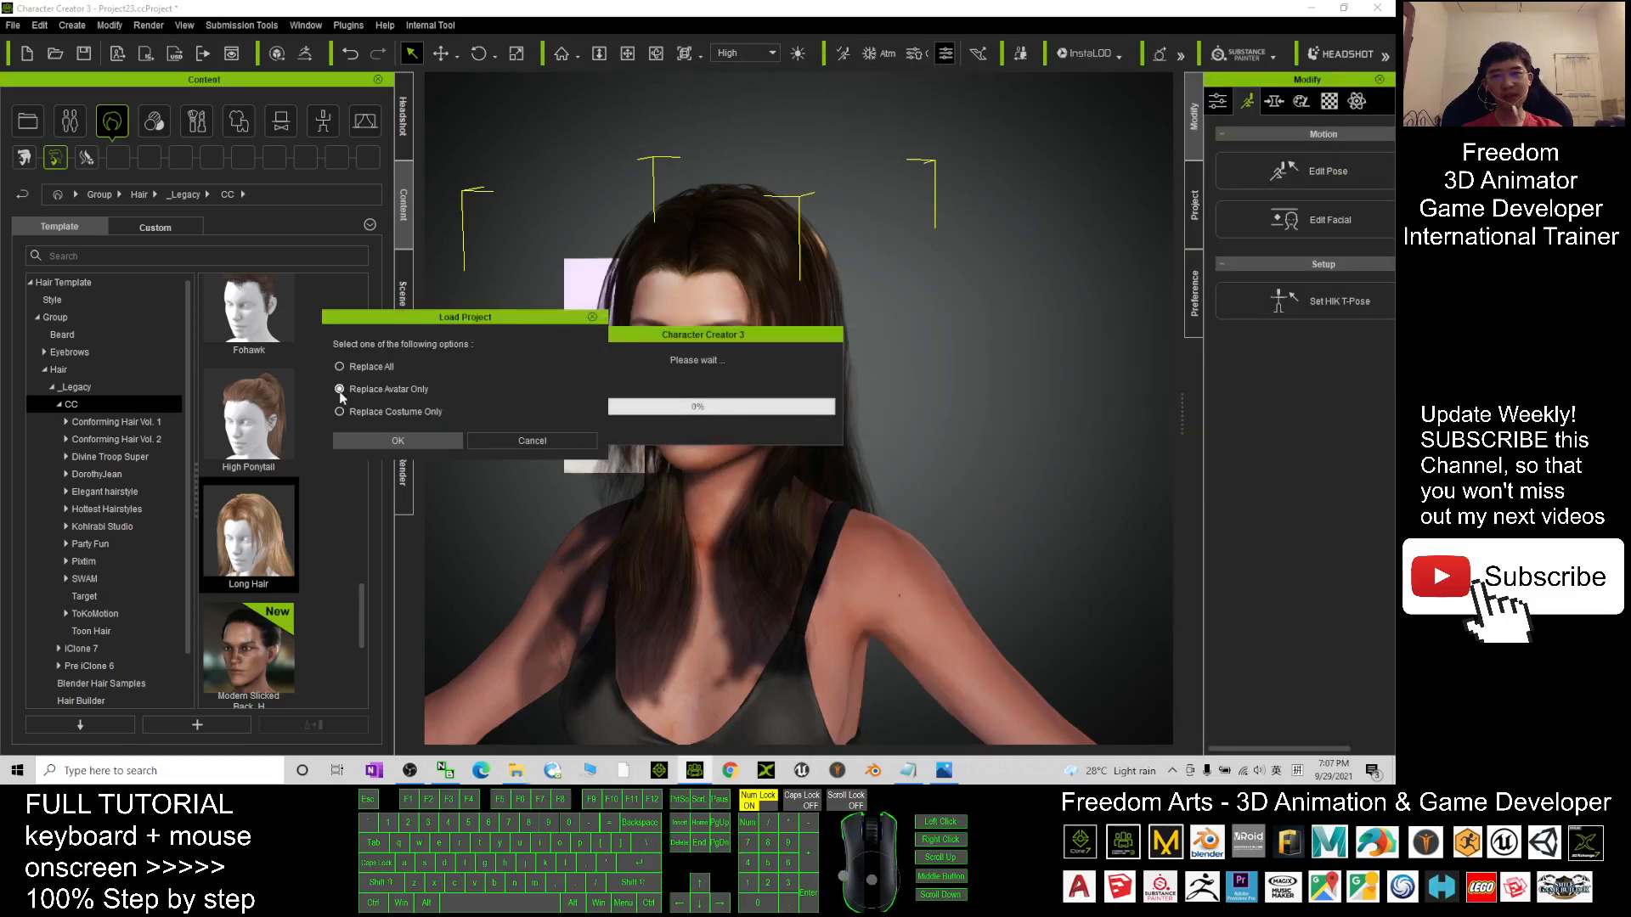
left_click(398, 440)
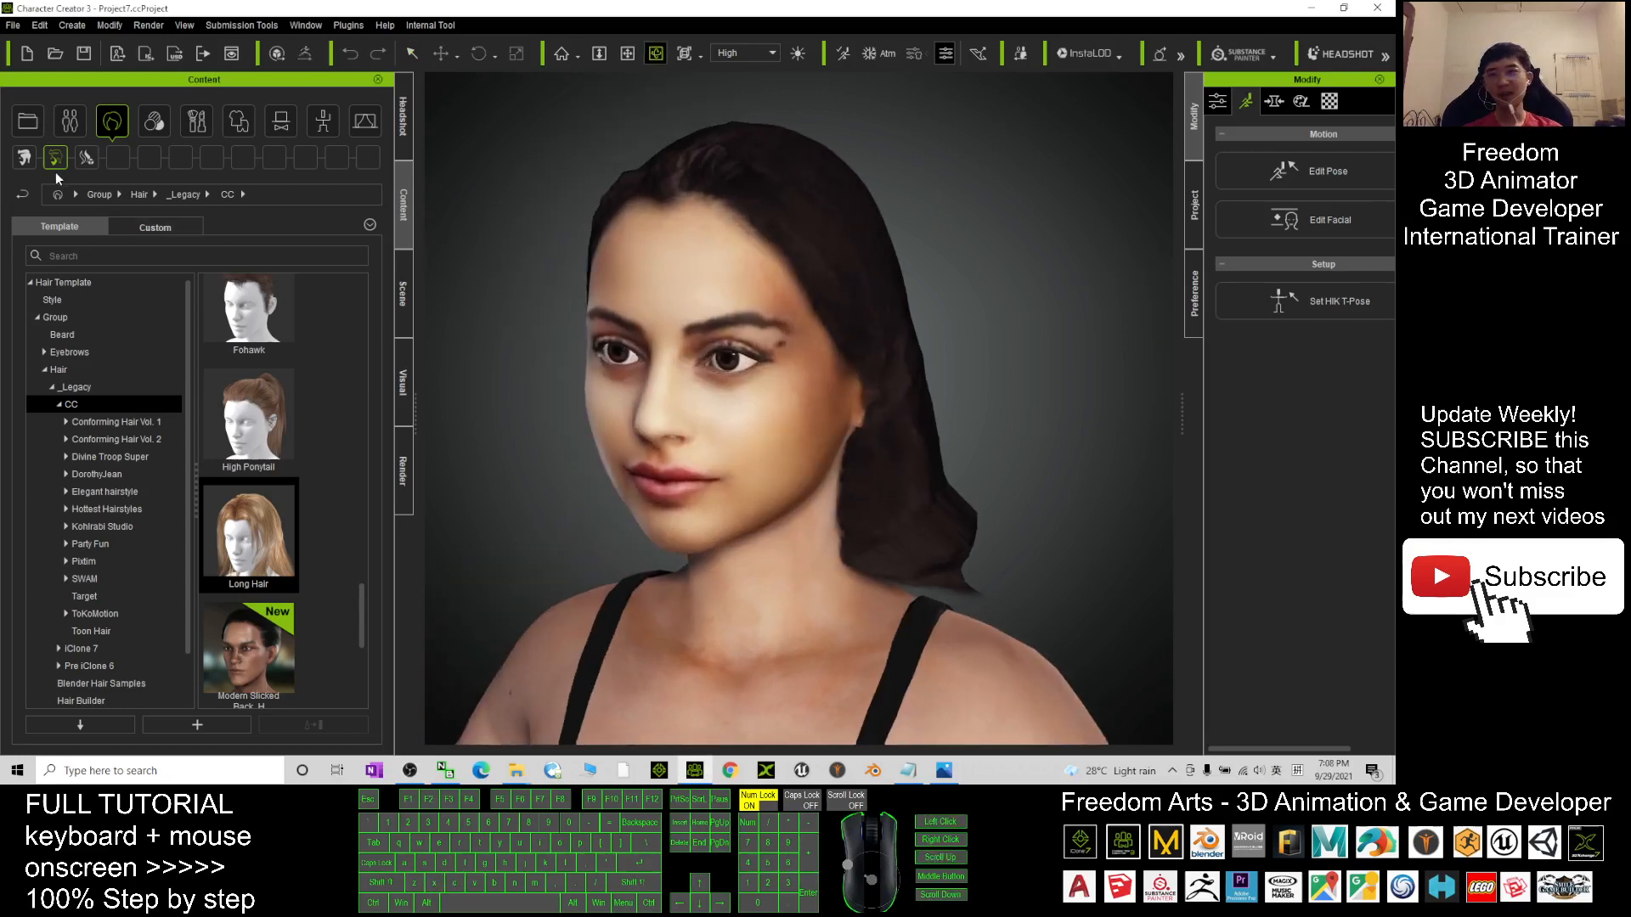
Put the grey Tank Top from the Cloth Shirts templates on the Project7 avatar.
left_click(237, 120)
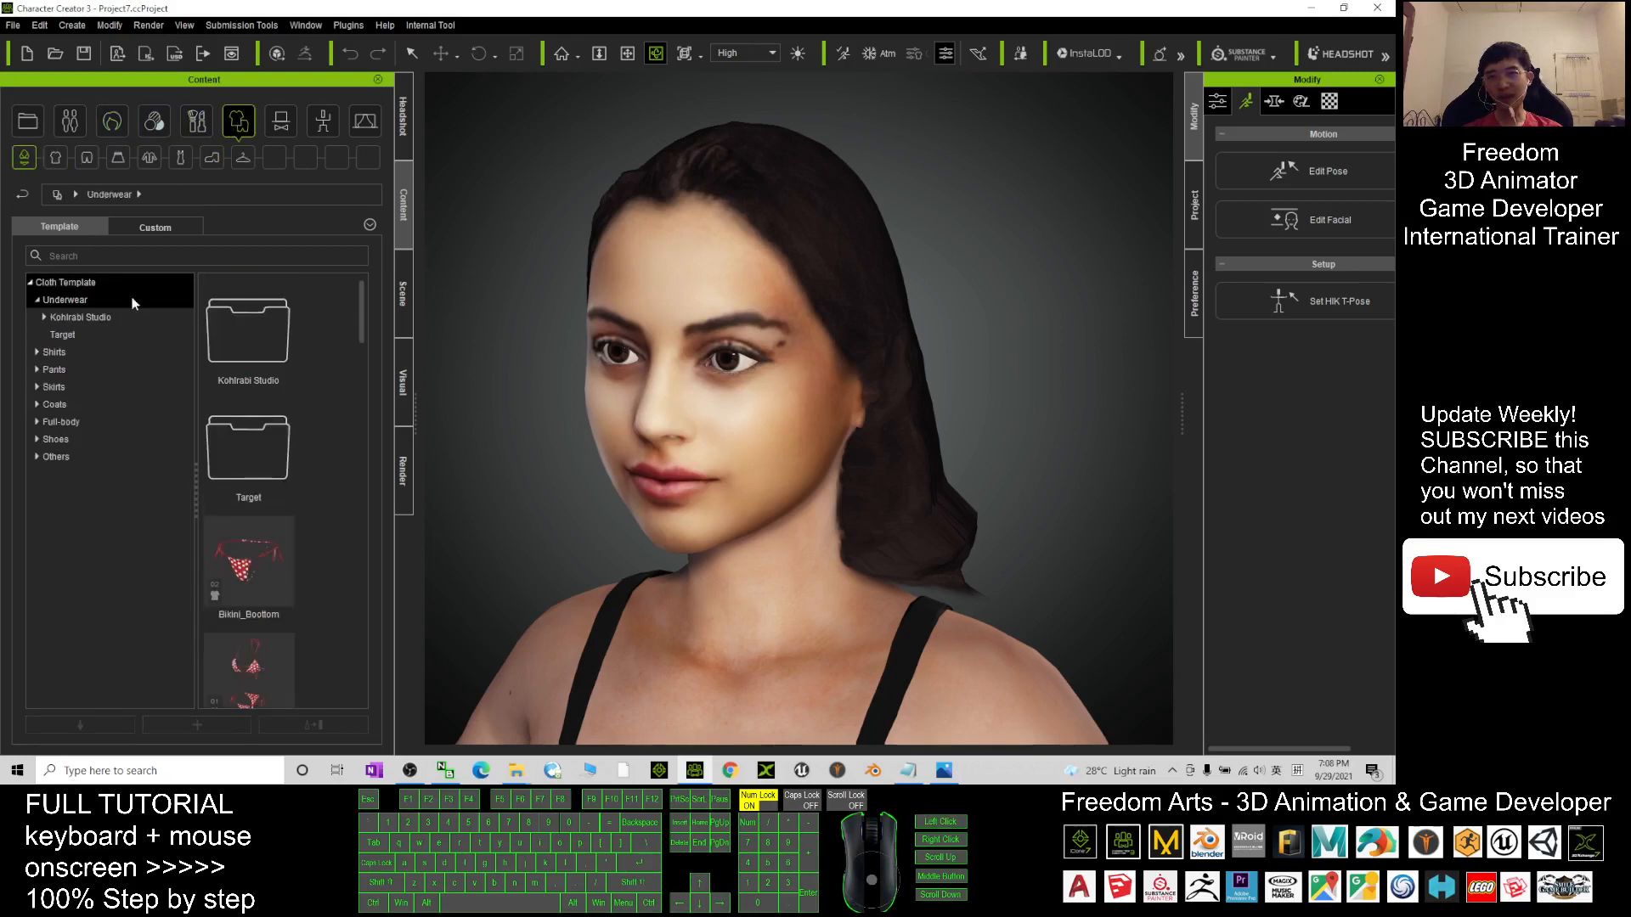
scroll("down", 3)
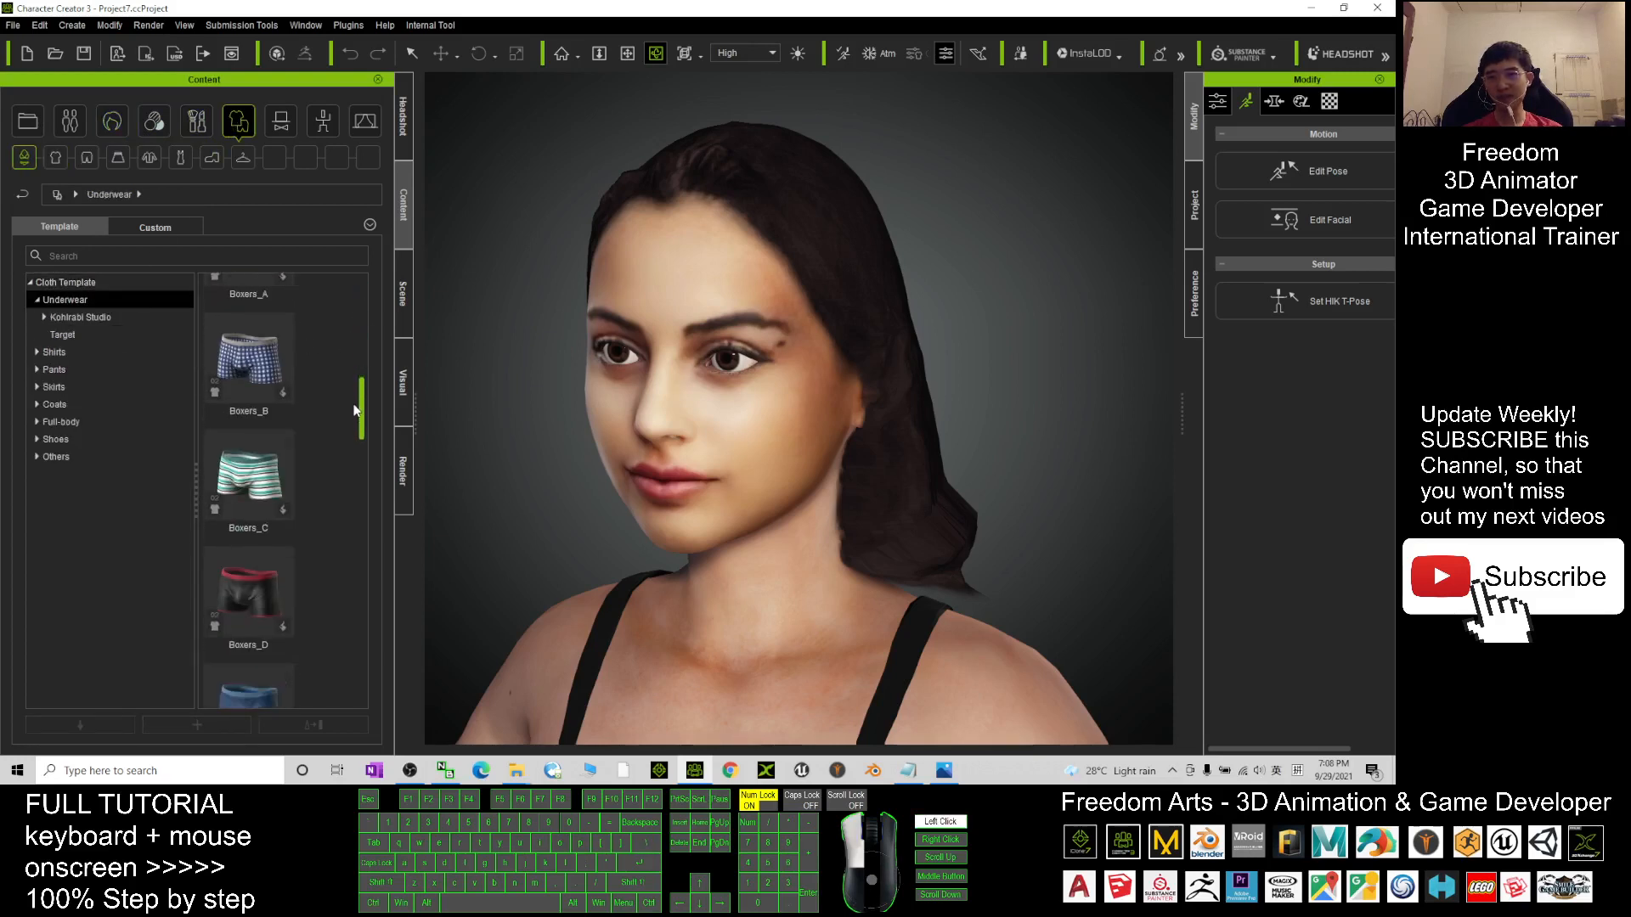
left_click(54, 352)
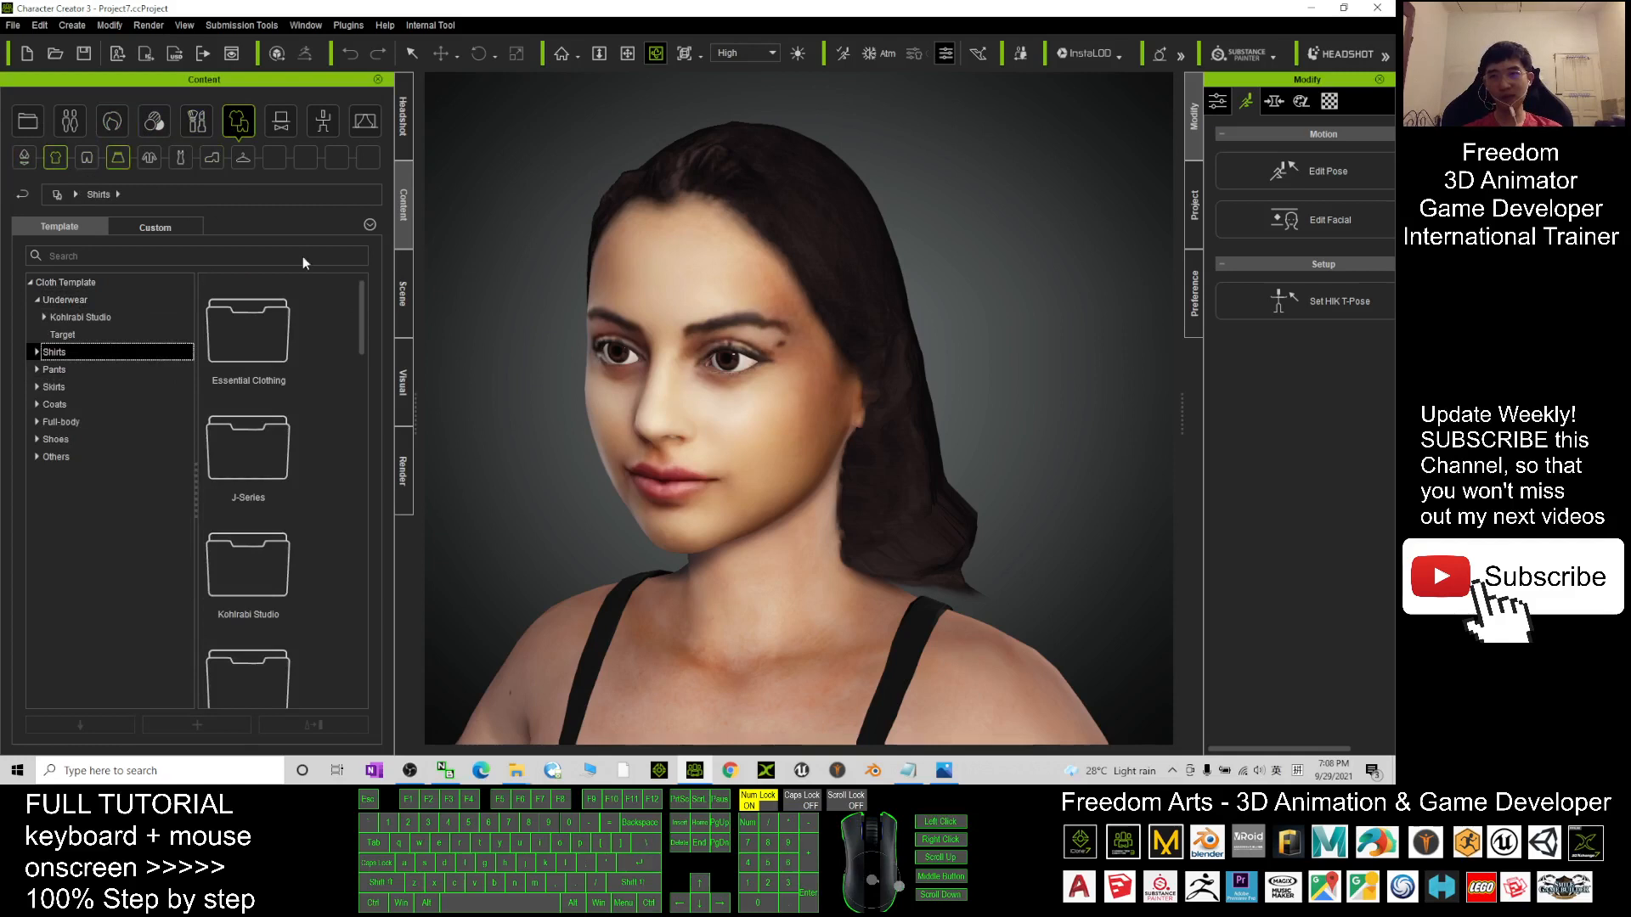
scroll("down", 3)
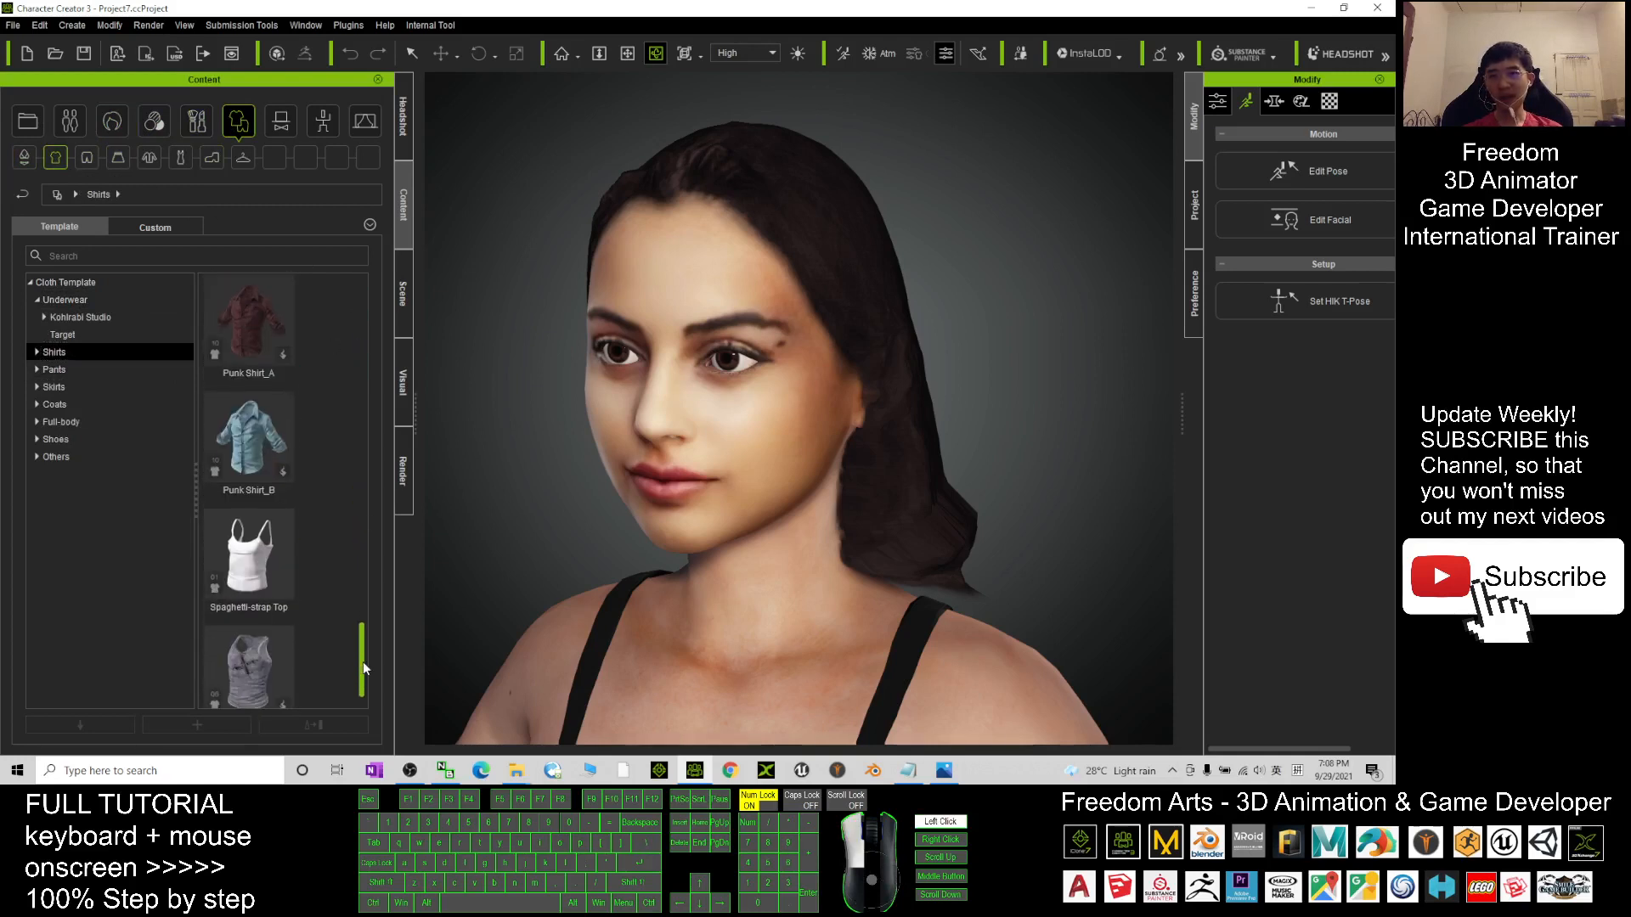
double_click(249, 650)
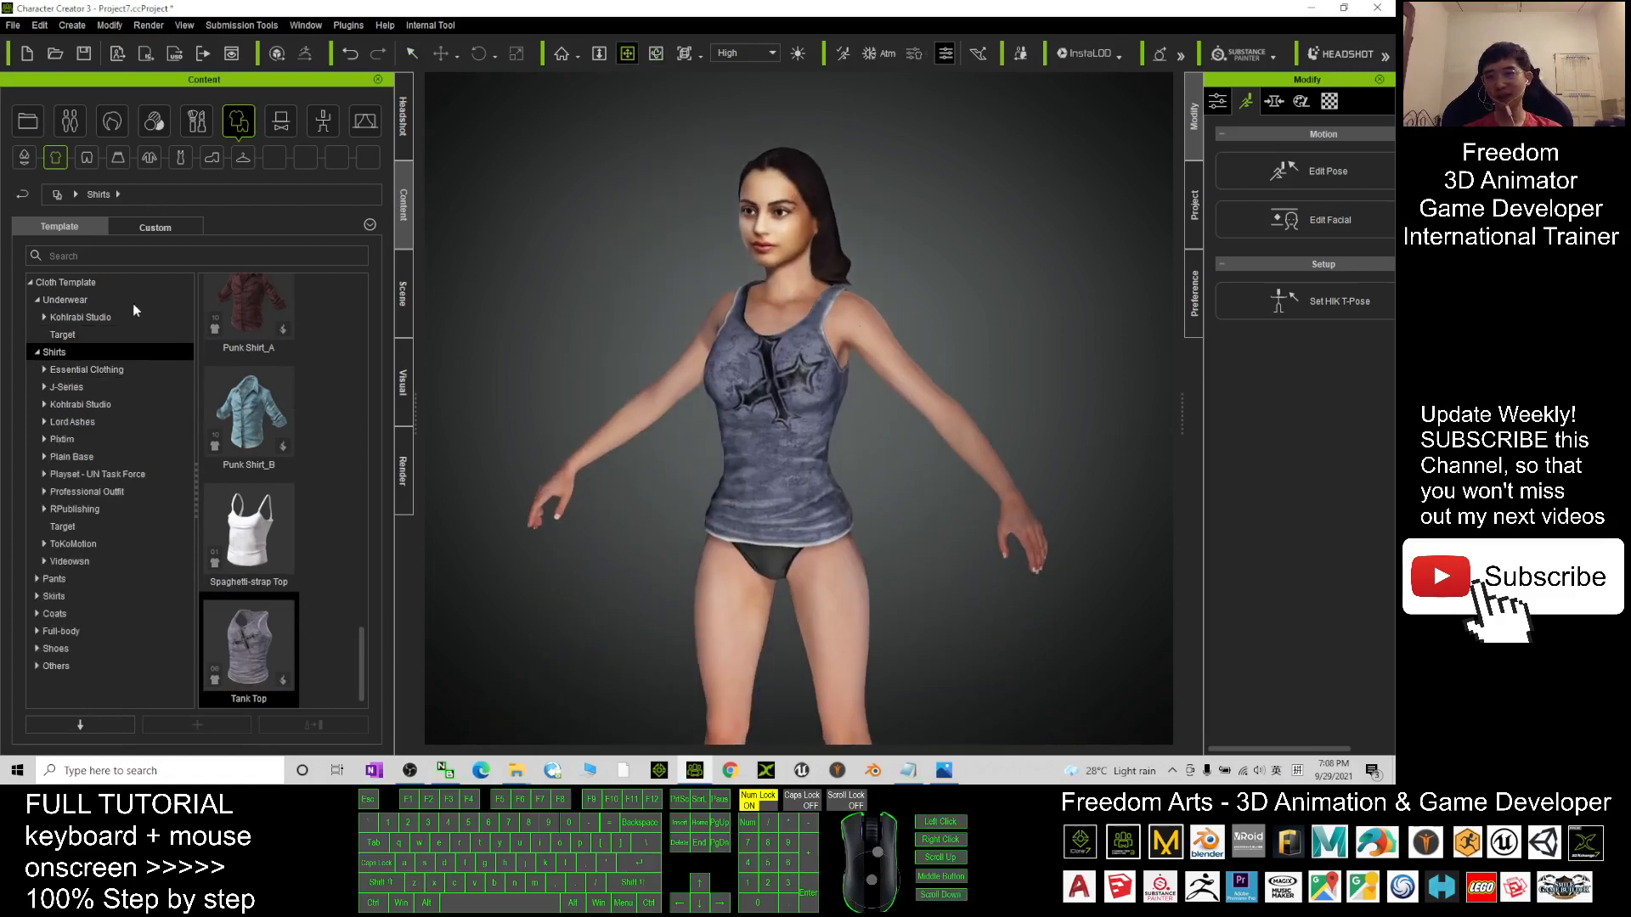
Dress the avatar in the ripped Rocker_Jeans from the Pants templates.
left_click(55, 578)
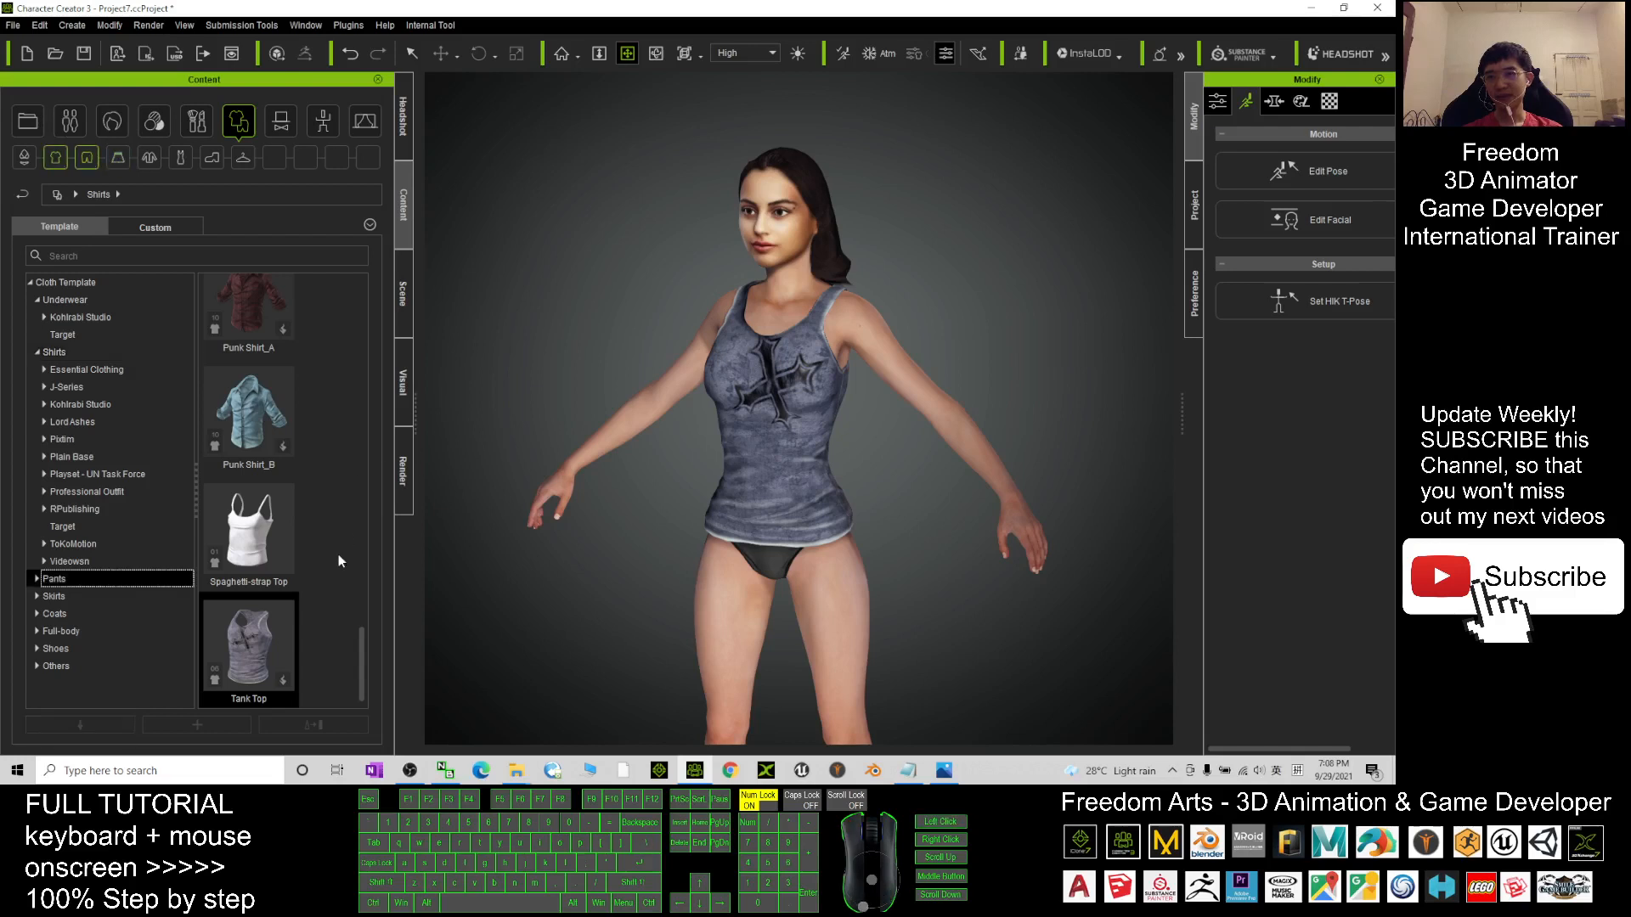
left_click(54, 579)
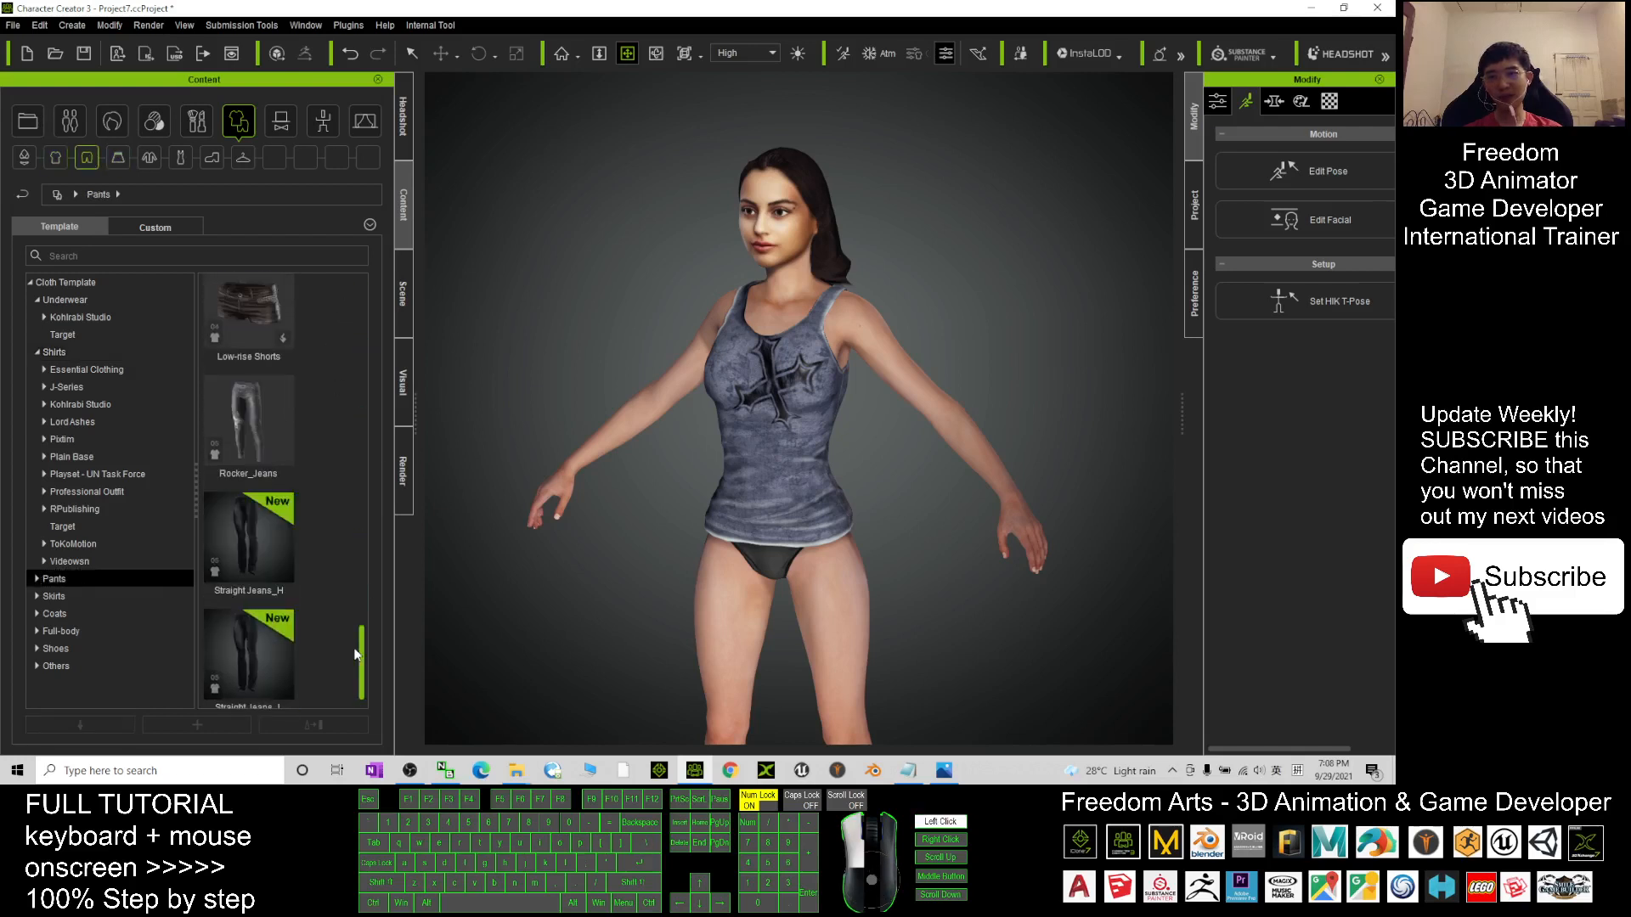
scroll("up", 3)
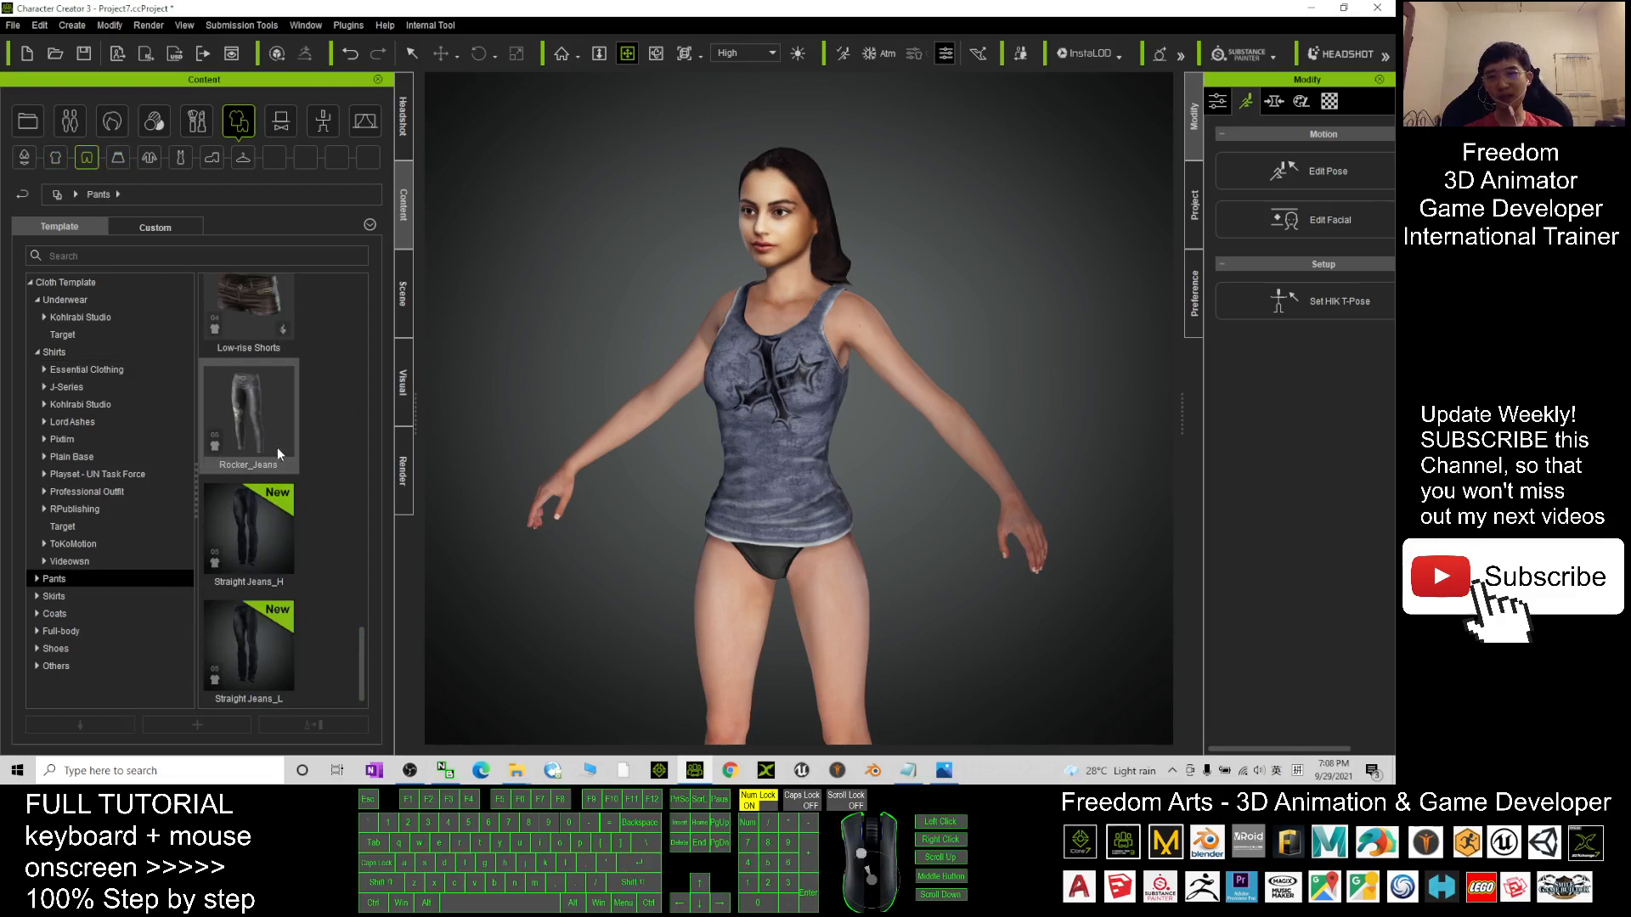
double_click(247, 411)
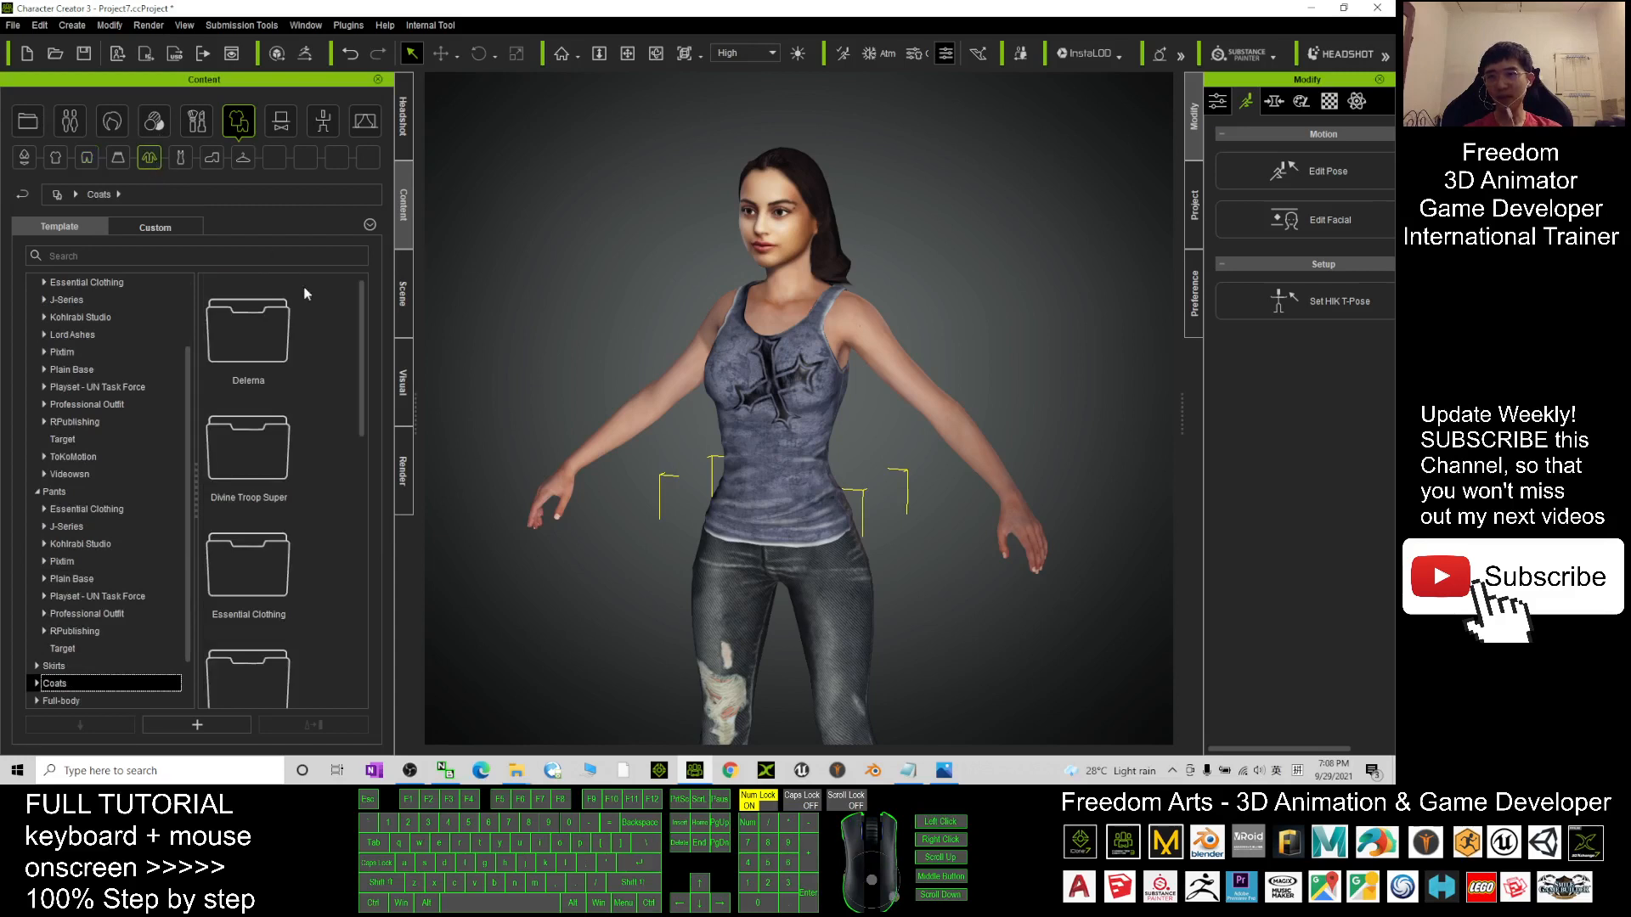
Add the black Punk Leather Jacket from the Coats templates over the tank top.
scroll("down", 3)
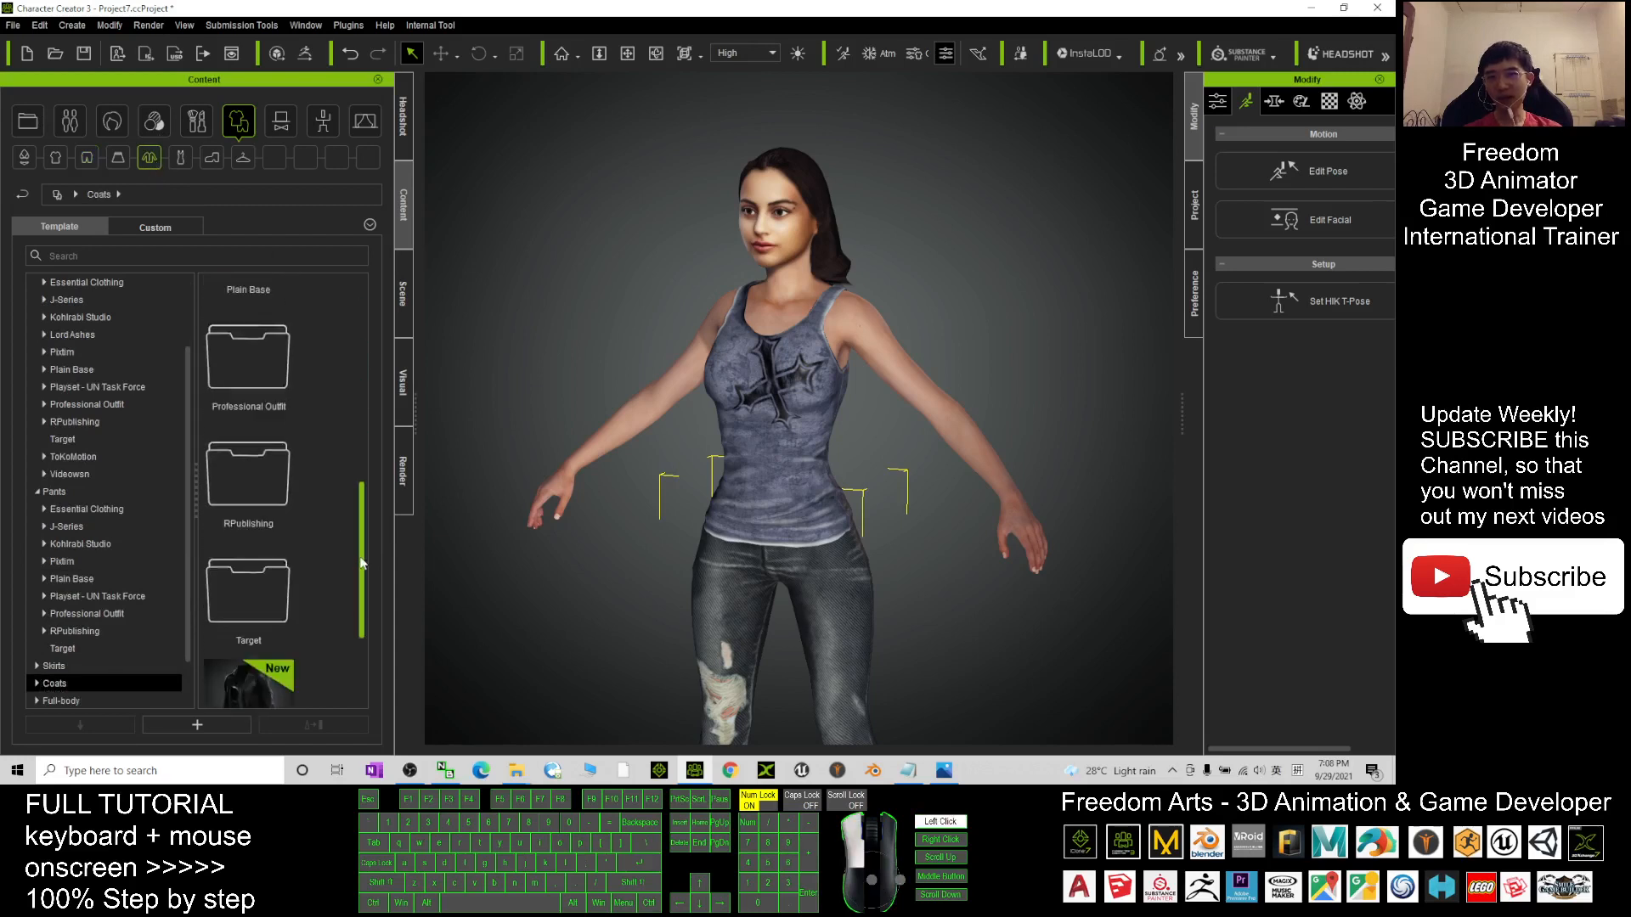
scroll("down", 3)
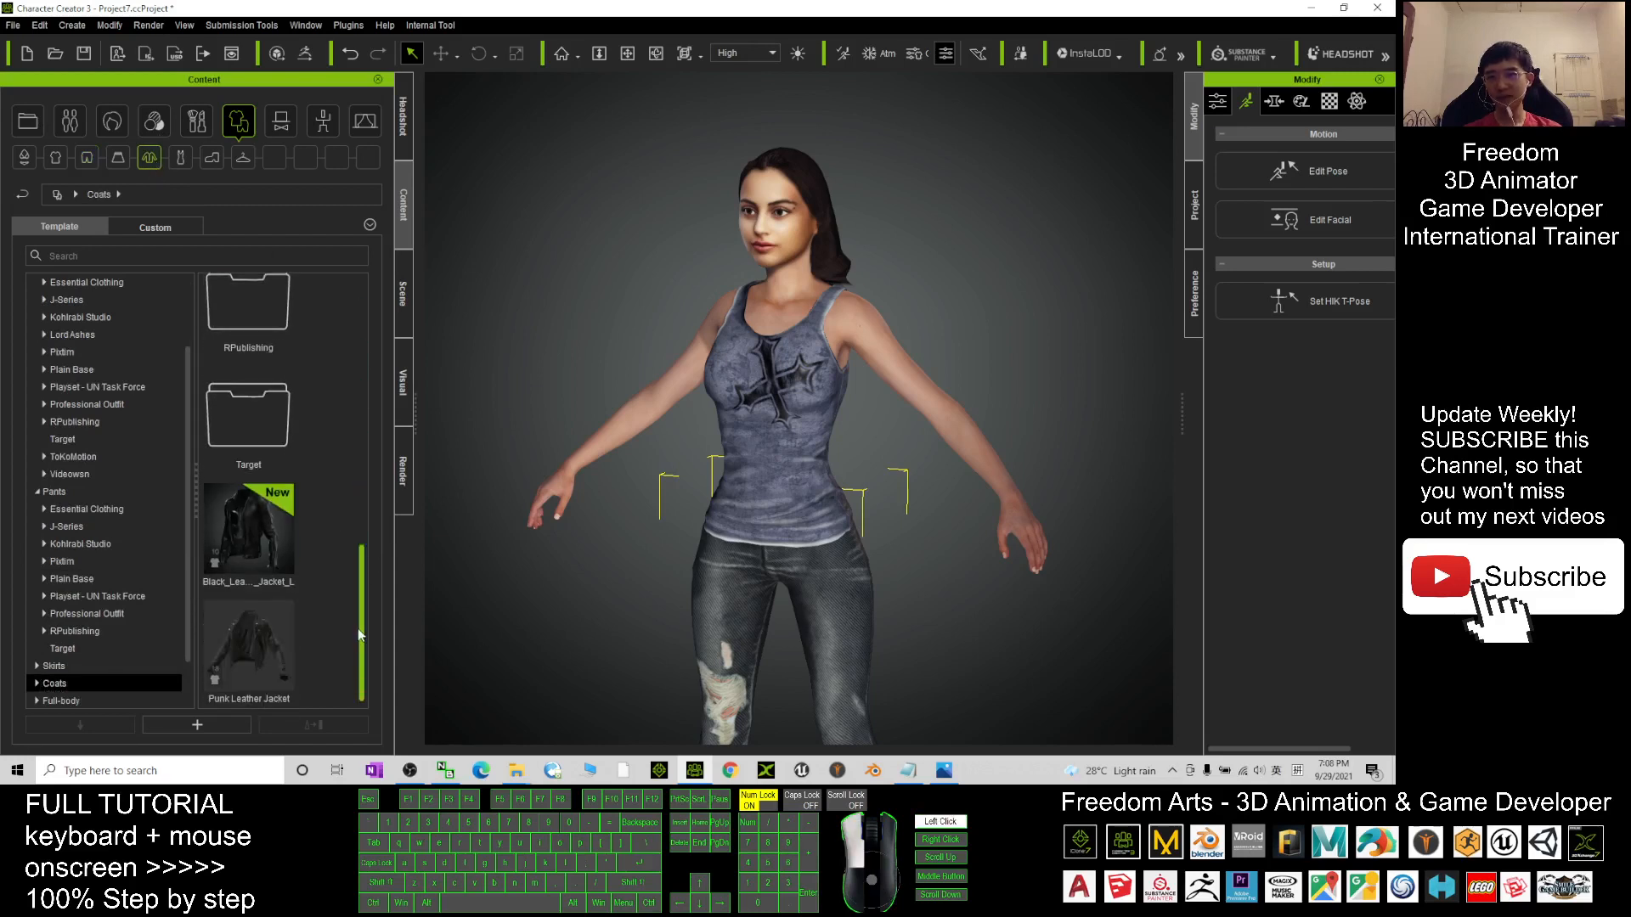
double_click(247, 645)
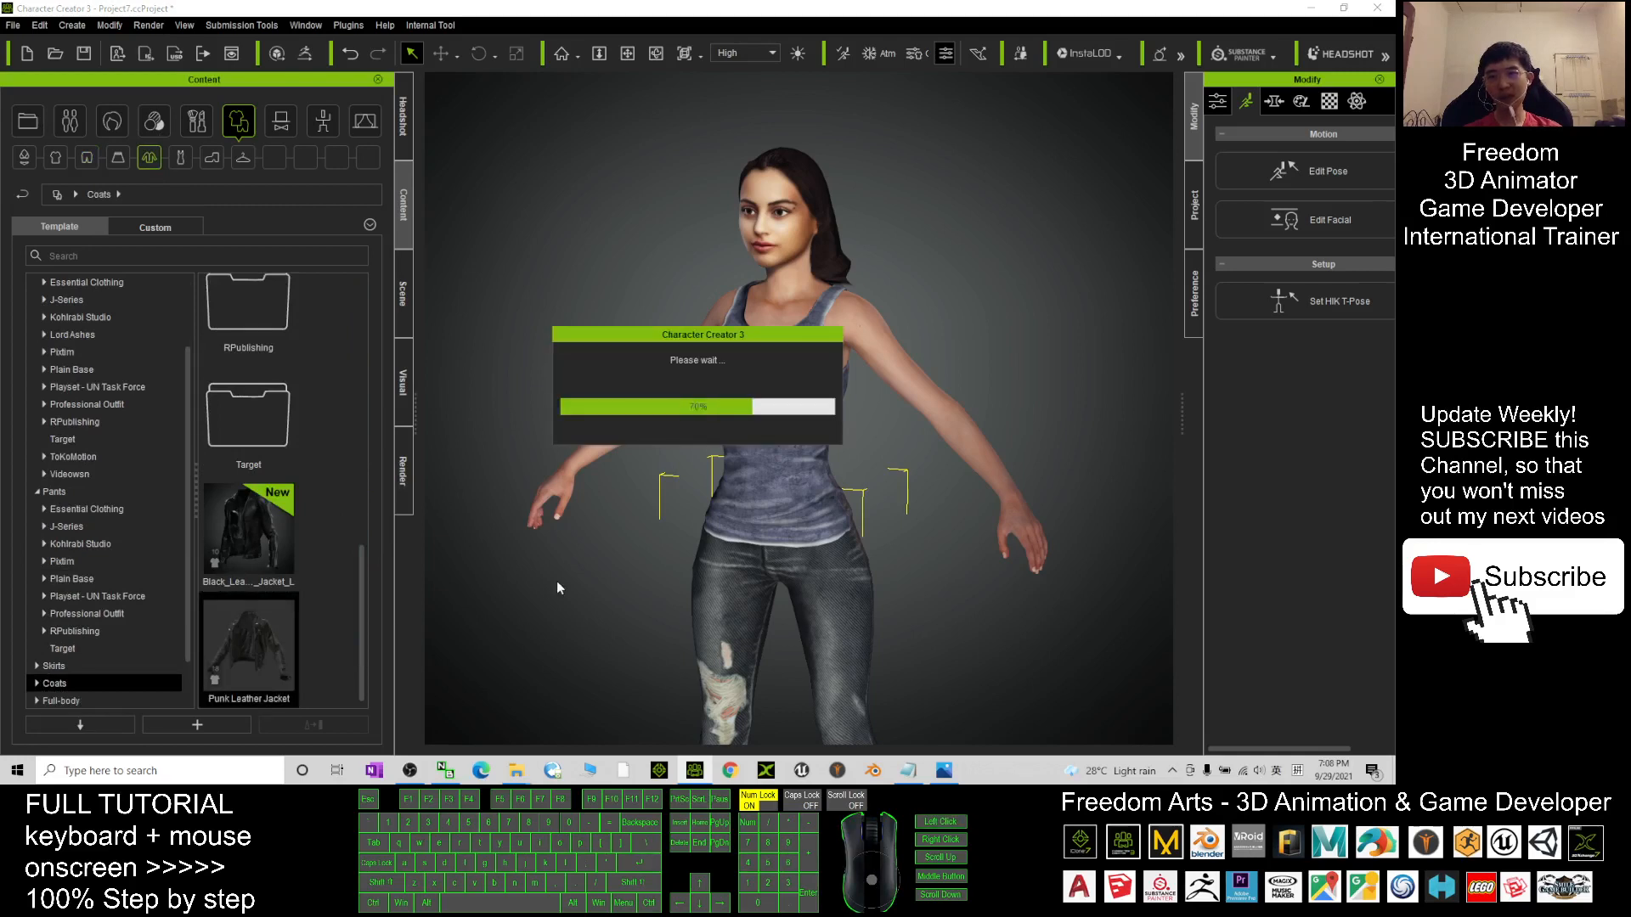
double_click(248, 645)
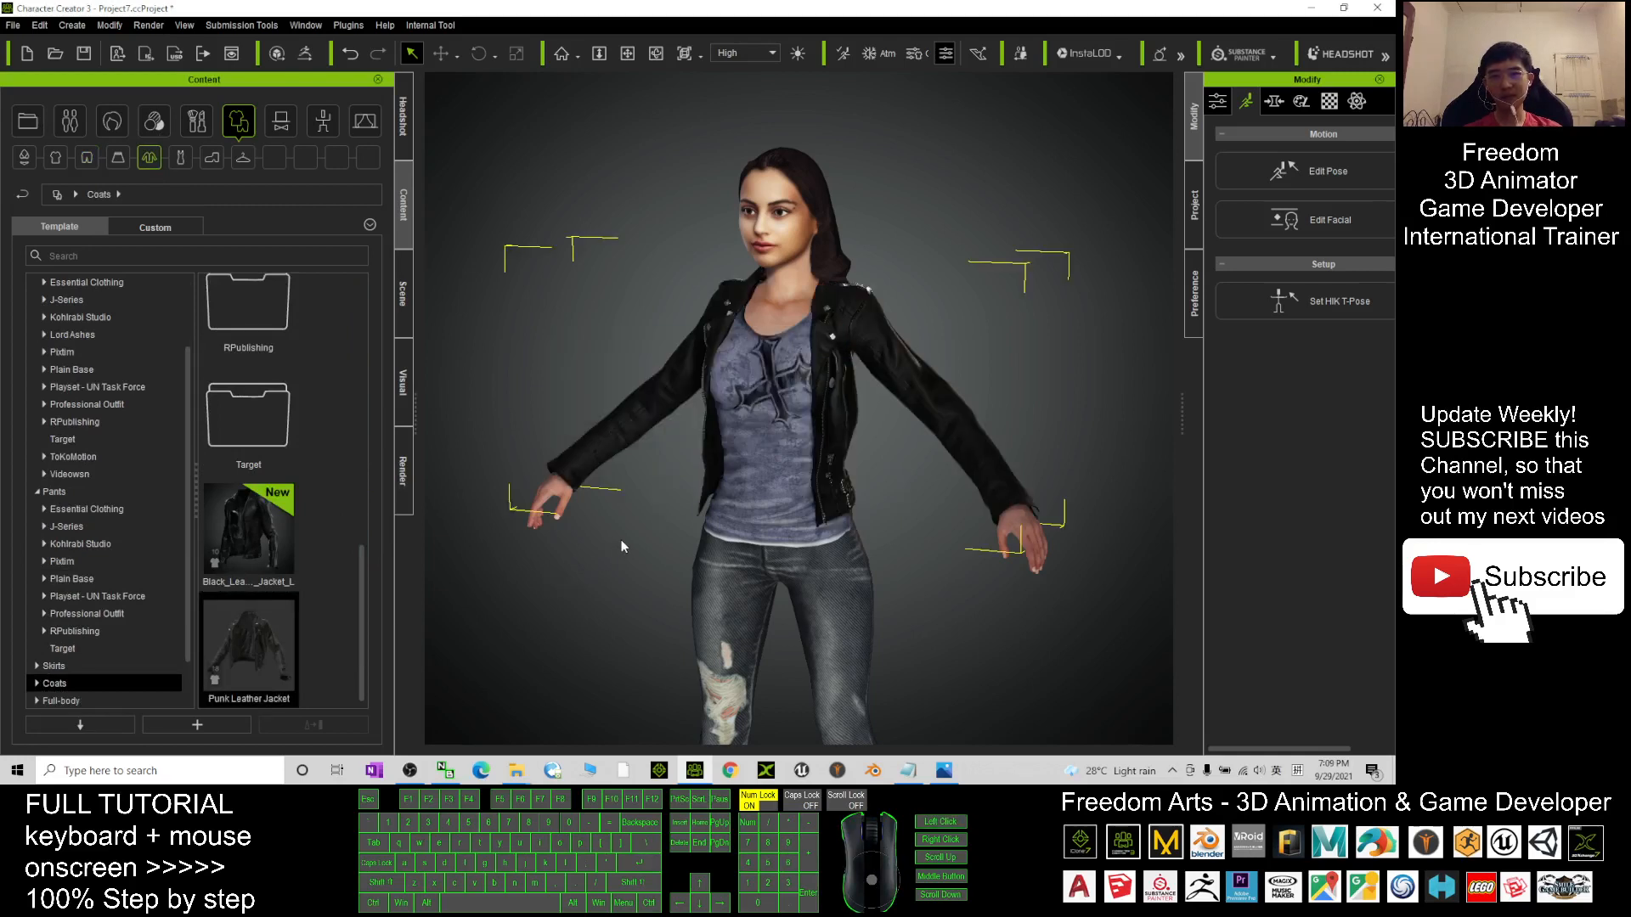